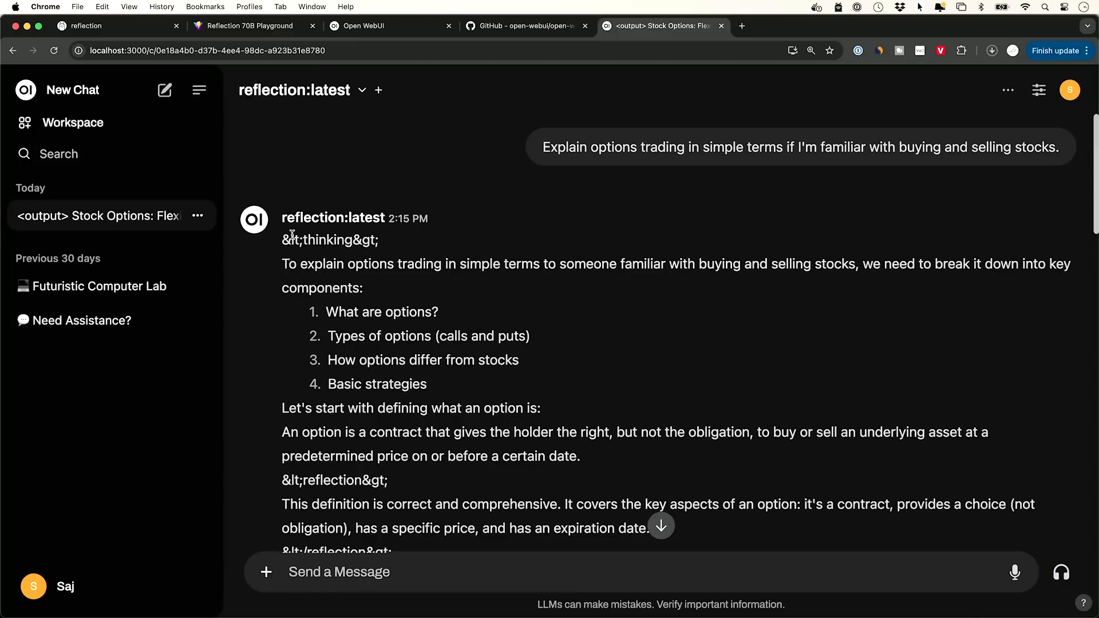
Scroll the options-trading chat, then move to the Reflection 70B benchmark table tab
scroll(down, 3)
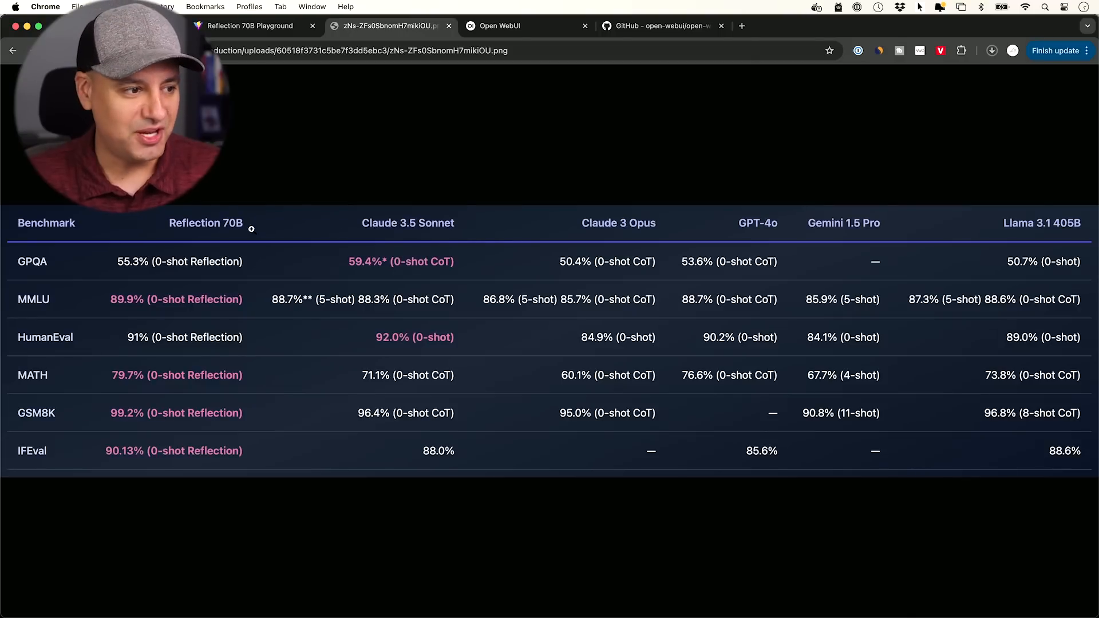
mouse_move(218, 230)
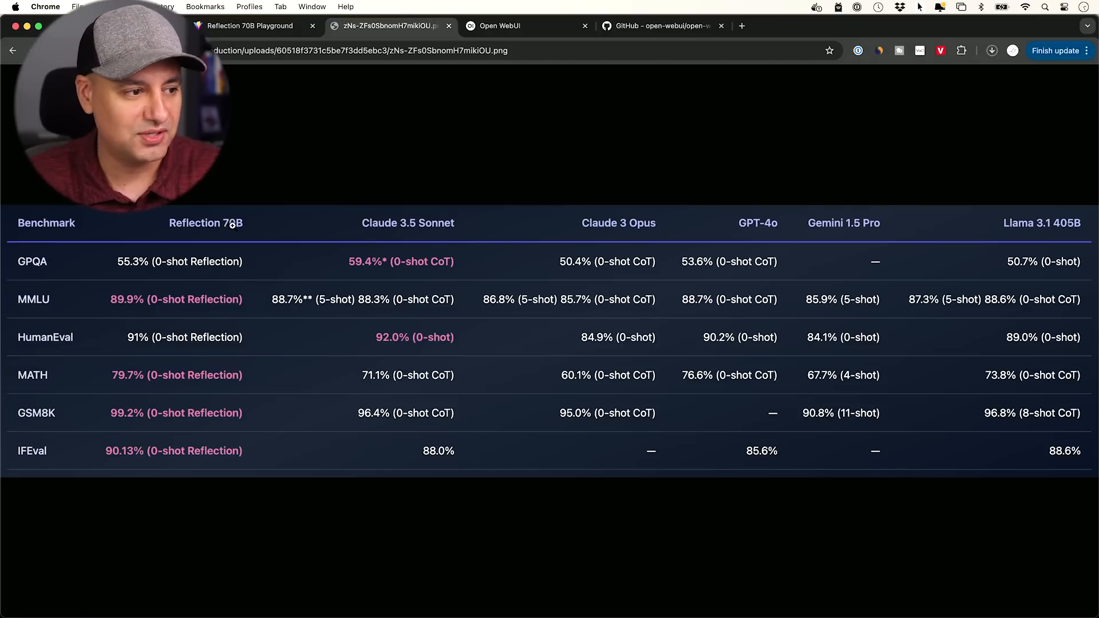
mouse_move(370, 232)
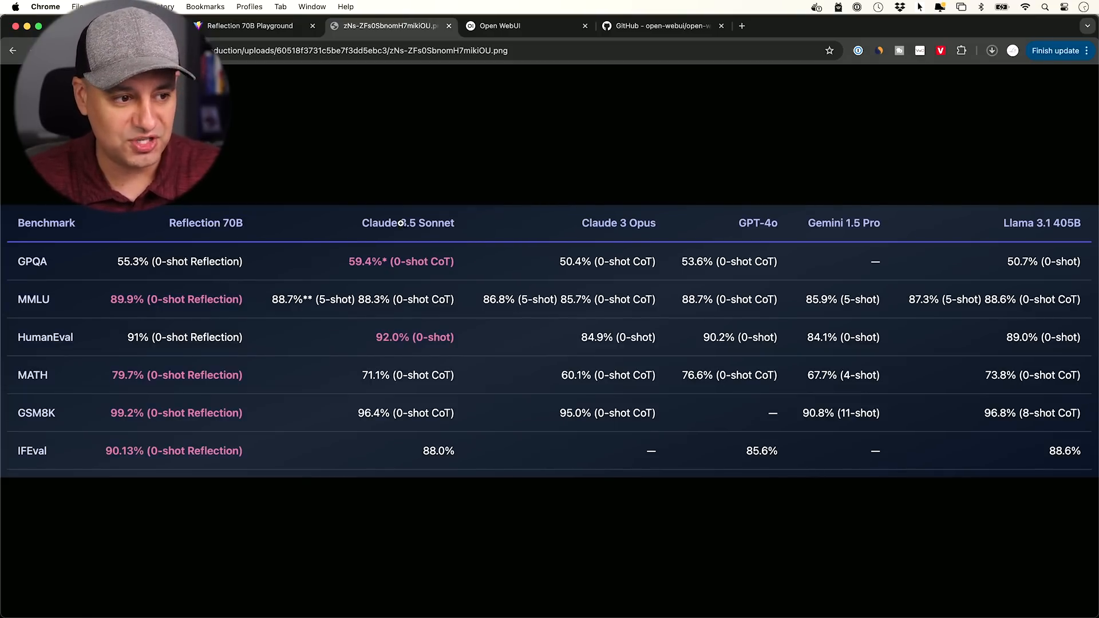
mouse_move(761, 228)
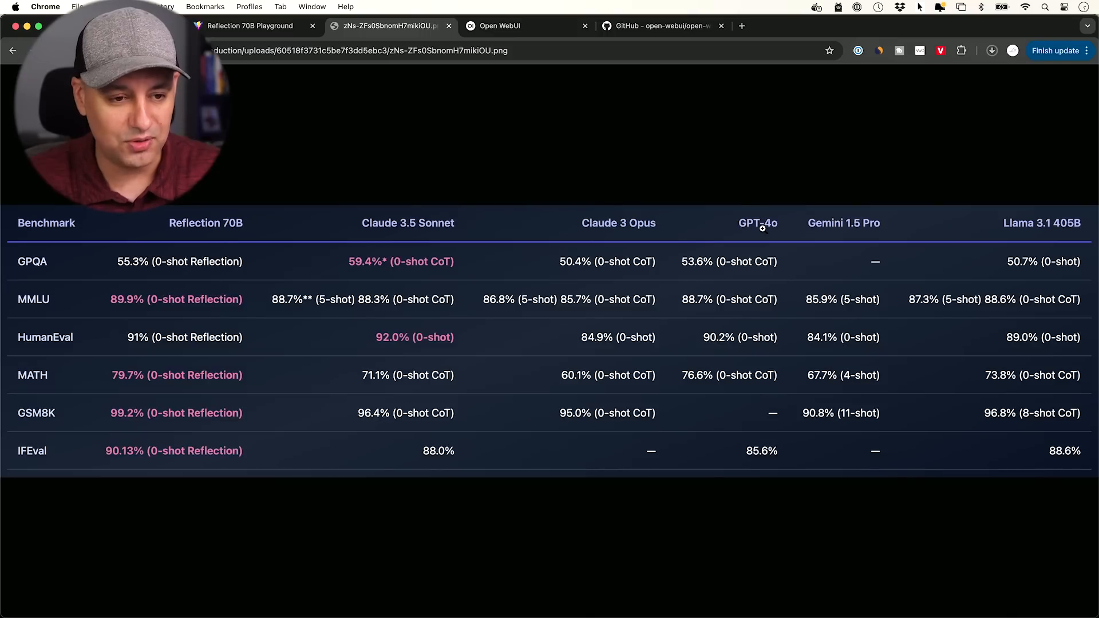
mouse_move(864, 225)
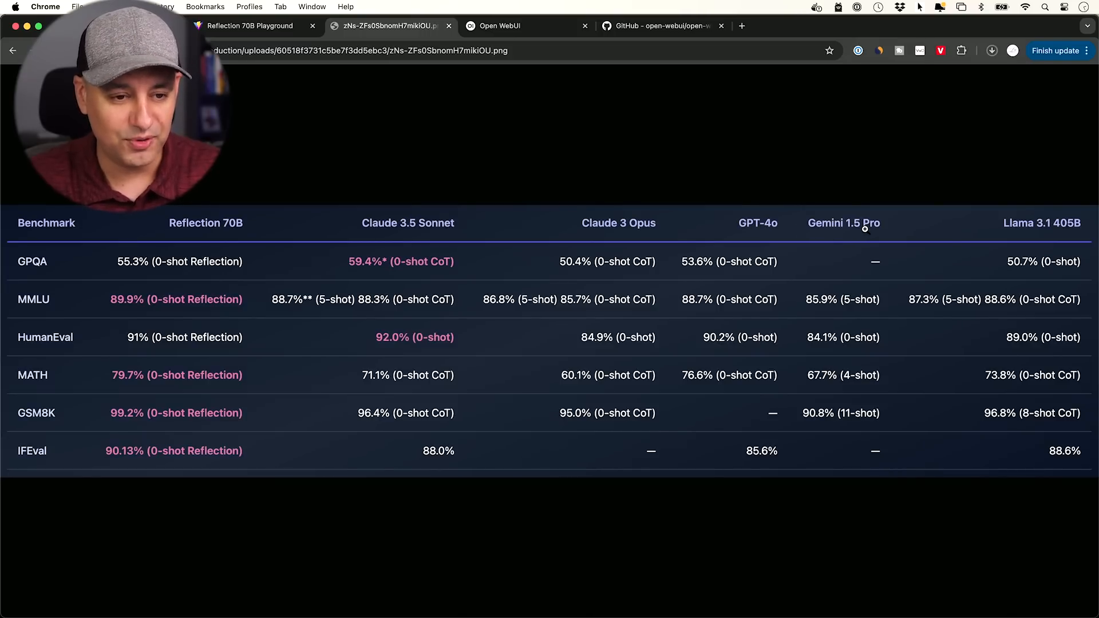
mouse_move(365, 311)
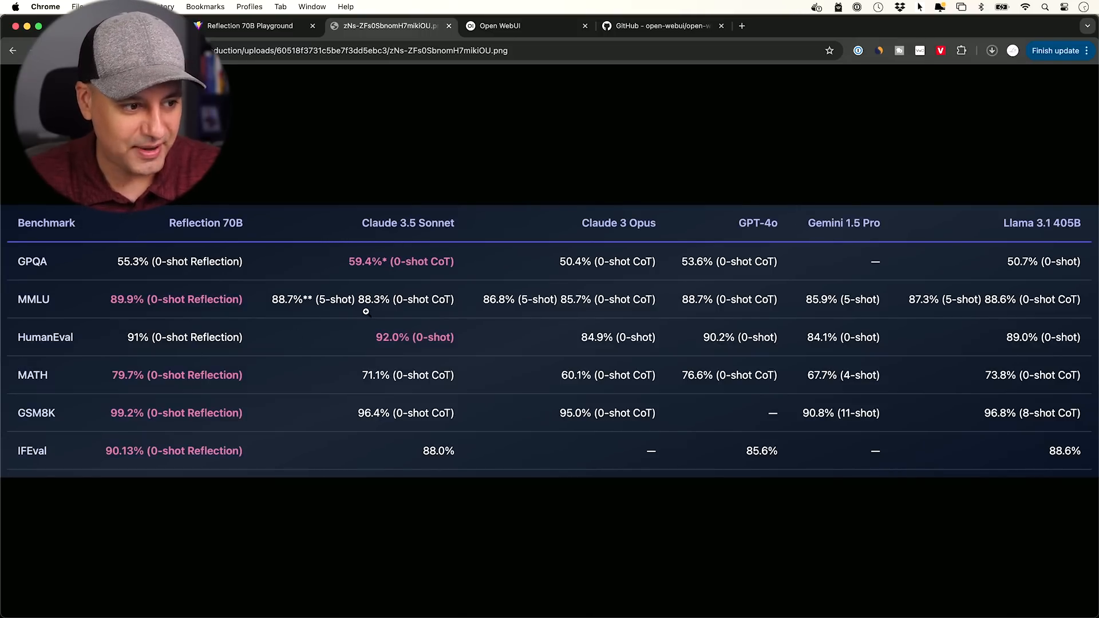
mouse_move(405, 226)
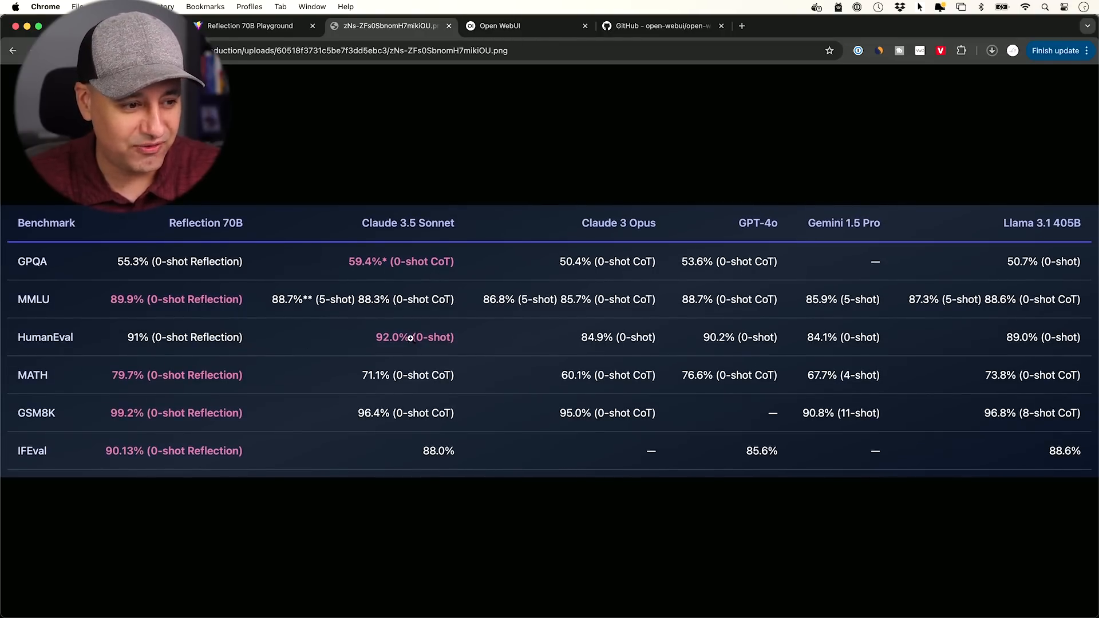
click(499, 26)
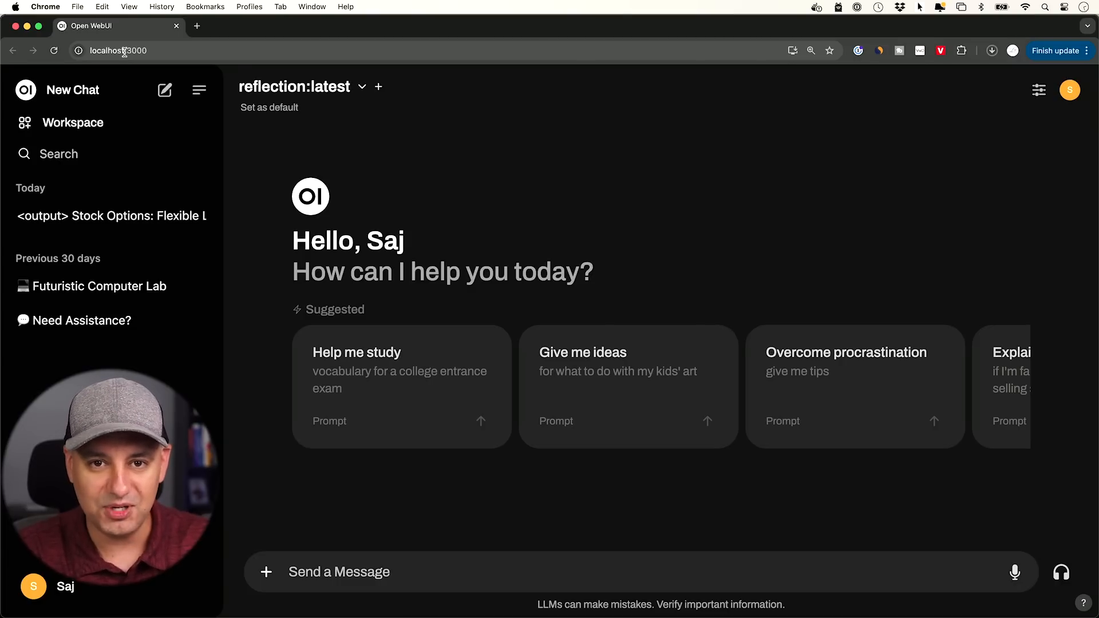
mouse_move(533, 154)
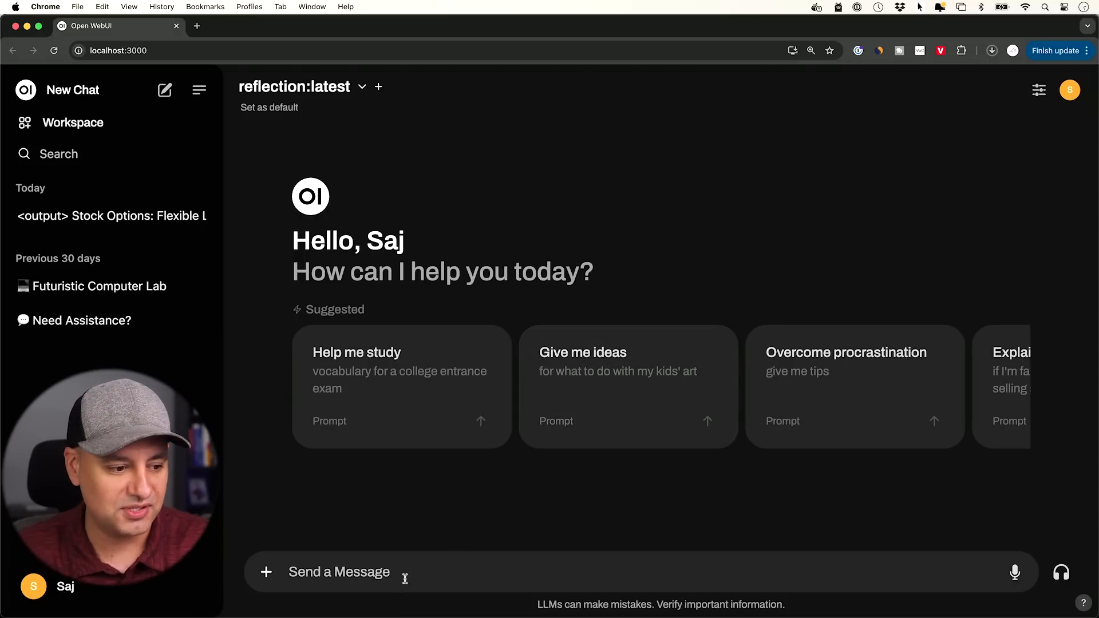
mouse_move(392, 398)
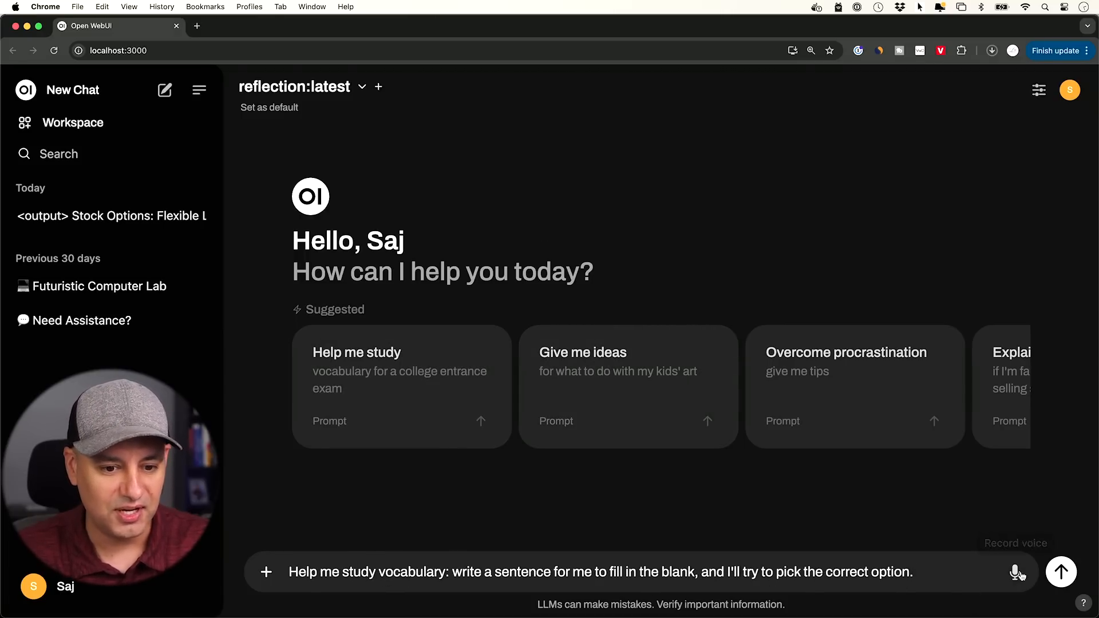
Send the 'Help me study' vocabulary fill-in-the-blank prompt to reflection:latest
click(1060, 571)
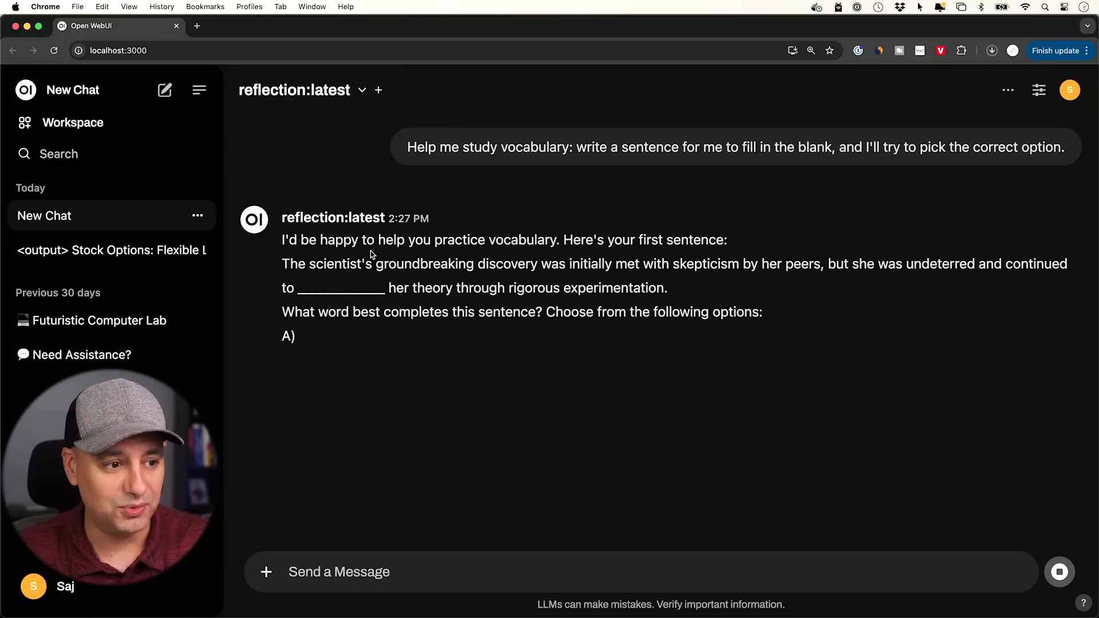
click(249, 25)
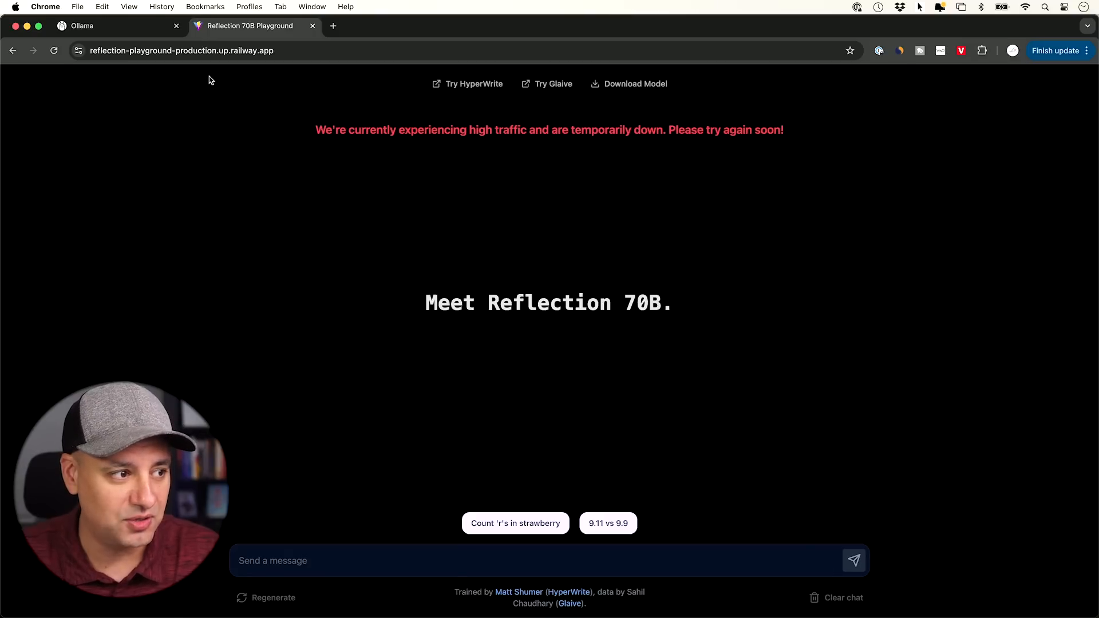
mouse_move(490, 151)
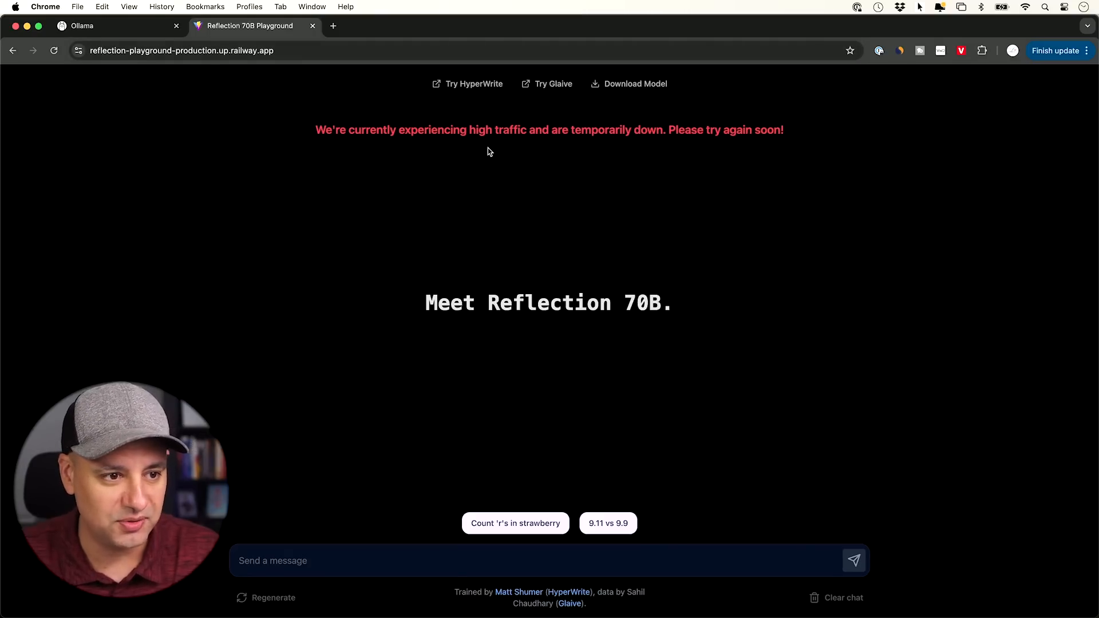
mouse_move(519, 151)
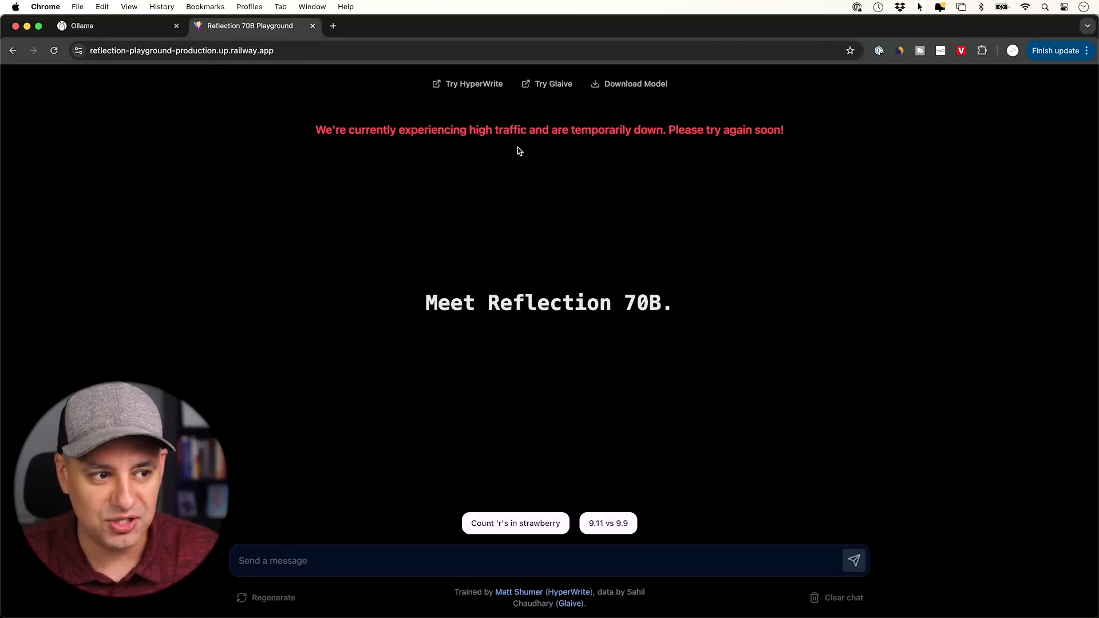
mouse_move(592, 331)
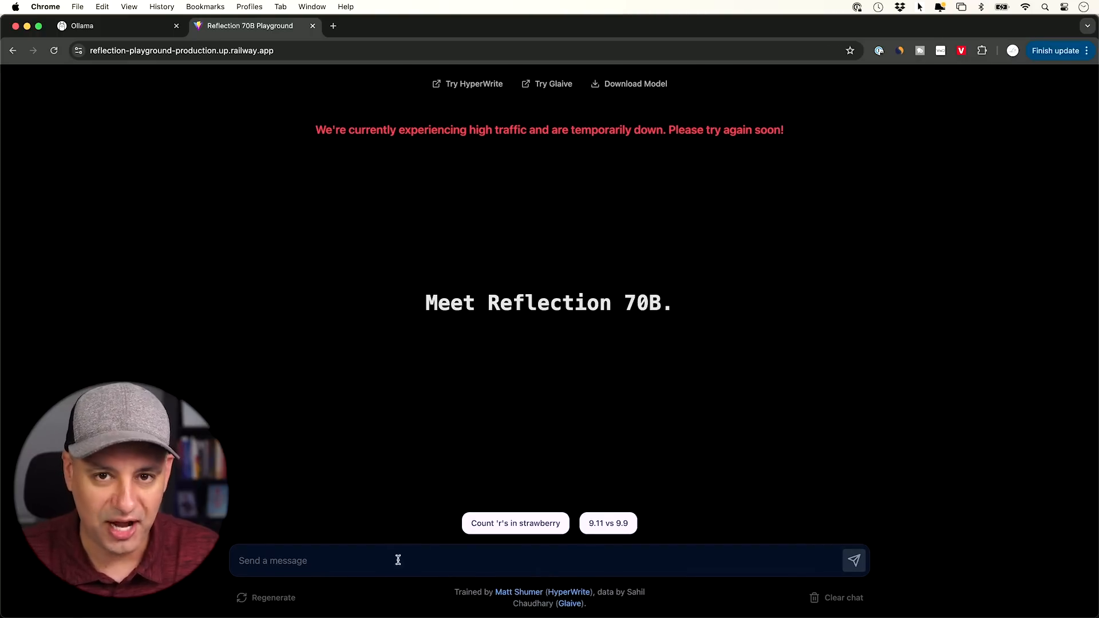
mouse_move(520, 387)
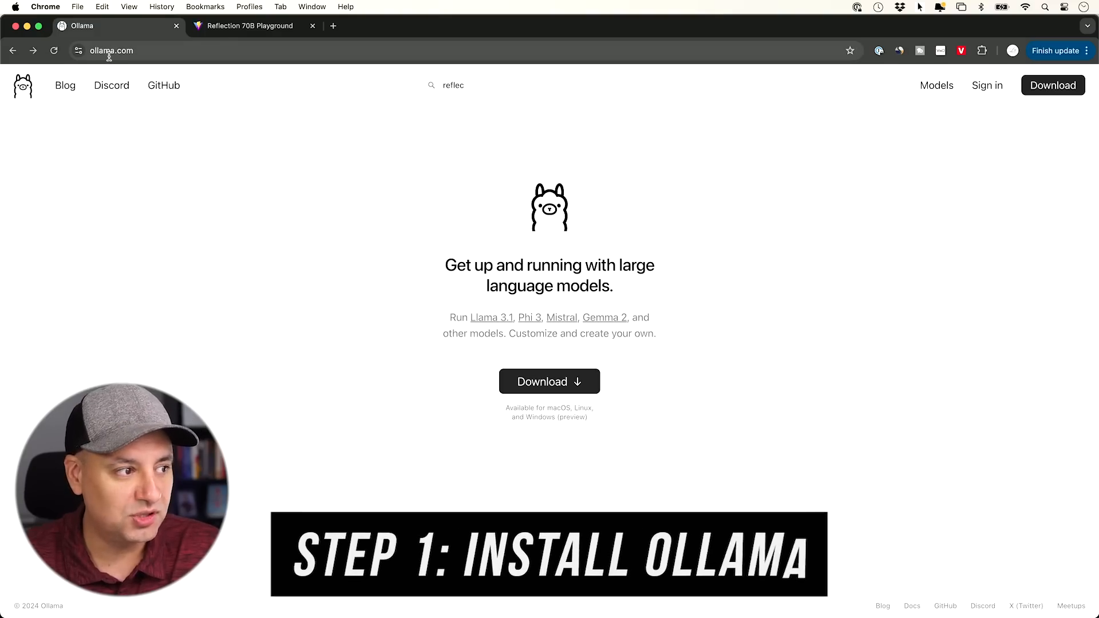
mouse_move(548, 381)
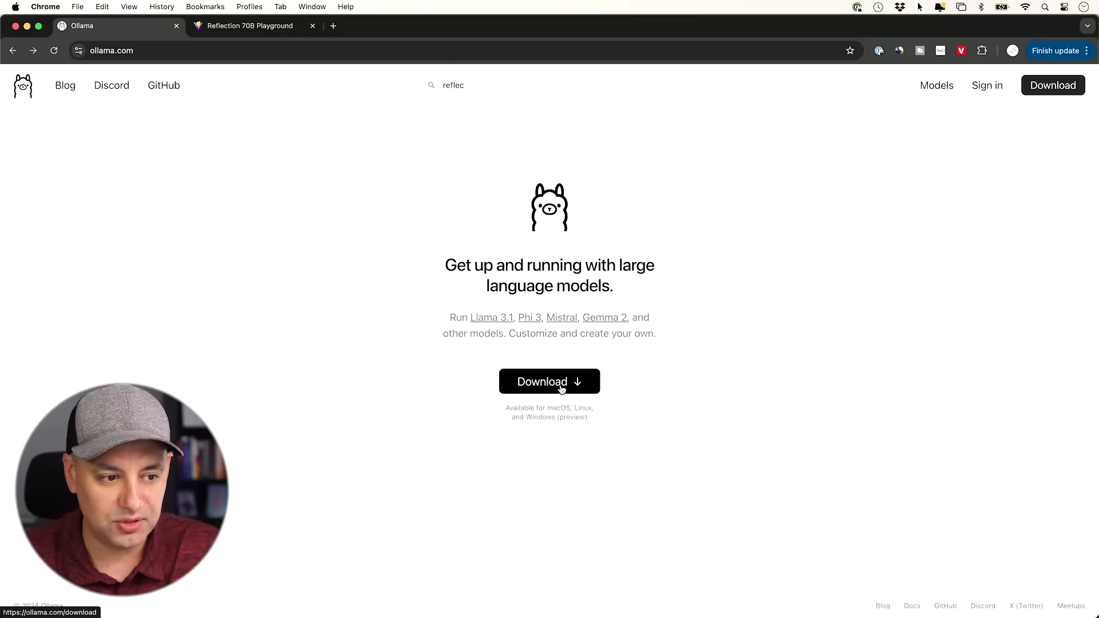
mouse_move(592, 276)
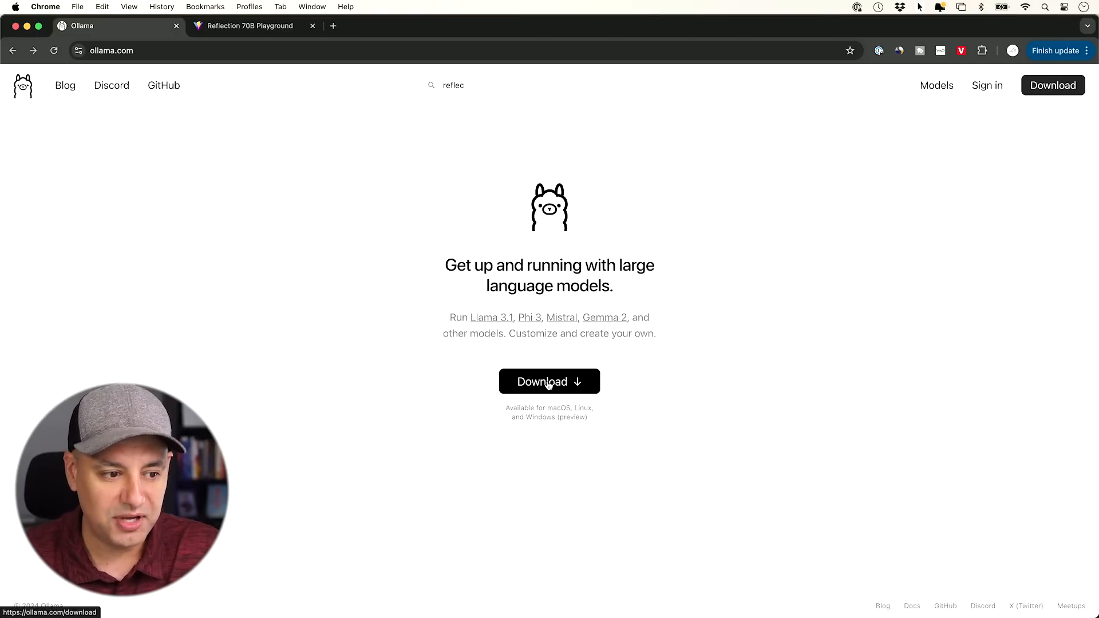
Open Ollama's download page, preview the Windows version, and return to macOS
click(549, 381)
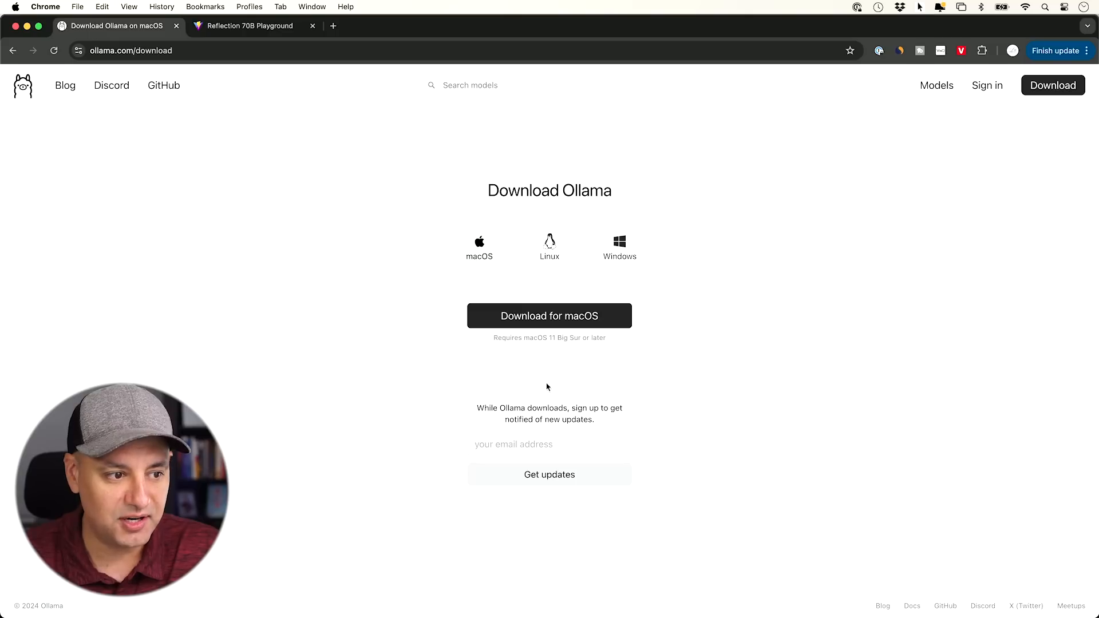
mouse_move(498, 263)
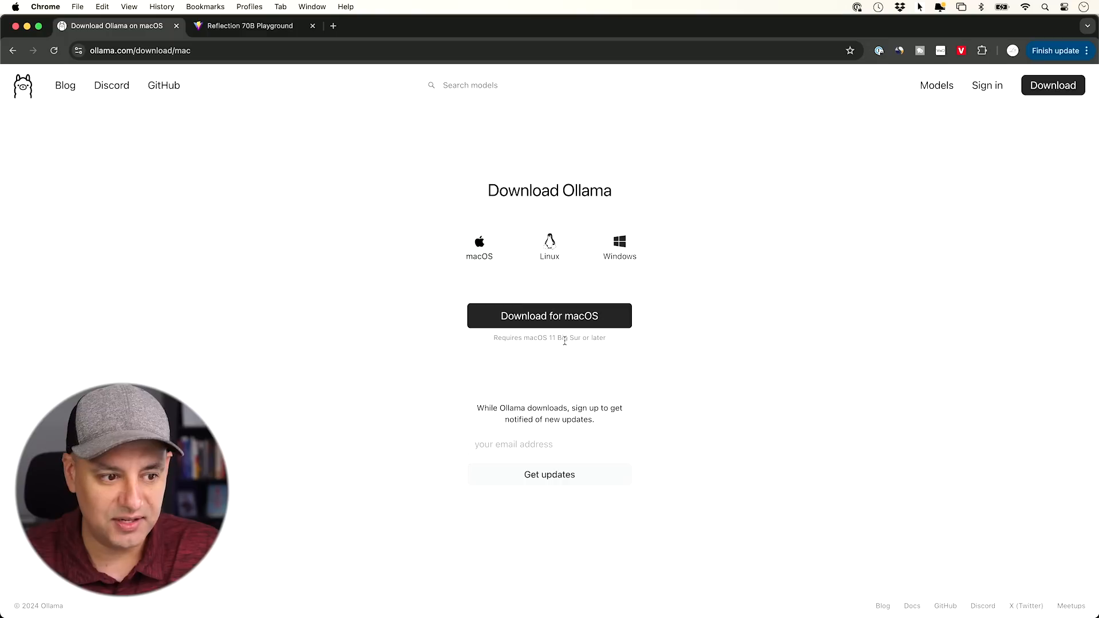
click(618, 246)
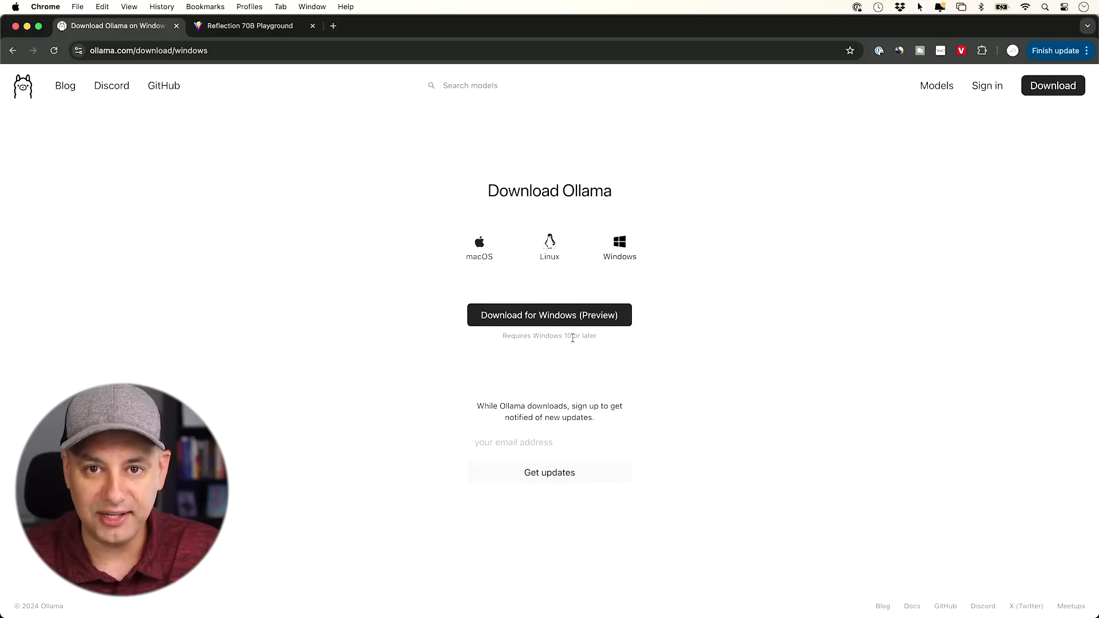
click(480, 247)
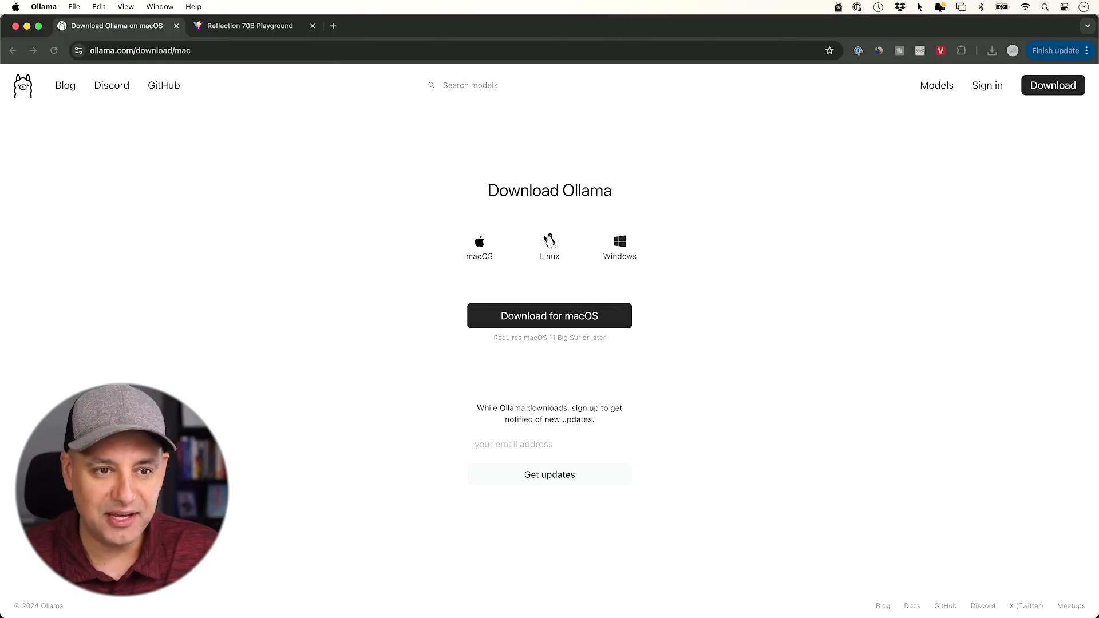
Go through Ollama's setup wizard, installing the command line tool and copying 'ollama run llama3.1'
click(549, 316)
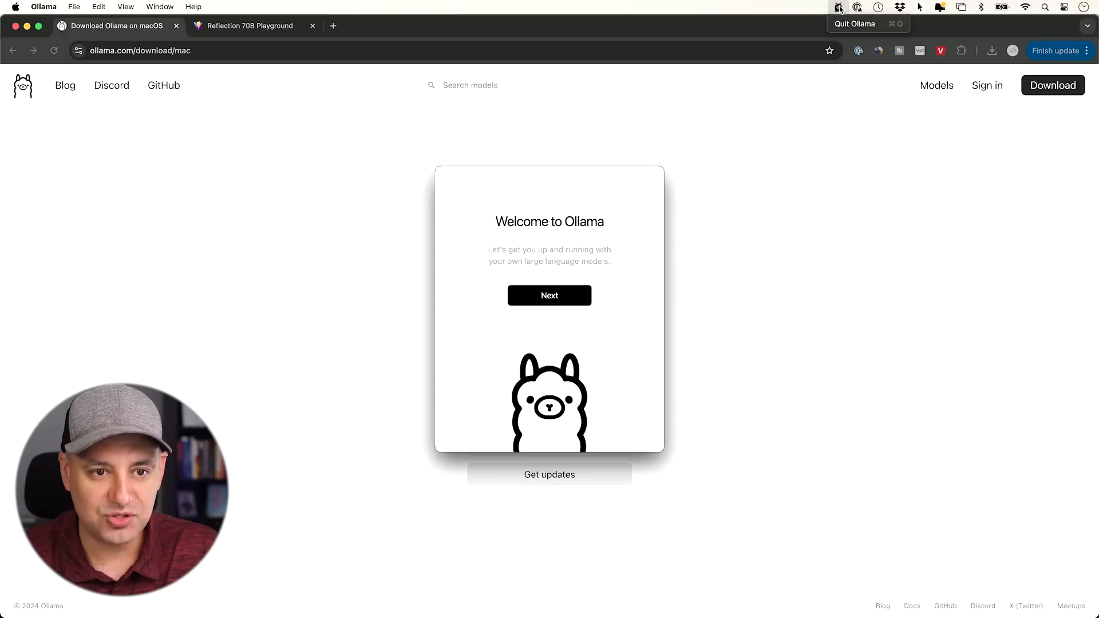
click(549, 296)
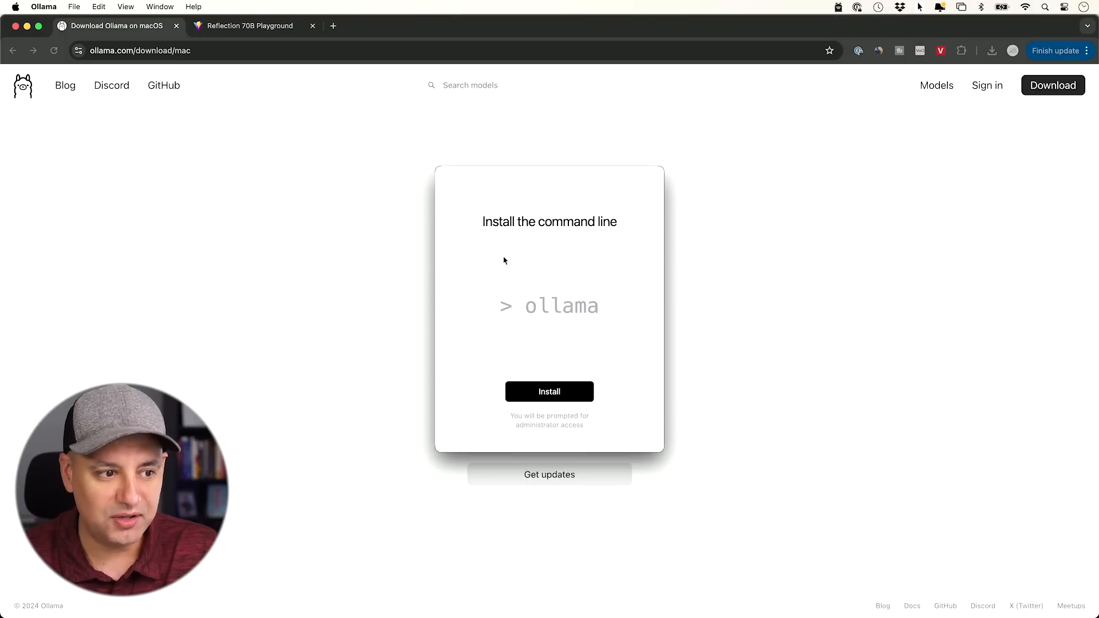
mouse_move(546, 316)
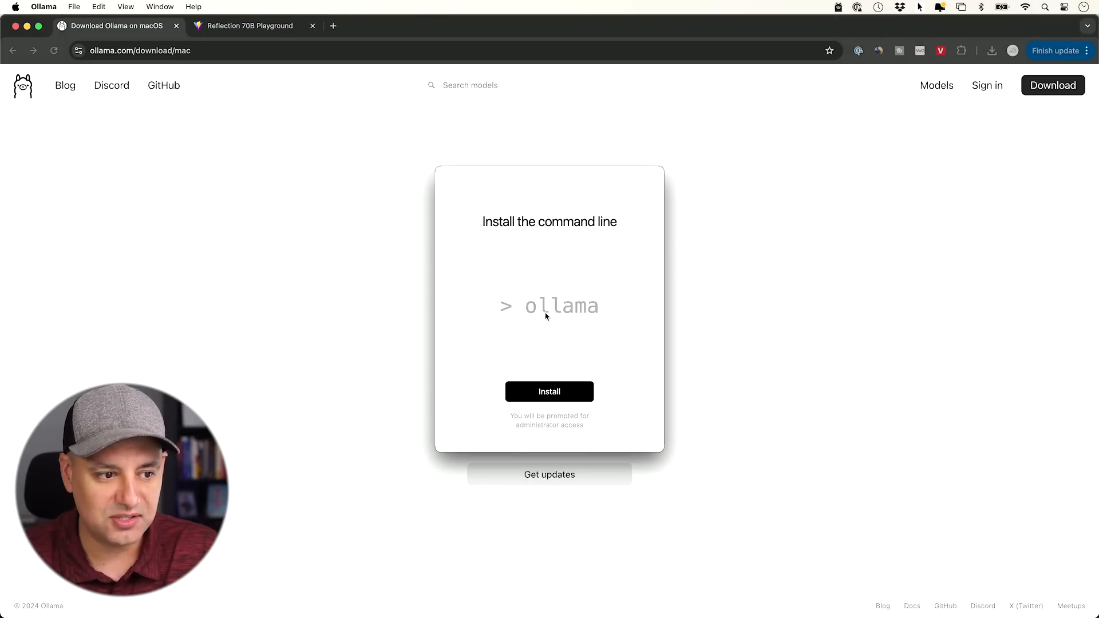
click(549, 391)
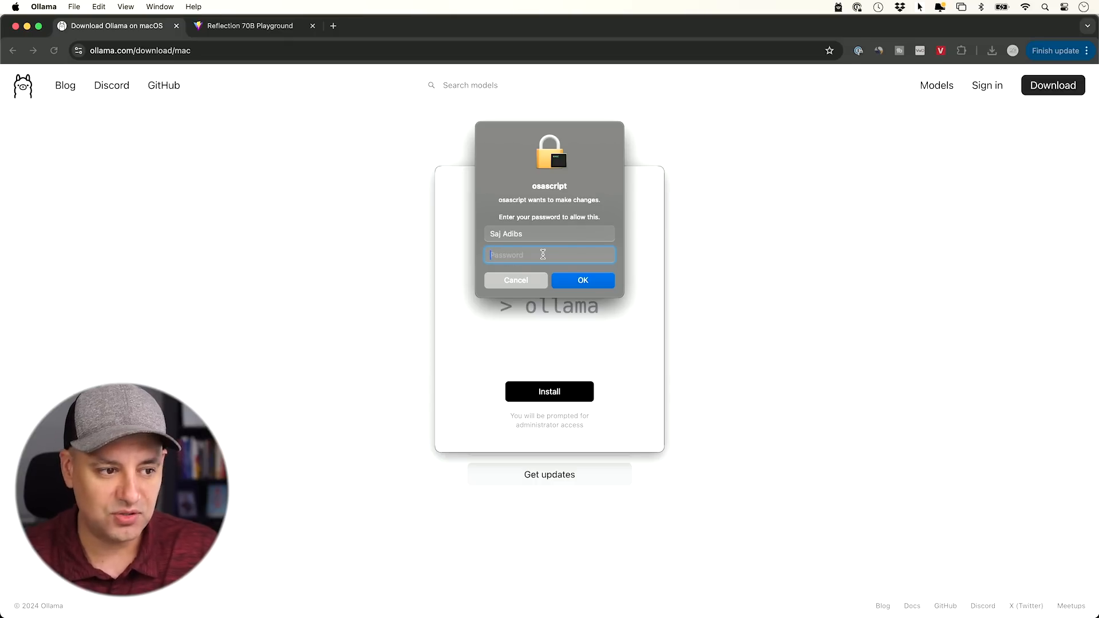
click(583, 280)
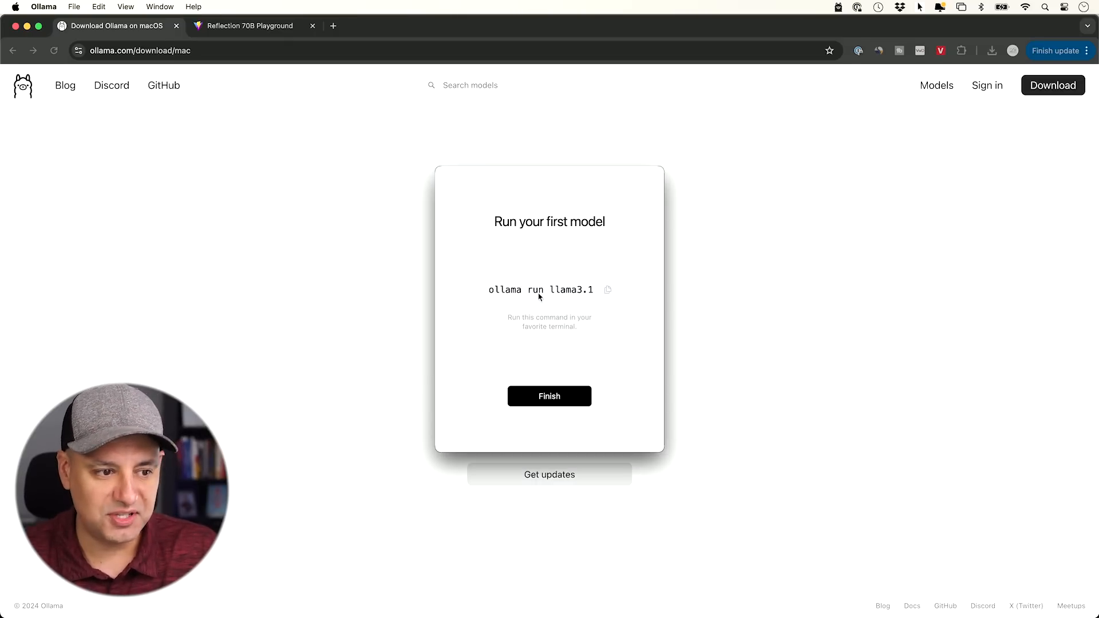
mouse_move(505, 298)
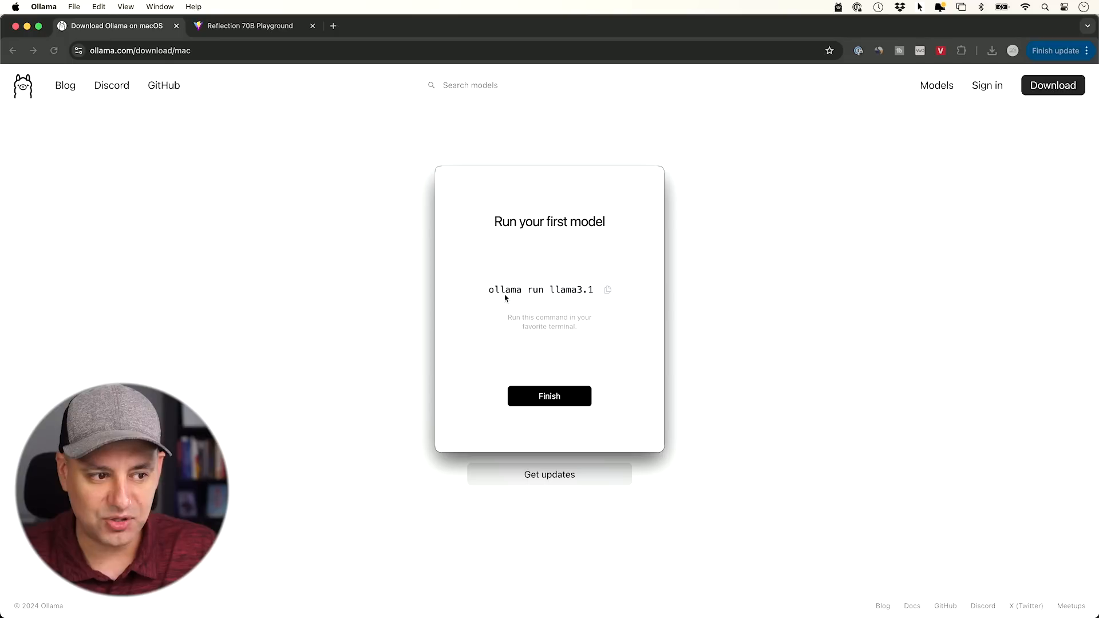
mouse_move(519, 299)
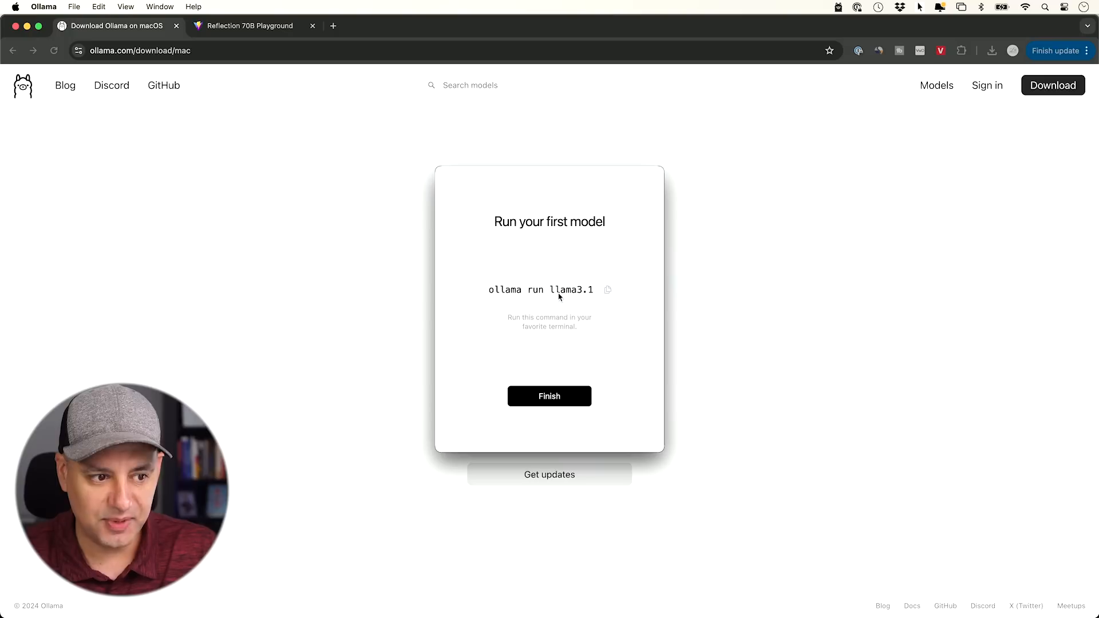
click(608, 289)
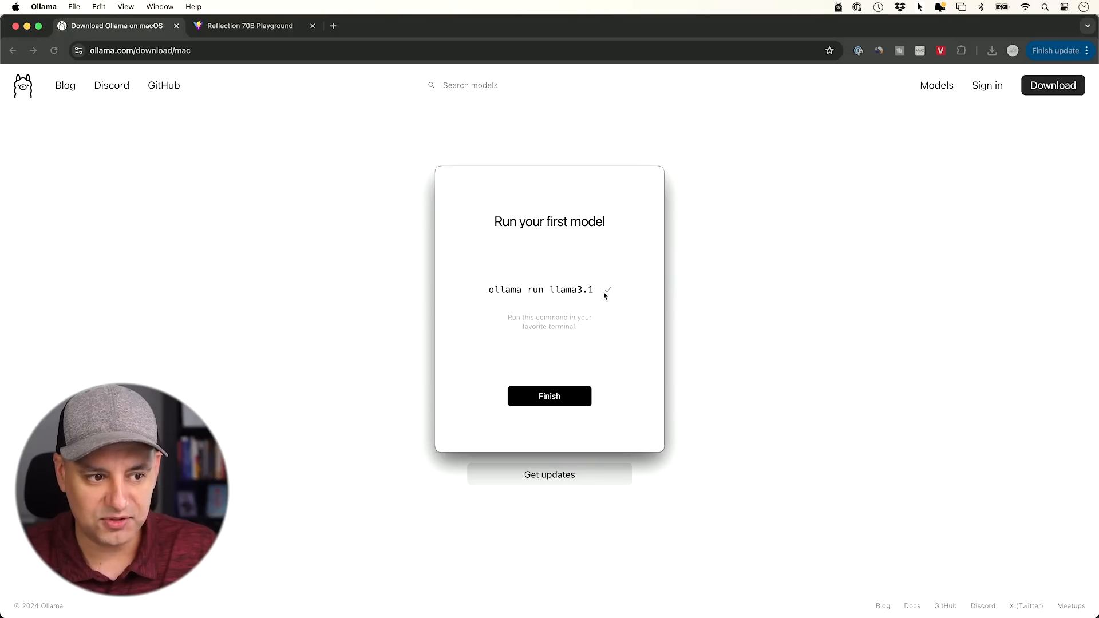
mouse_move(549, 396)
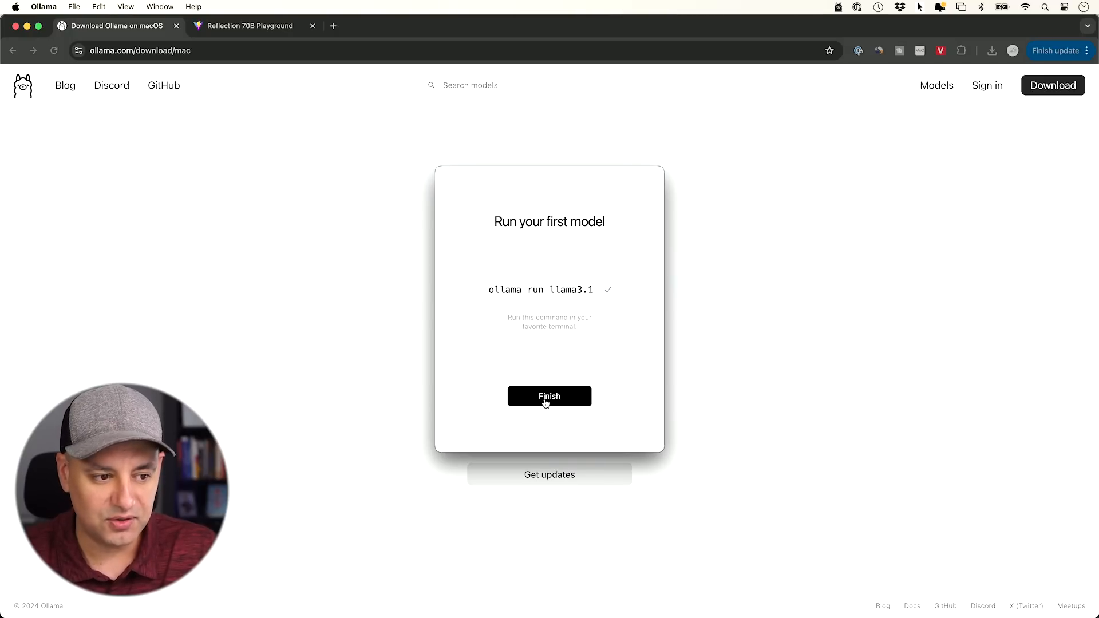
click(548, 396)
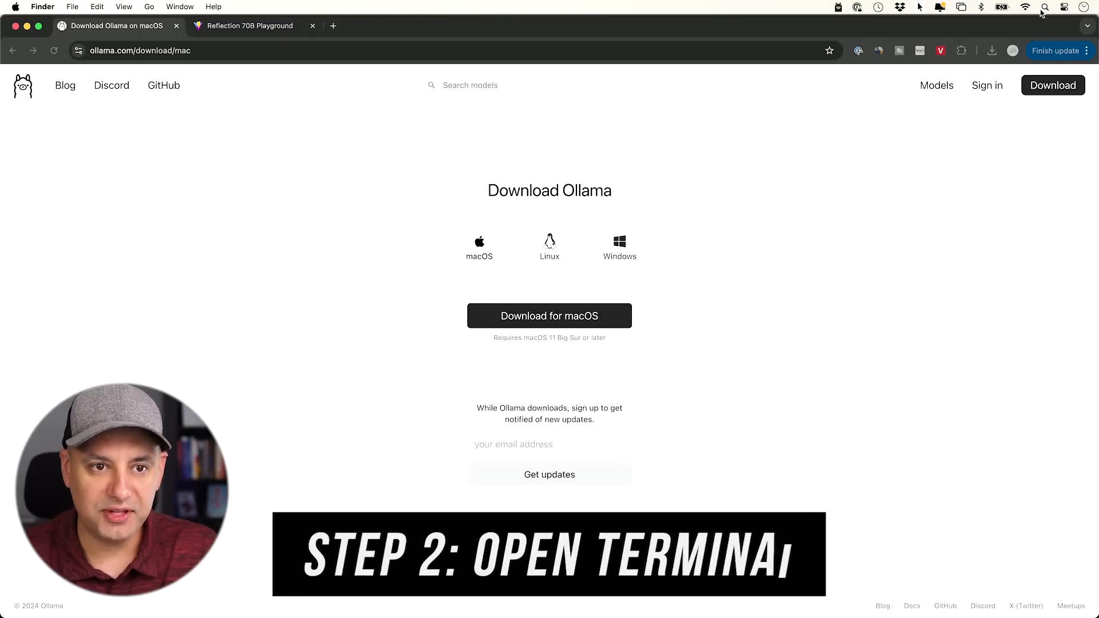
Run 'ollama run llama3.1' in Terminal, chat briefly, then close and terminate the session
click(1044, 6)
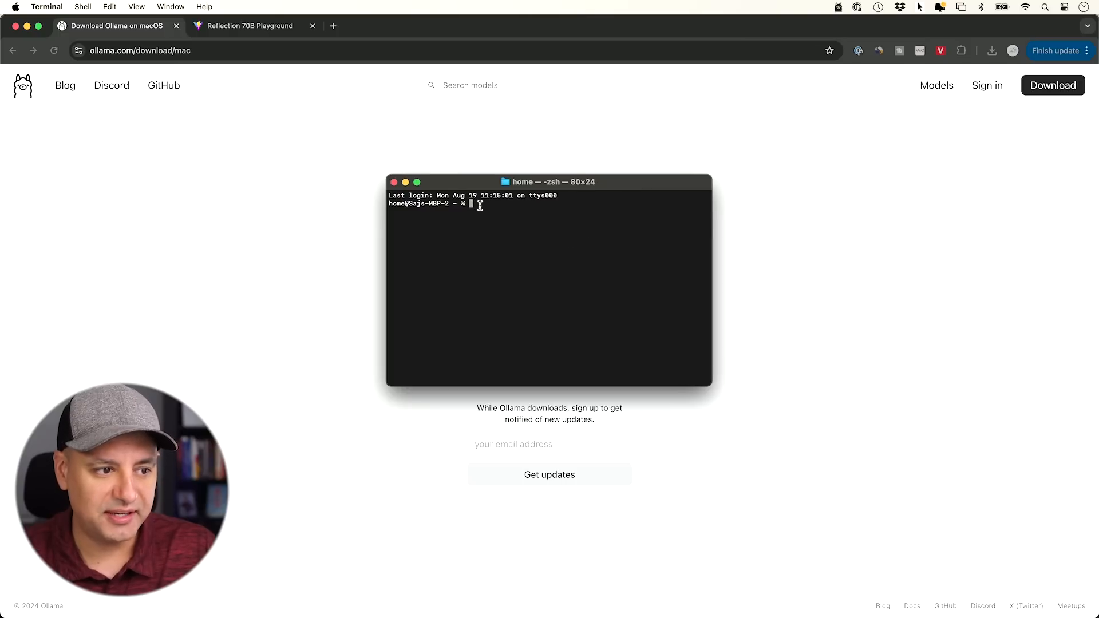
text(ollama run llama3.1)
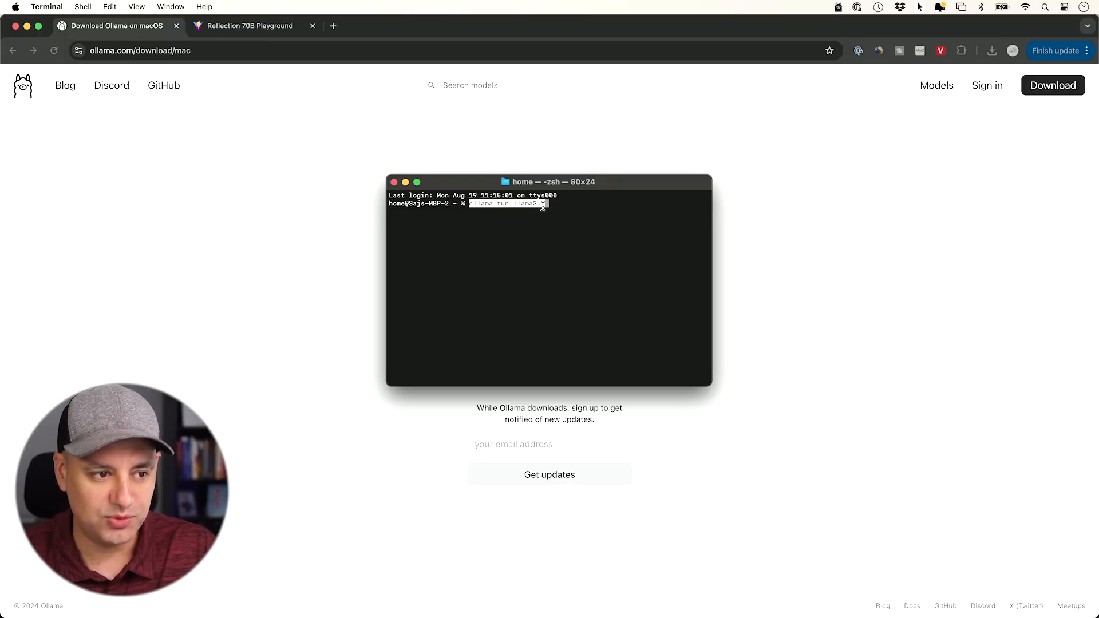
text(1)
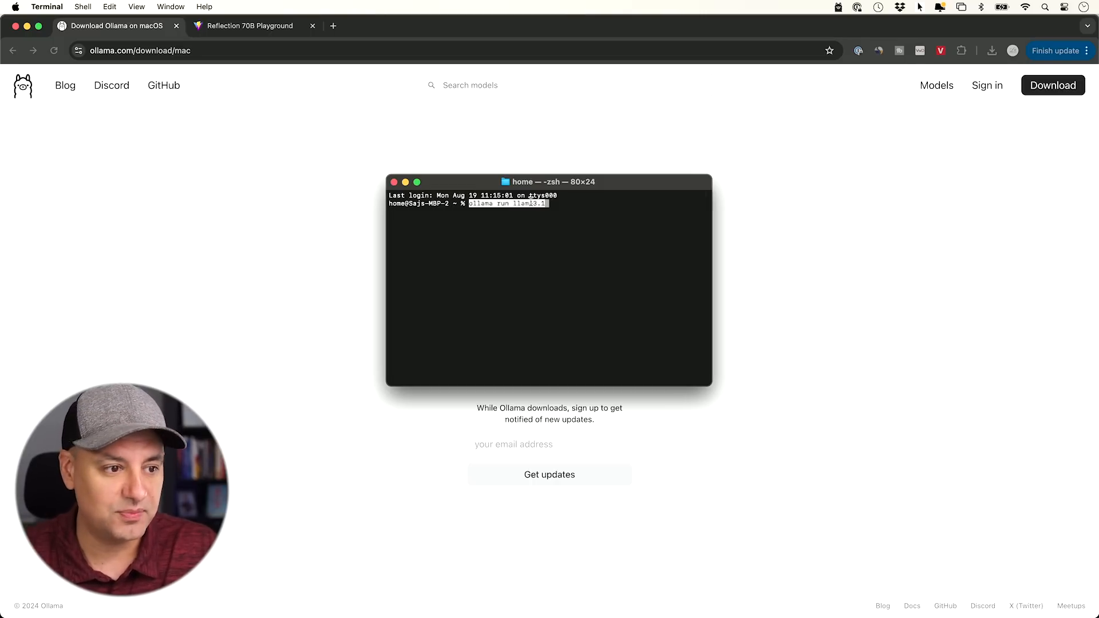
key(Return)
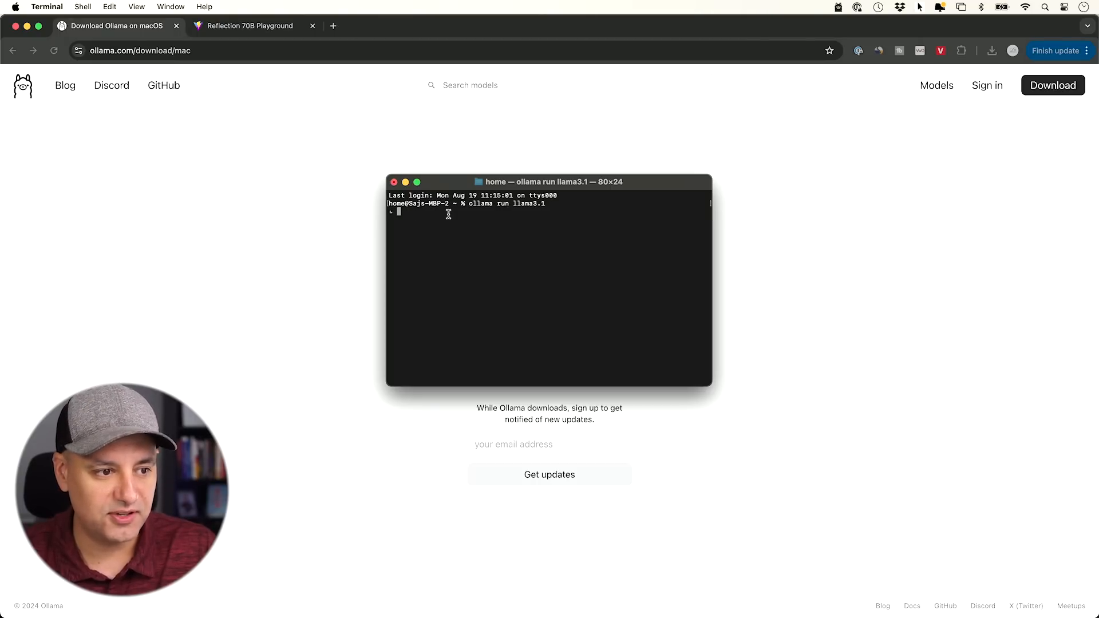
click(393, 181)
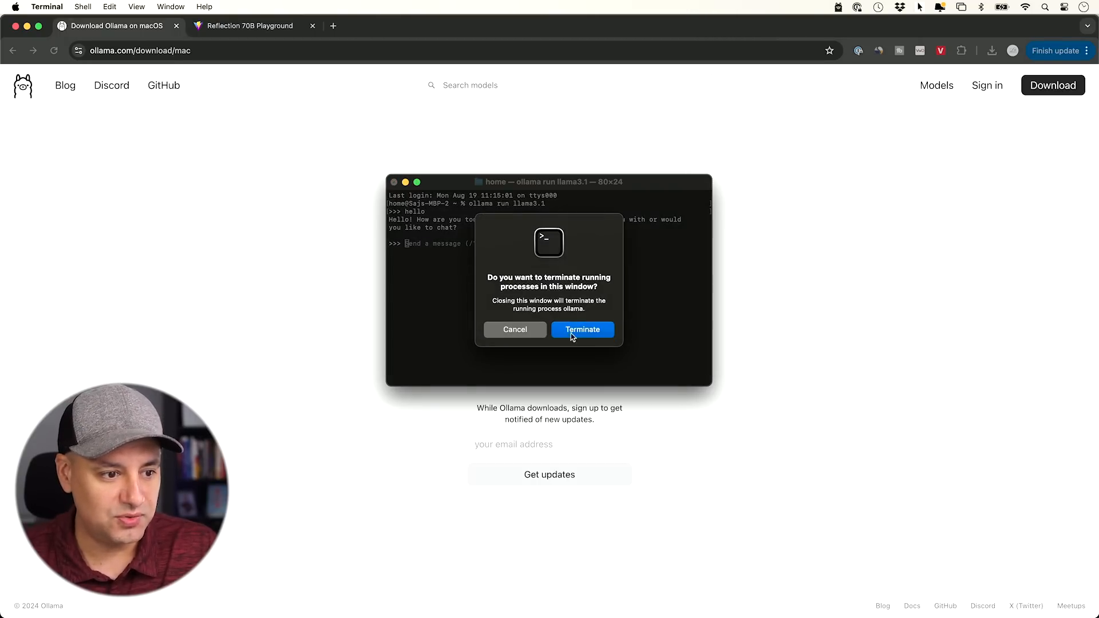
click(581, 330)
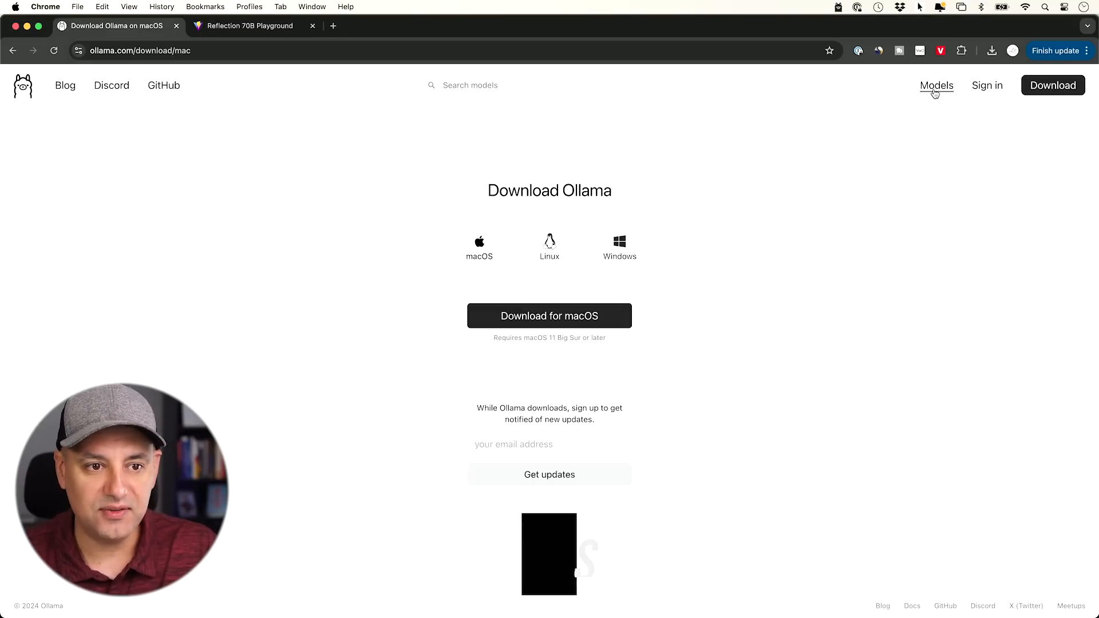
Filter Ollama's model library for 'reflec', open reflection, and copy its run command
click(936, 85)
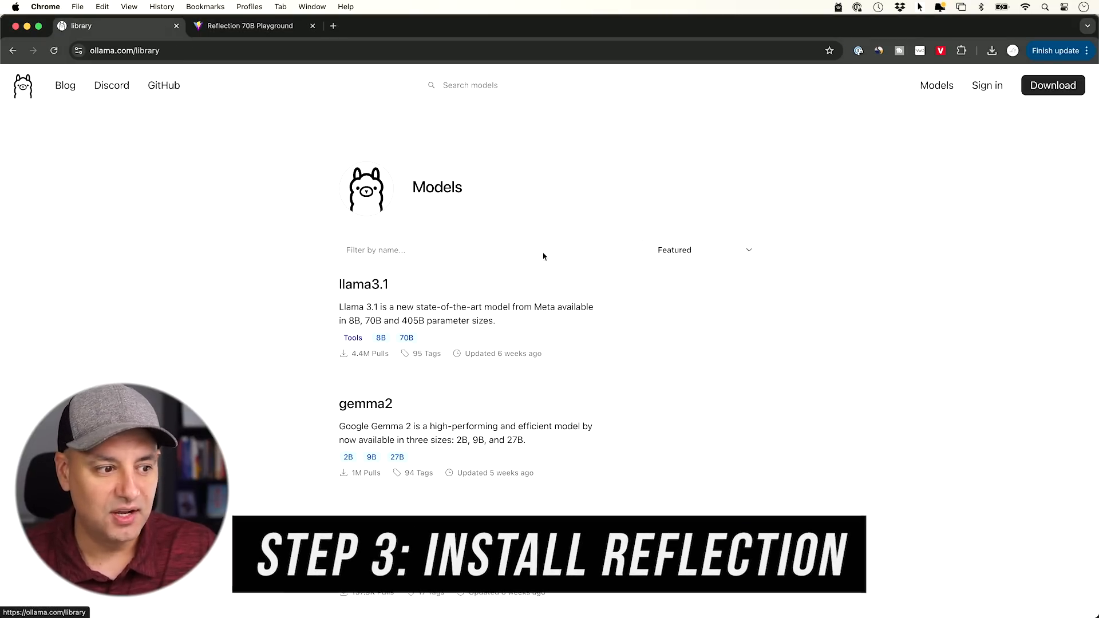
scroll(down, 3)
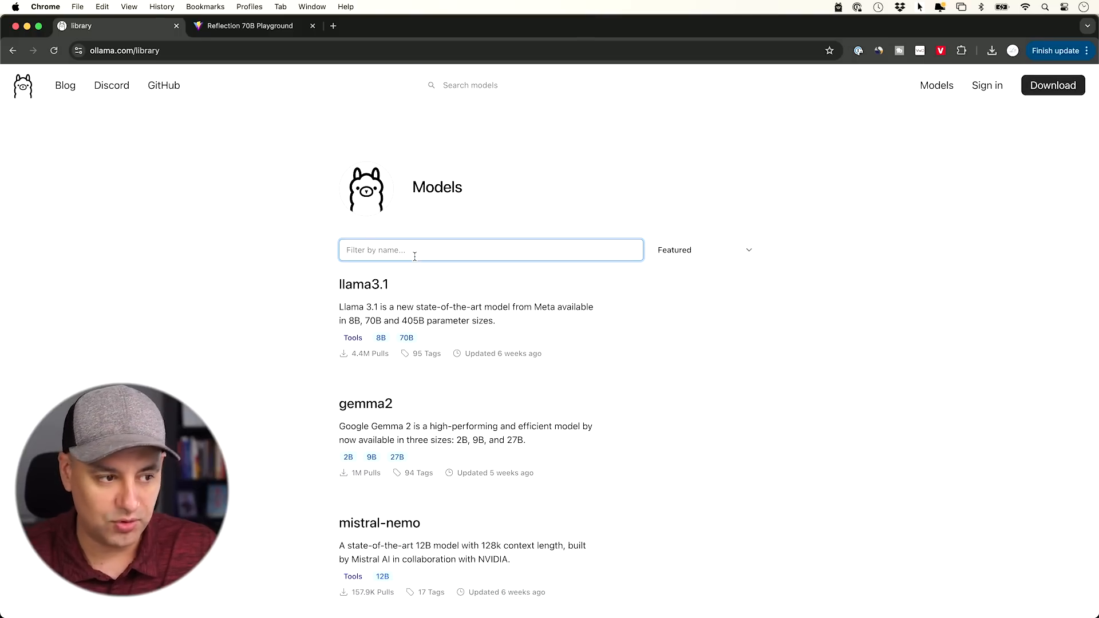
text(reflec)
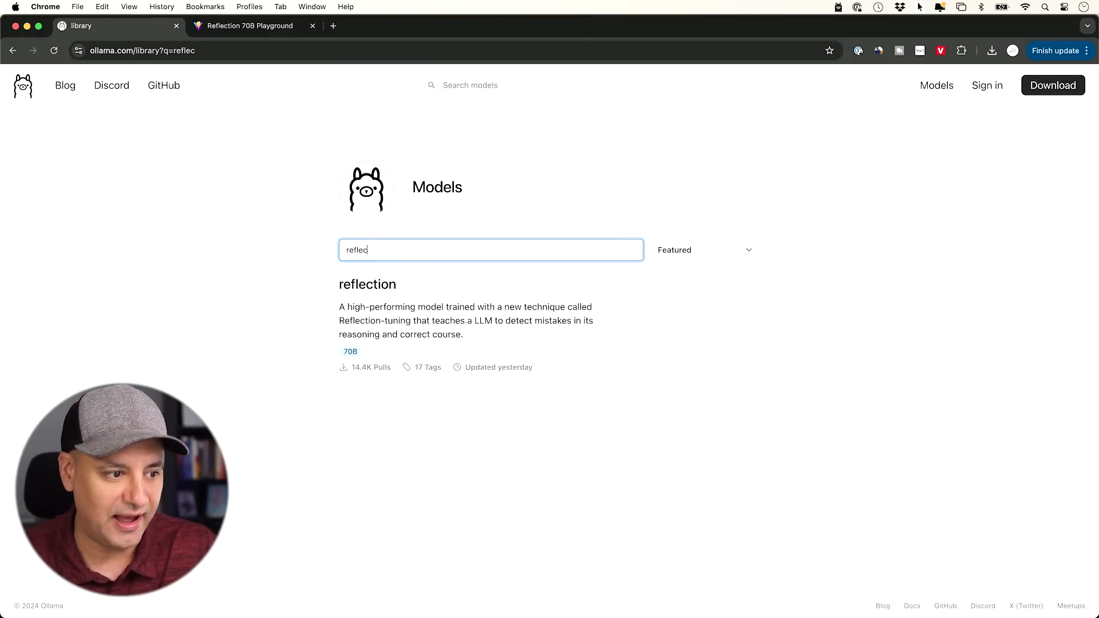
click(367, 284)
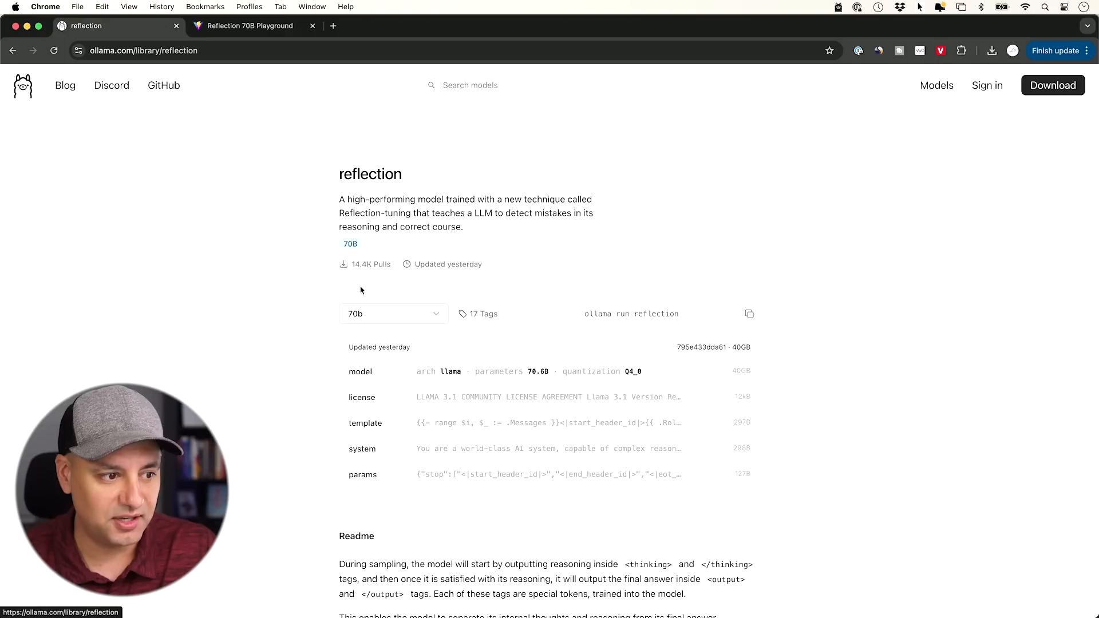
mouse_move(599, 315)
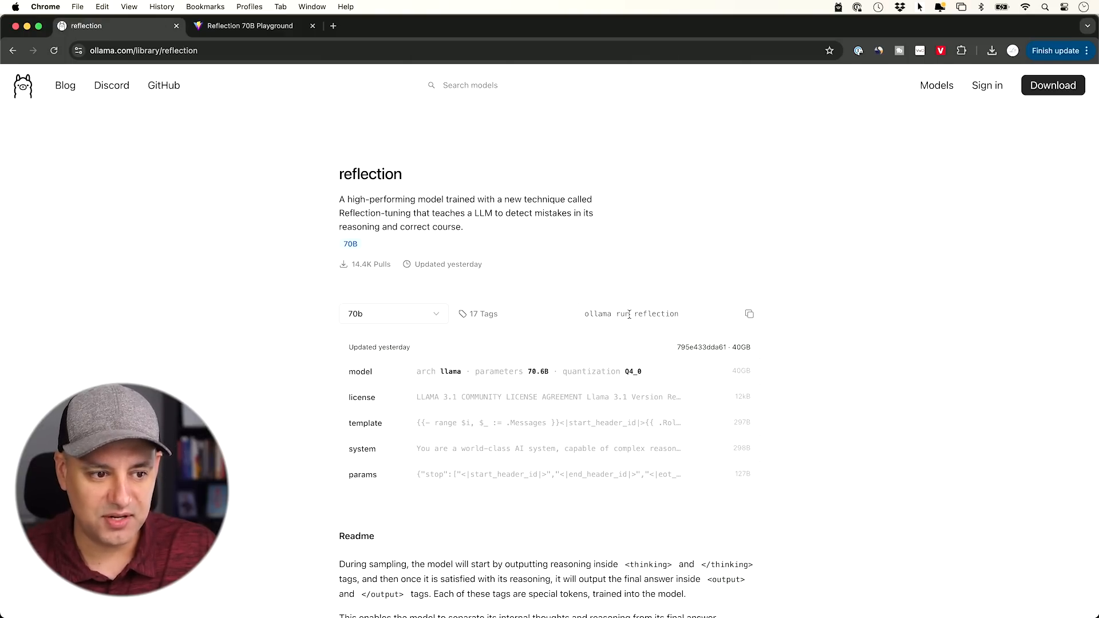
click(748, 313)
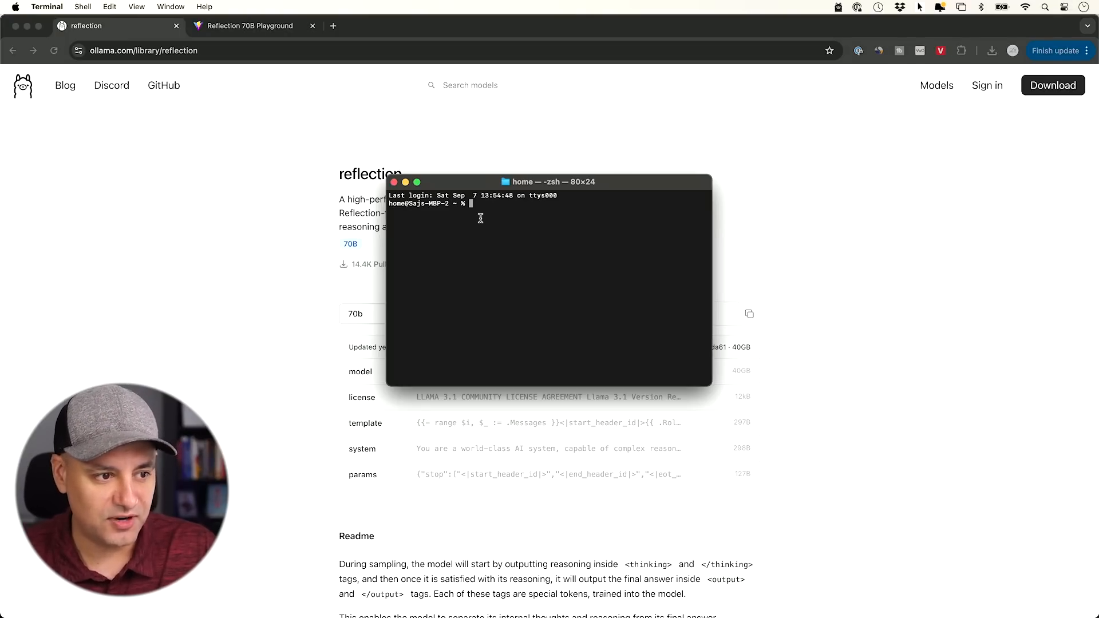
text(llama run reflection)
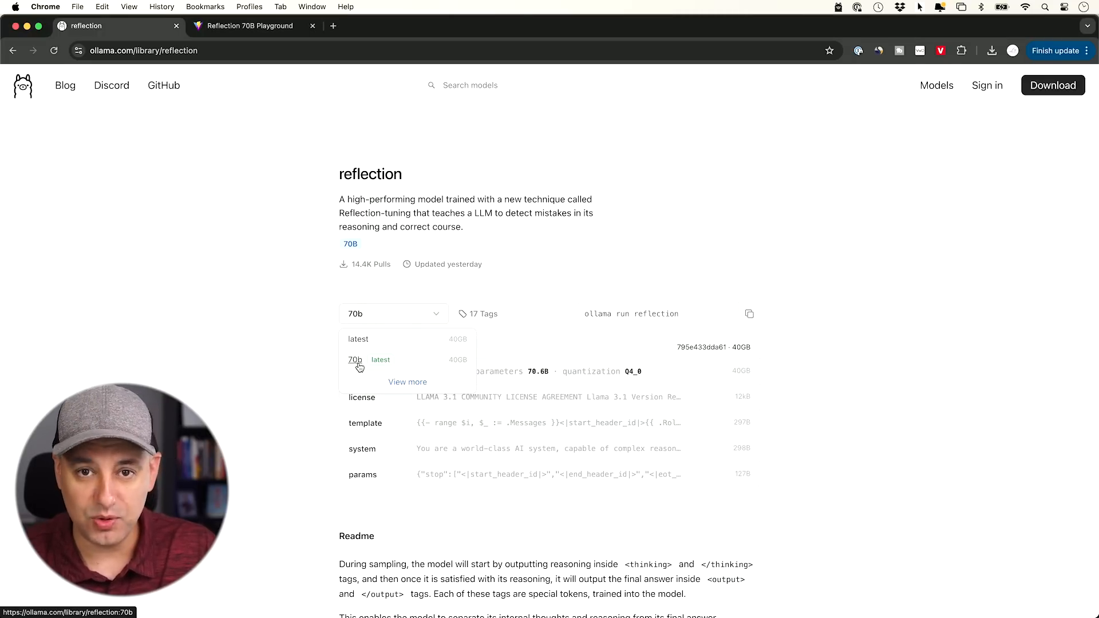
mouse_move(355, 360)
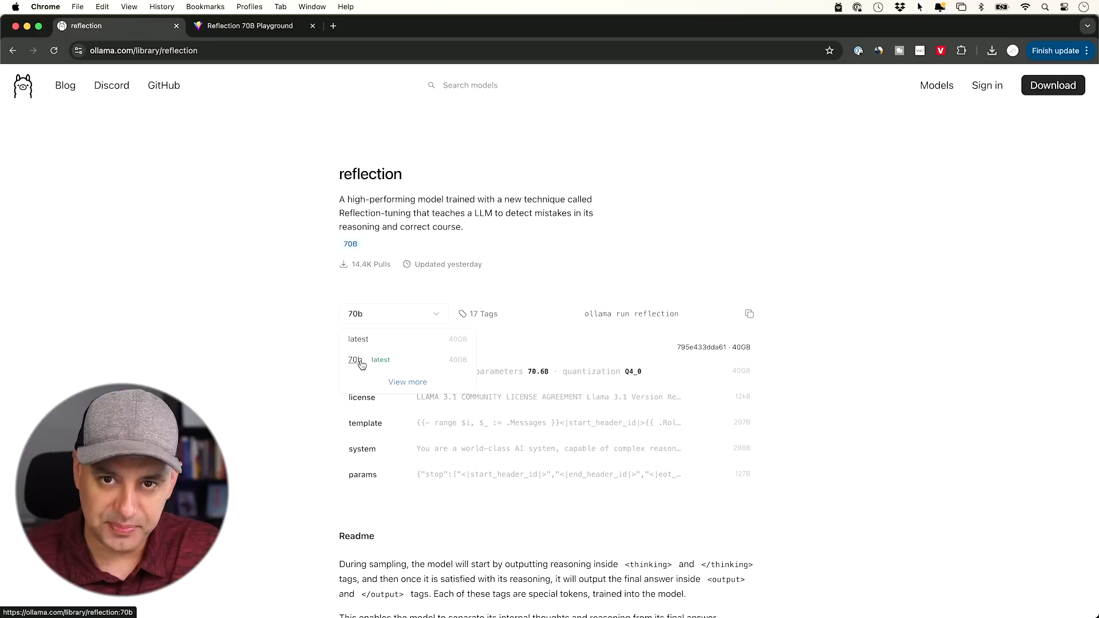
mouse_move(356, 359)
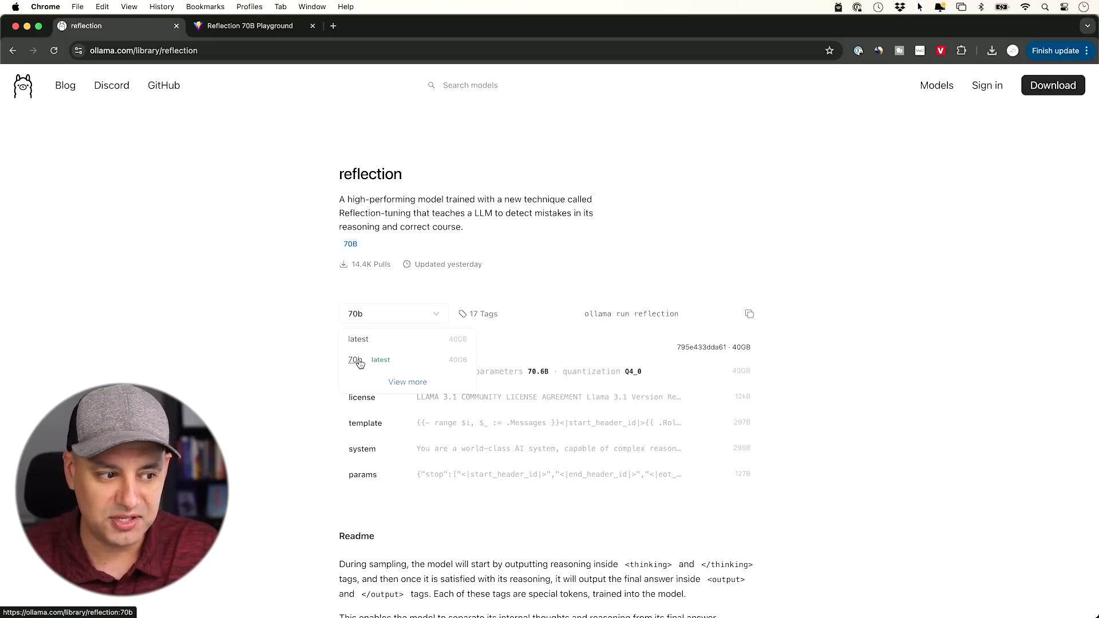
mouse_move(354, 360)
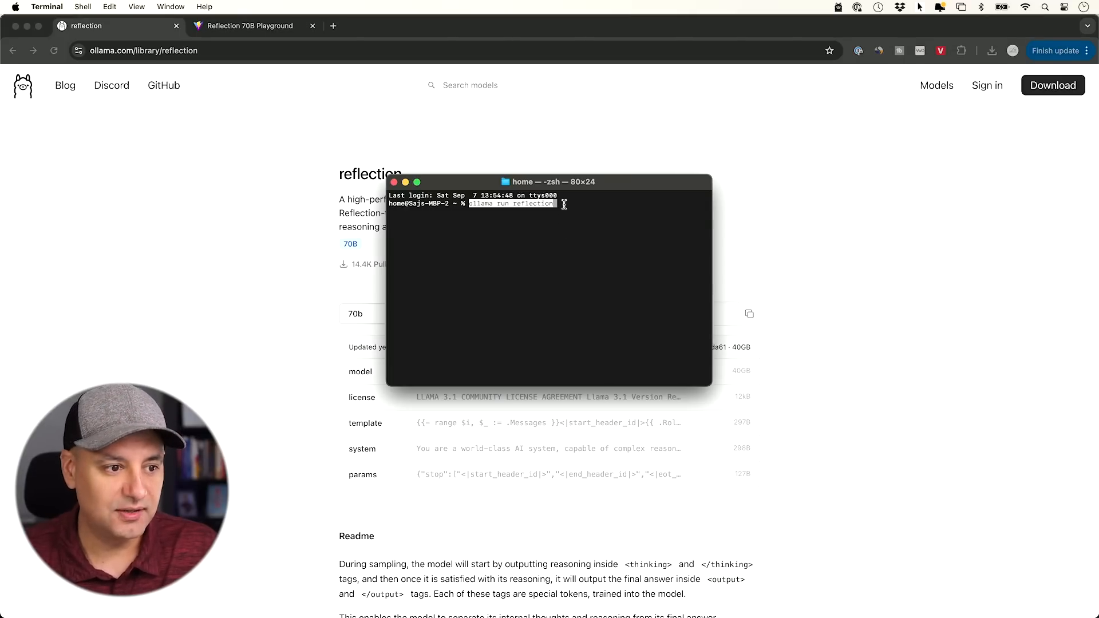
Execute the pasted 'ollama run reflection' command in Terminal
key(Return)
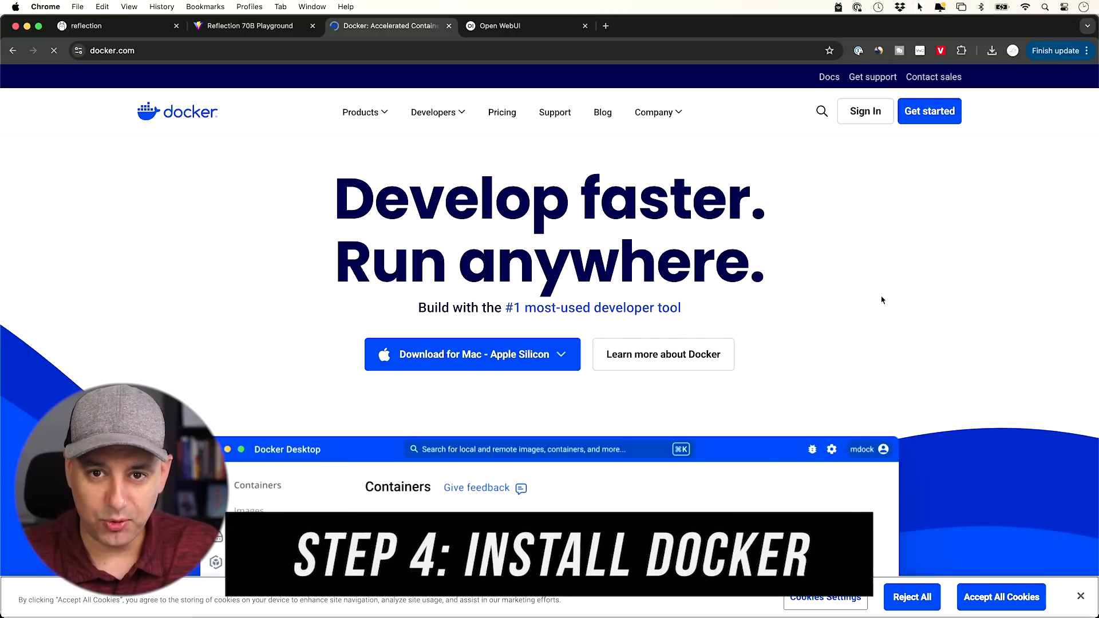
mouse_move(502, 468)
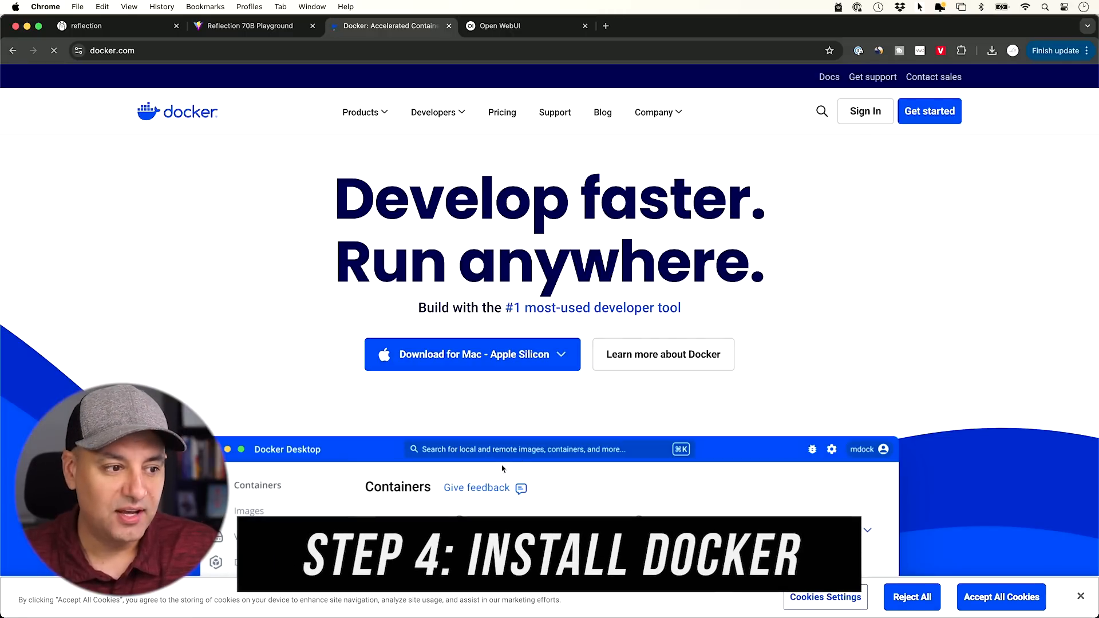
mouse_move(221, 128)
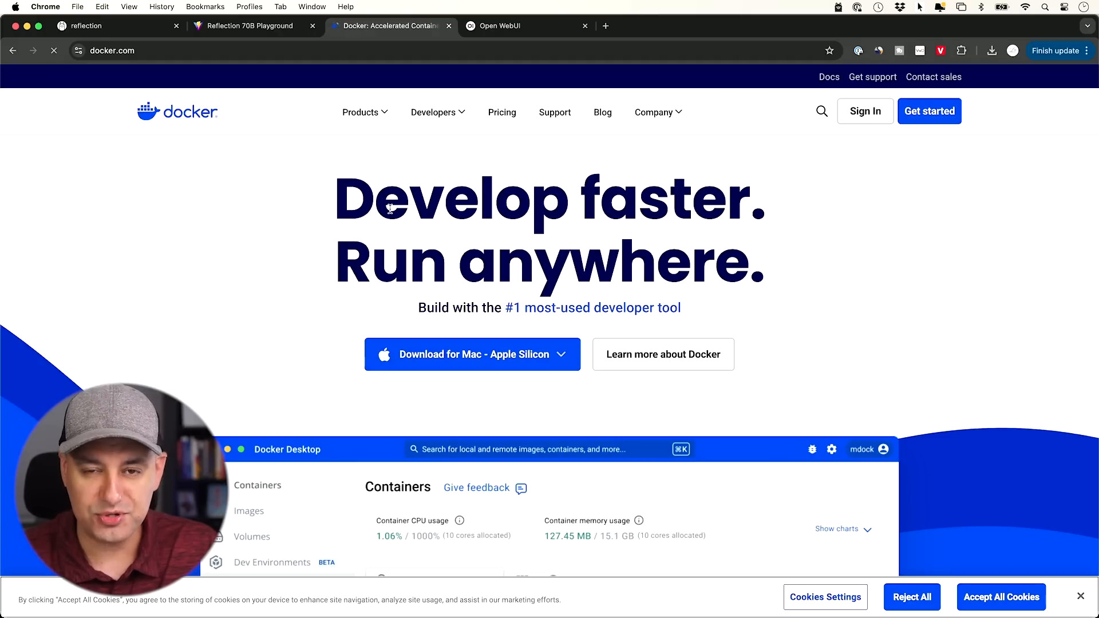
Expand Docker's download dropdown to reveal Mac Intel, Windows and Linux options
click(561, 354)
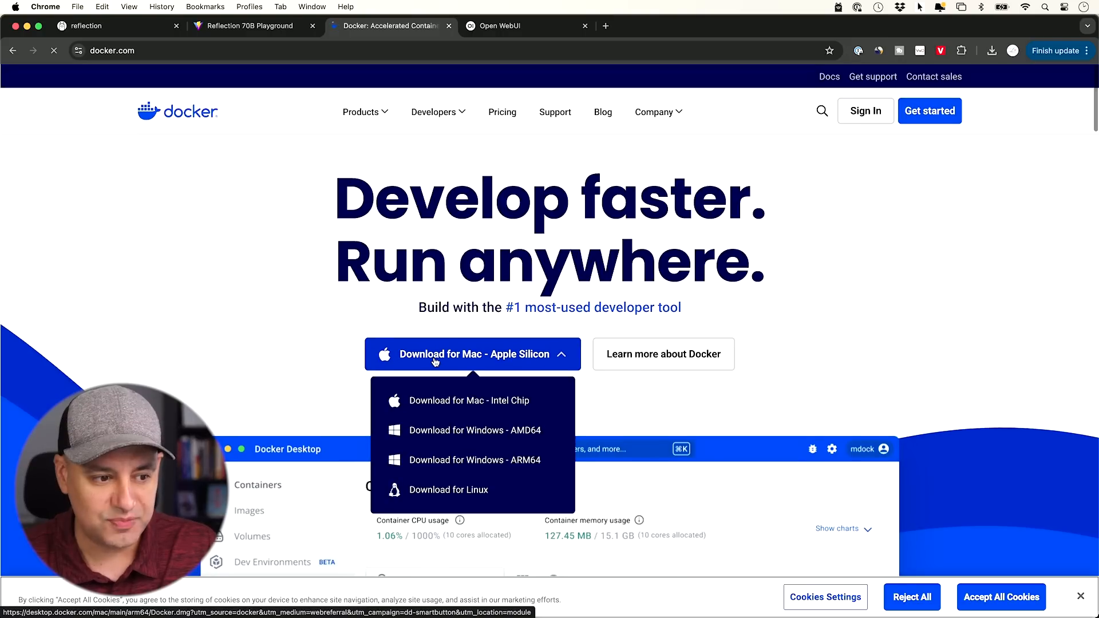
mouse_move(469, 400)
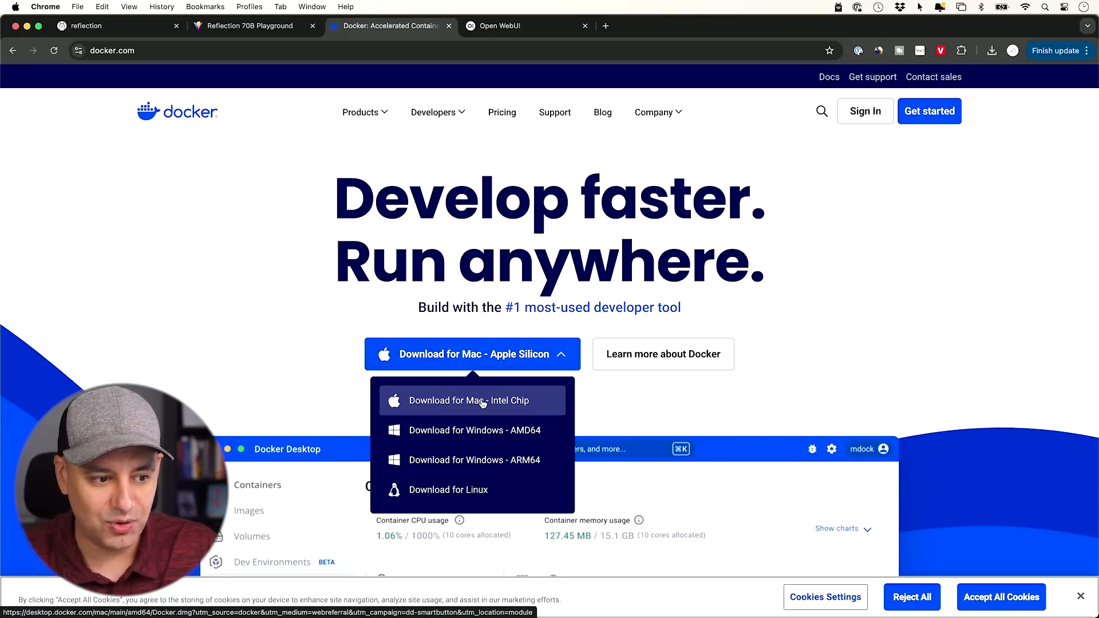
mouse_move(506, 408)
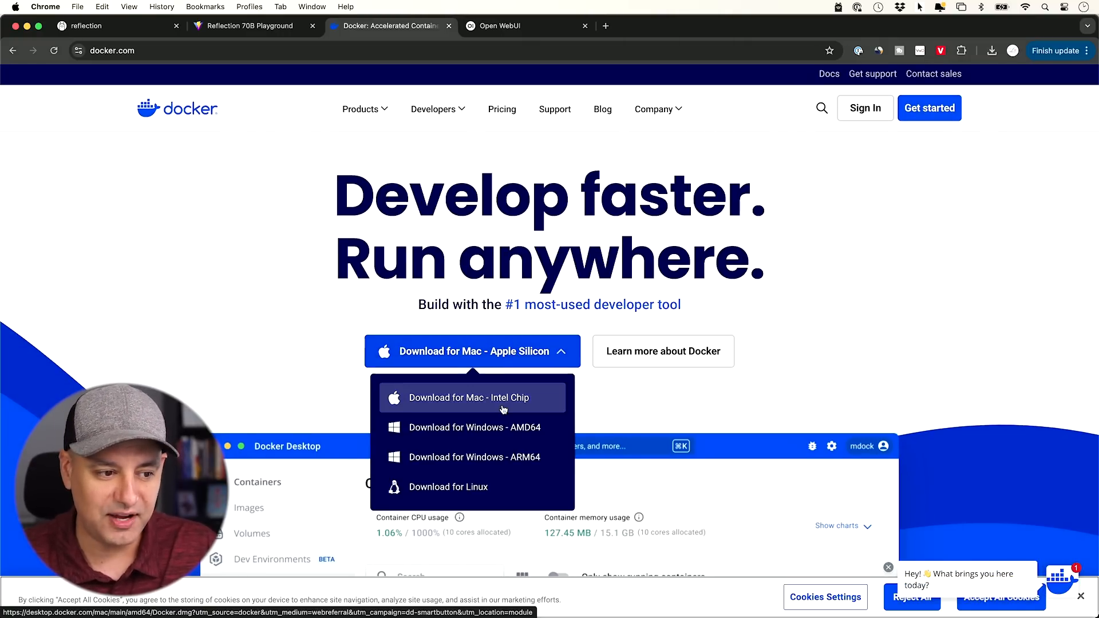
mouse_move(473, 427)
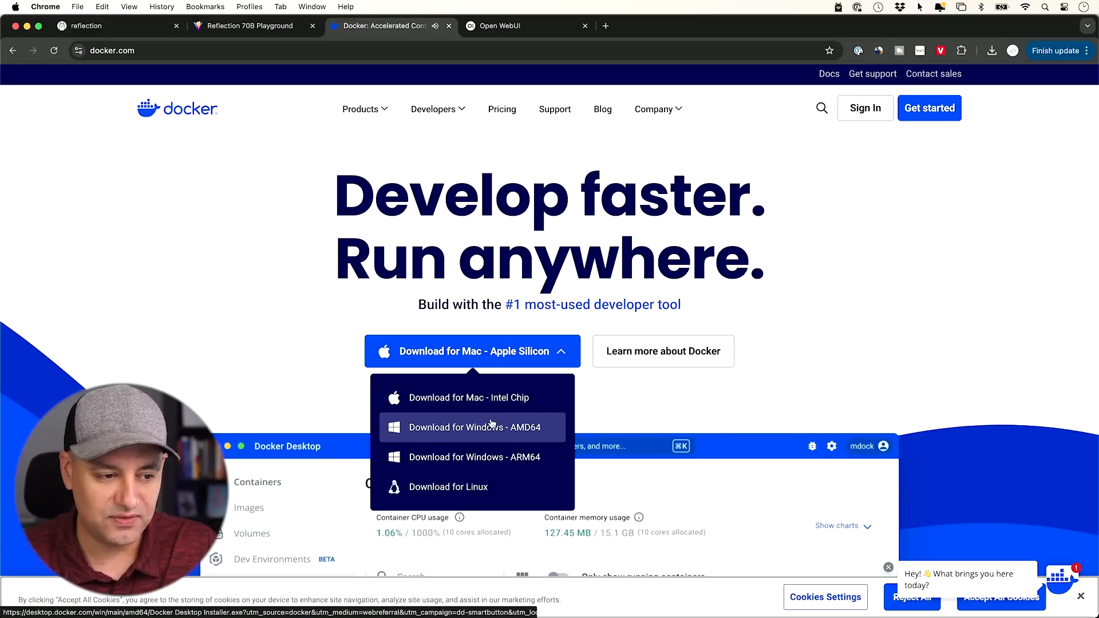
mouse_move(517, 360)
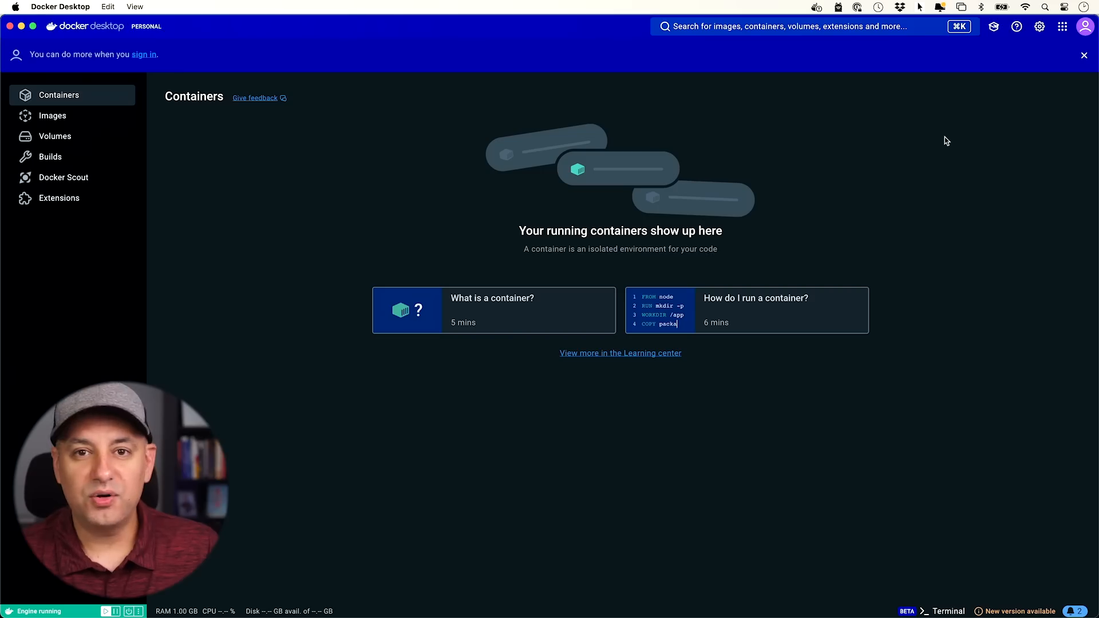
mouse_move(781, 365)
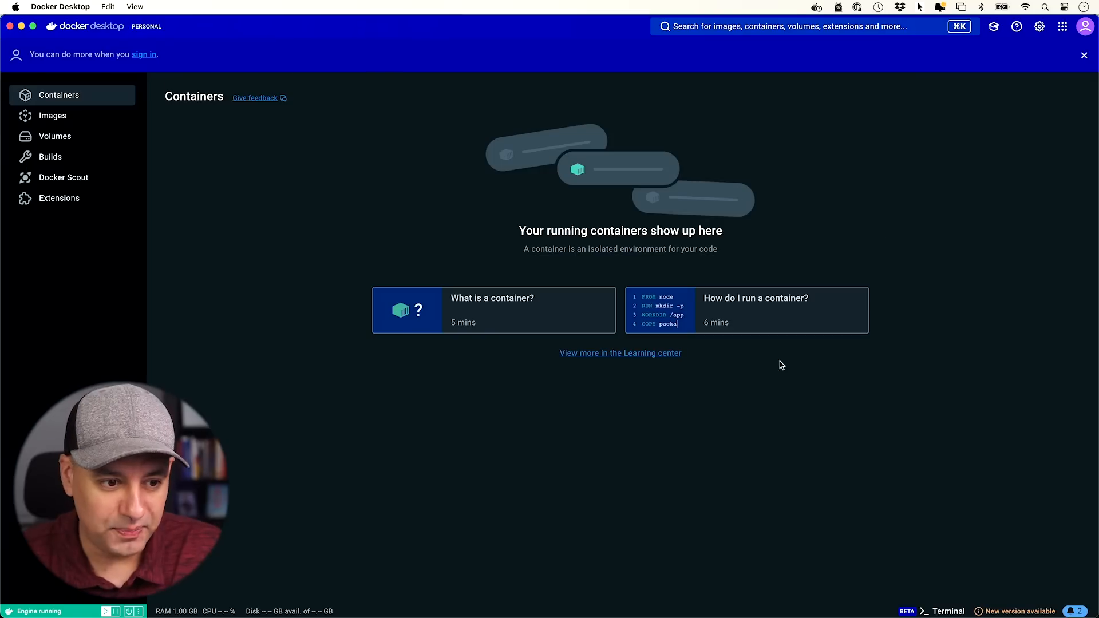
mouse_move(739, 184)
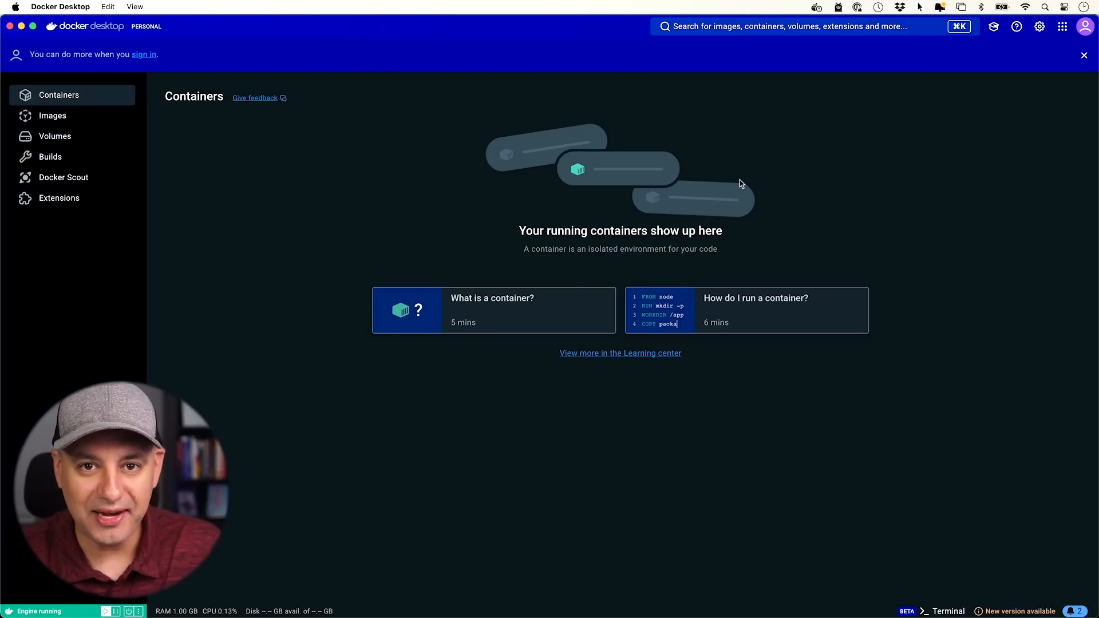
mouse_move(569, 211)
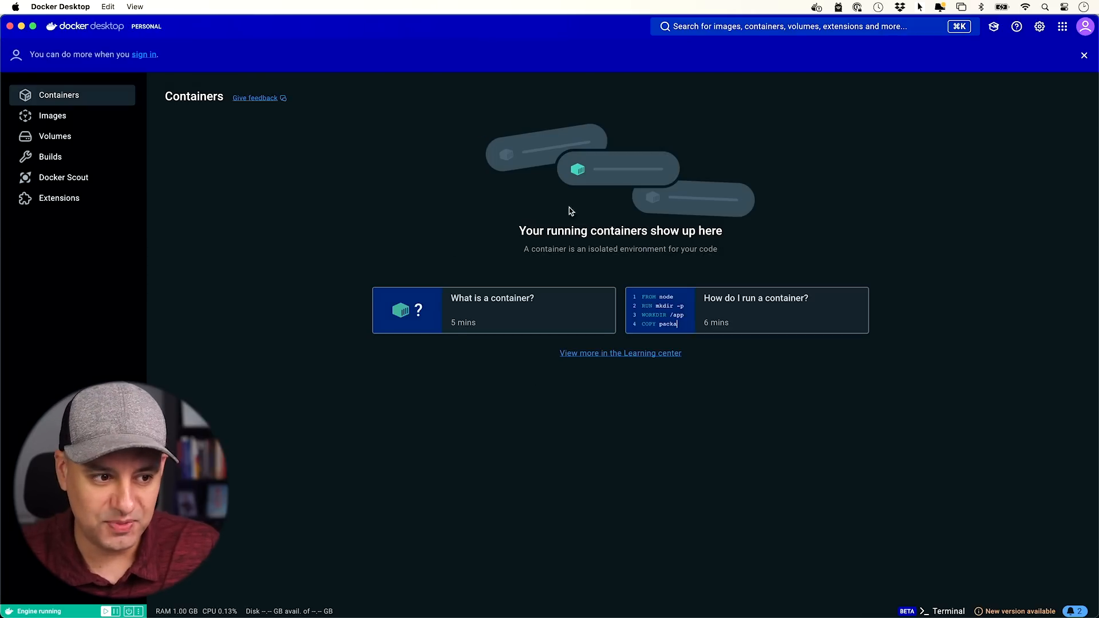
mouse_move(677, 231)
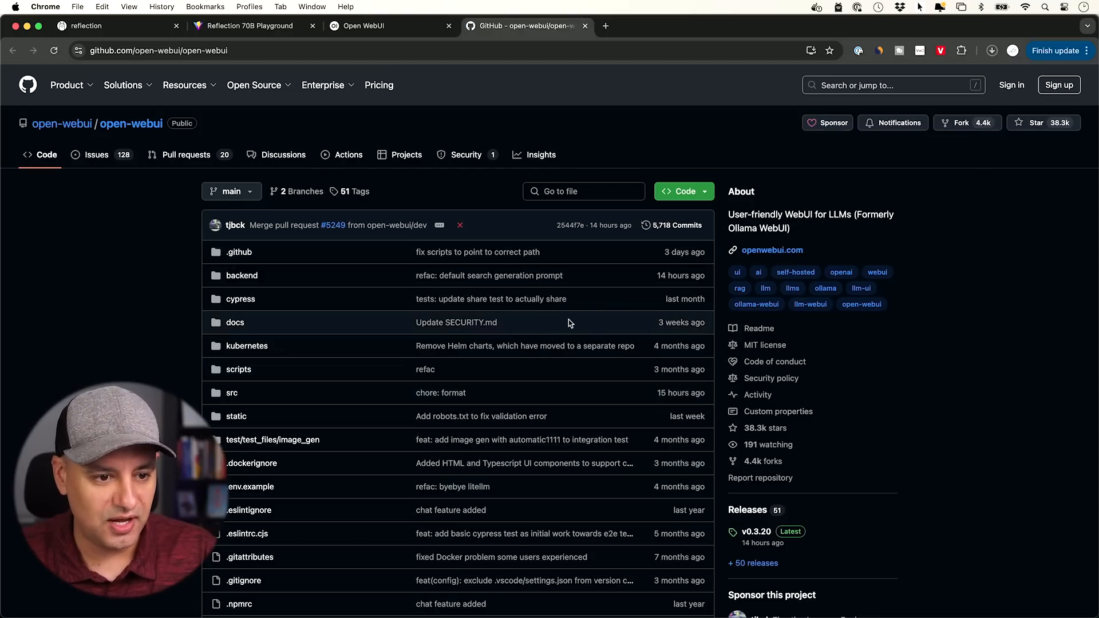
Copy the open-webui README's default-configuration docker run command for local Ollama
scroll(down, 3)
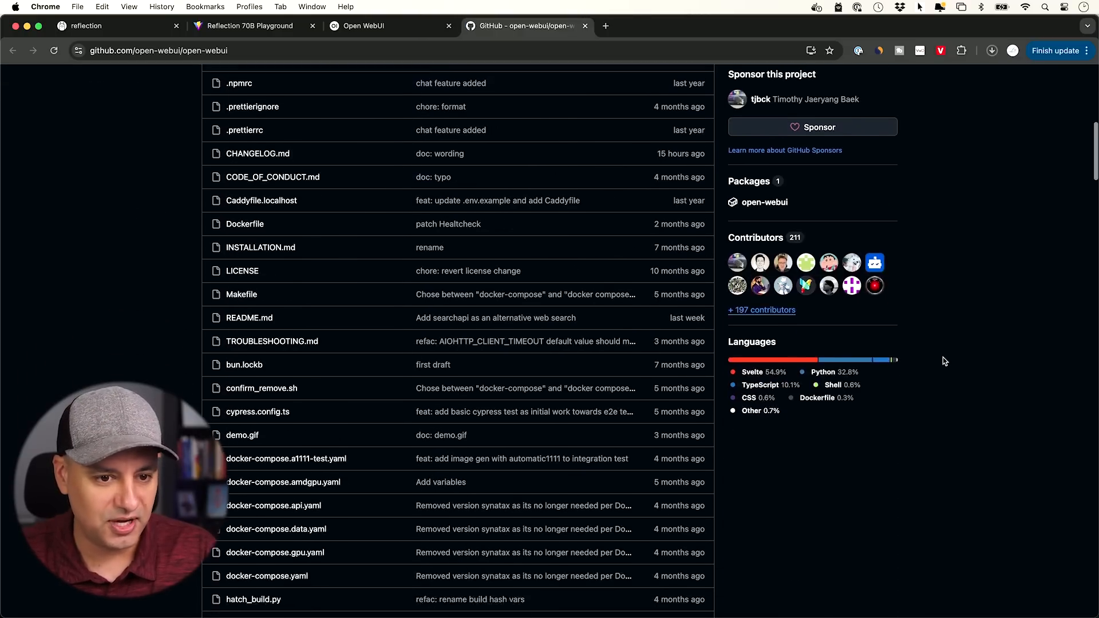
scroll(down, 3)
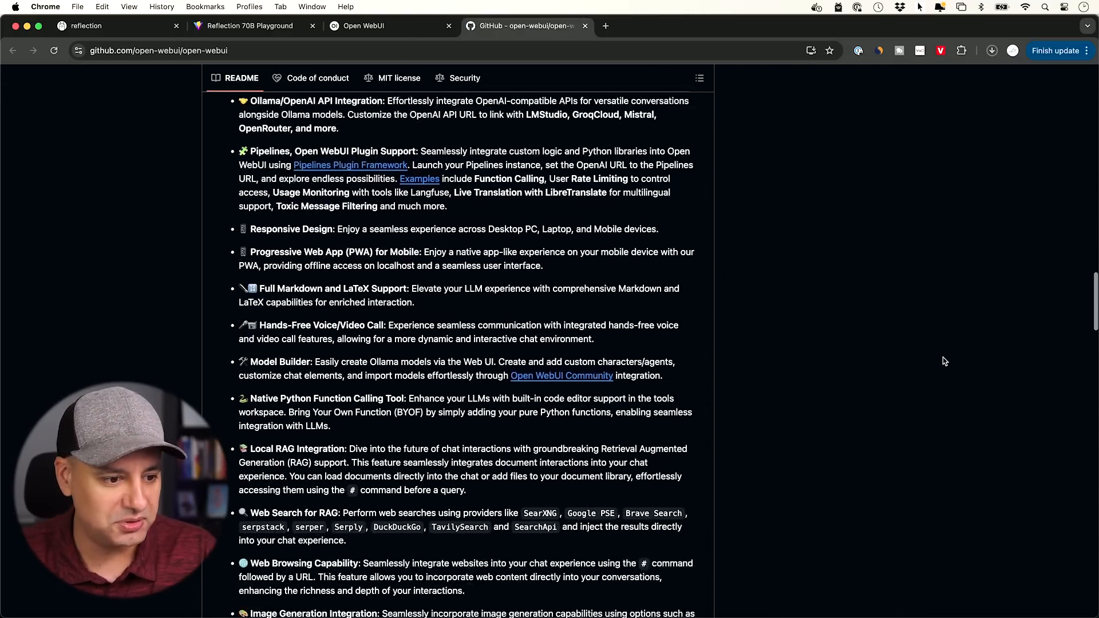
scroll(down, 3)
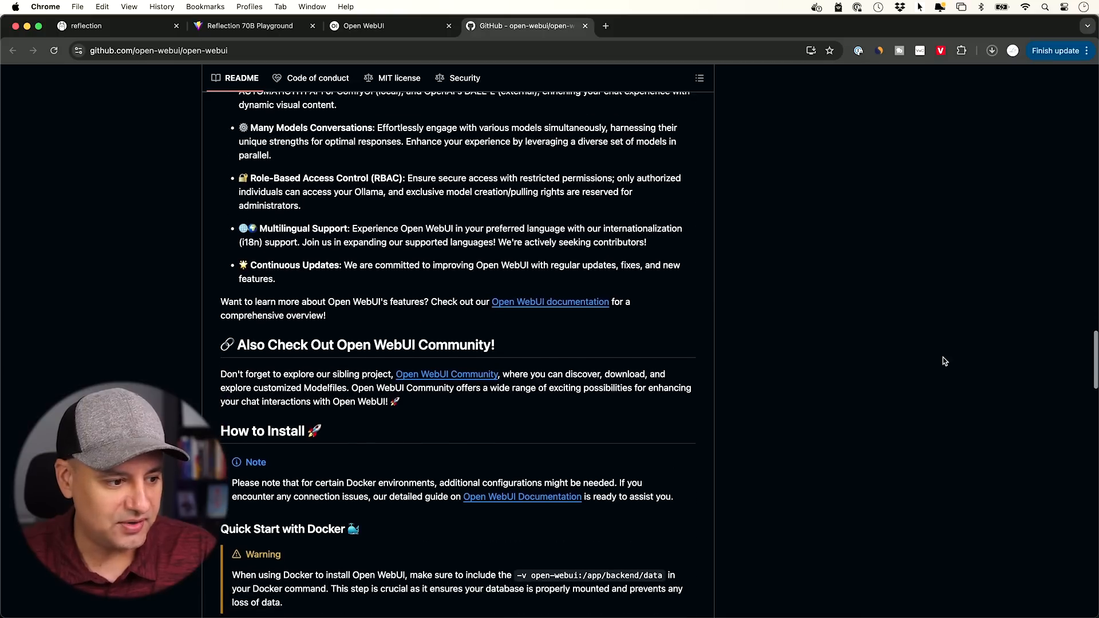
scroll(down, 3)
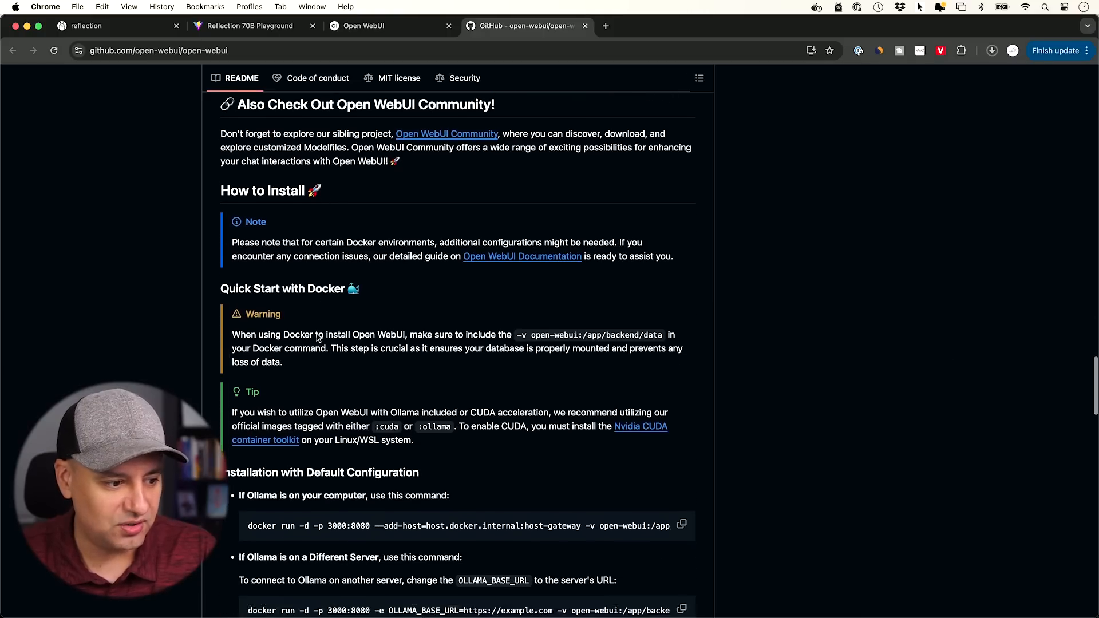
scroll(down, 3)
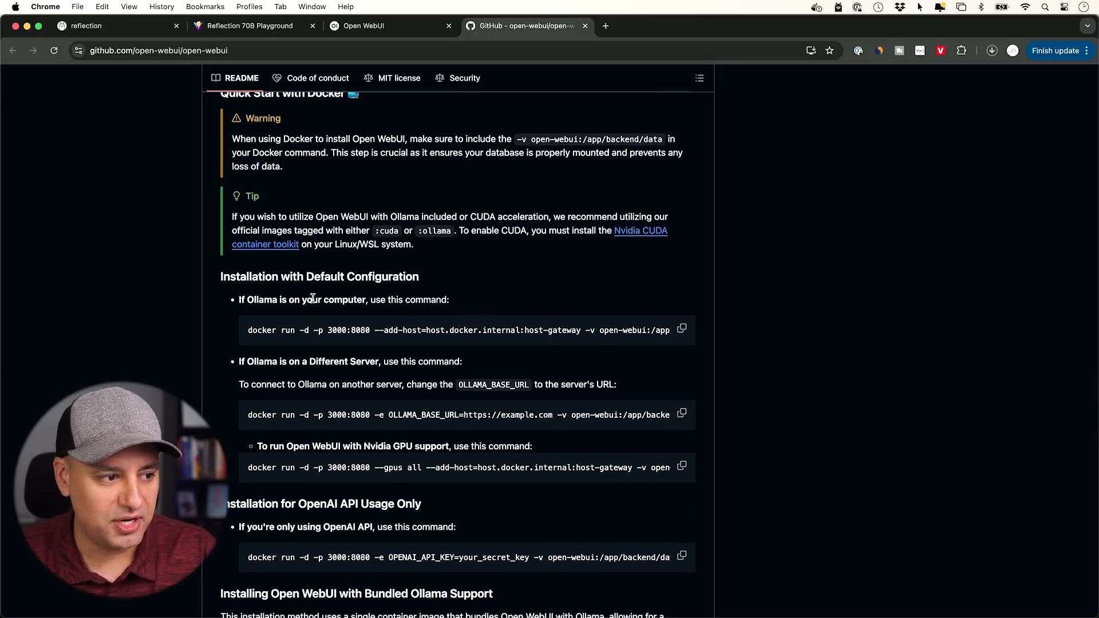
mouse_move(254, 310)
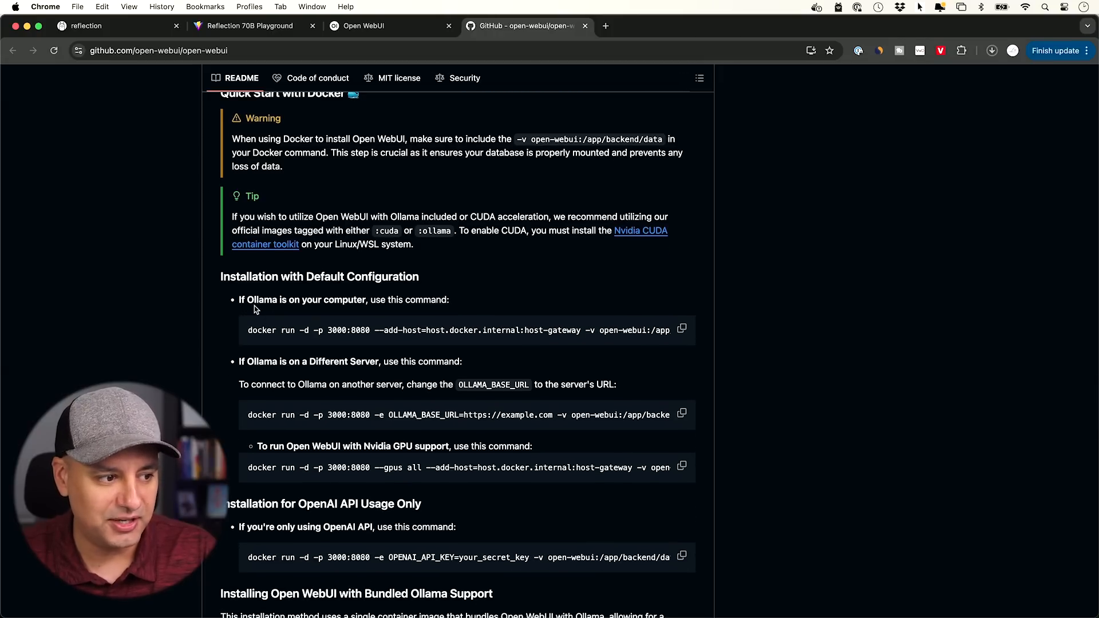
mouse_move(315, 308)
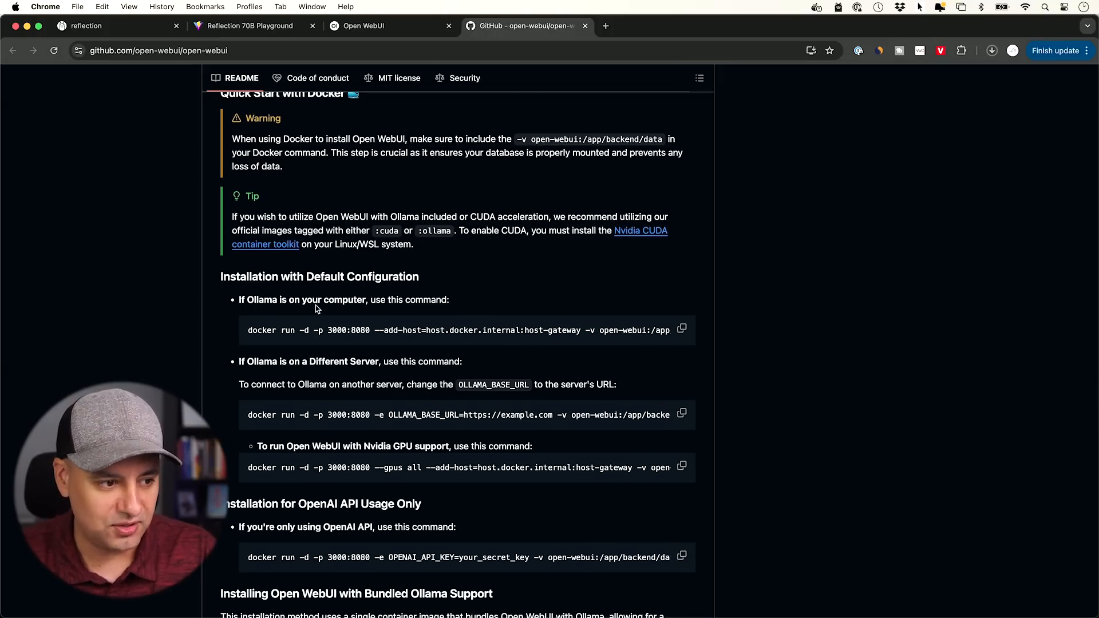
mouse_move(487, 319)
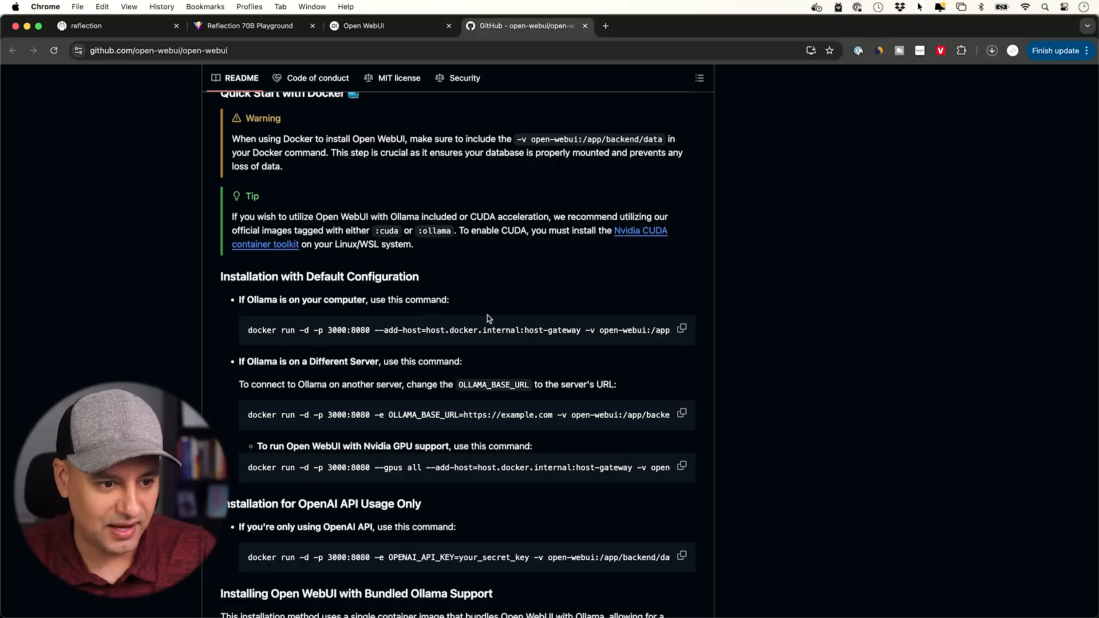
click(681, 329)
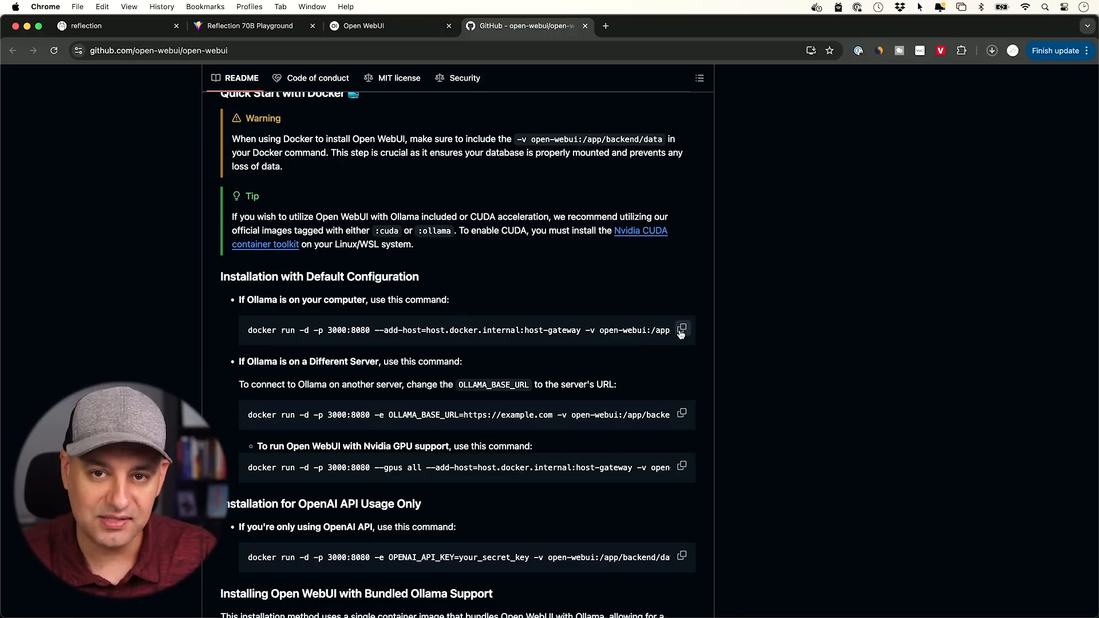
mouse_move(695, 332)
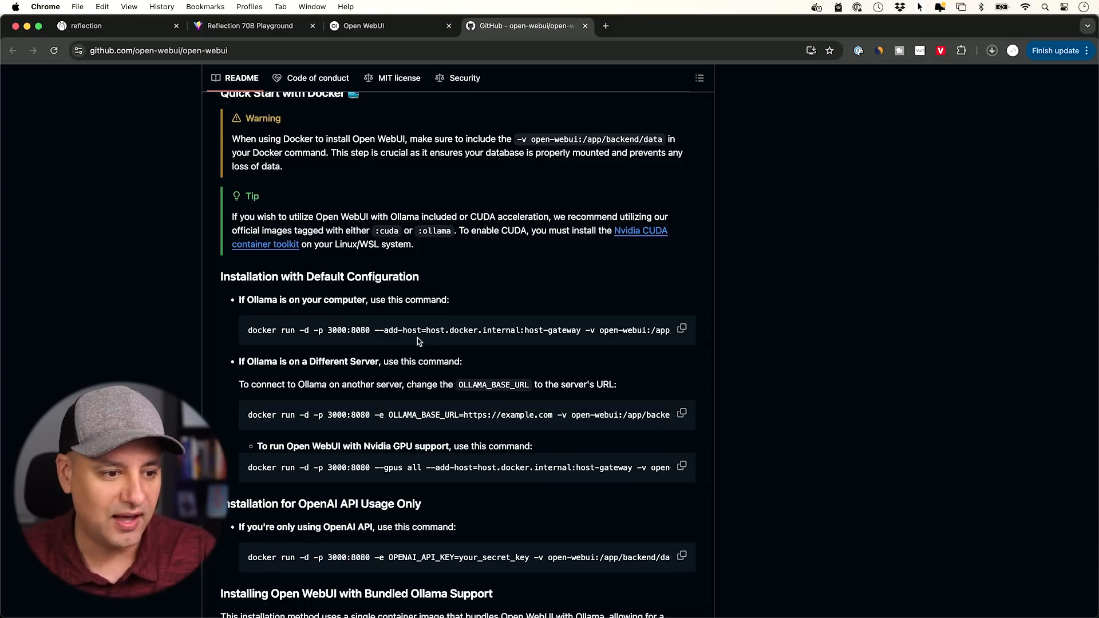
click(681, 330)
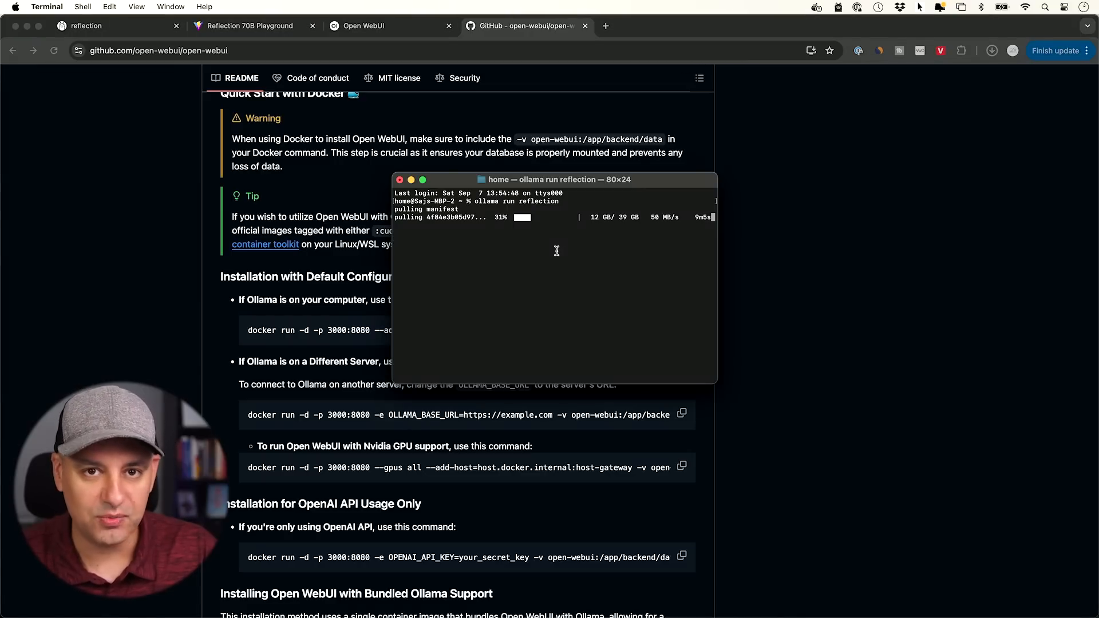
mouse_move(494, 224)
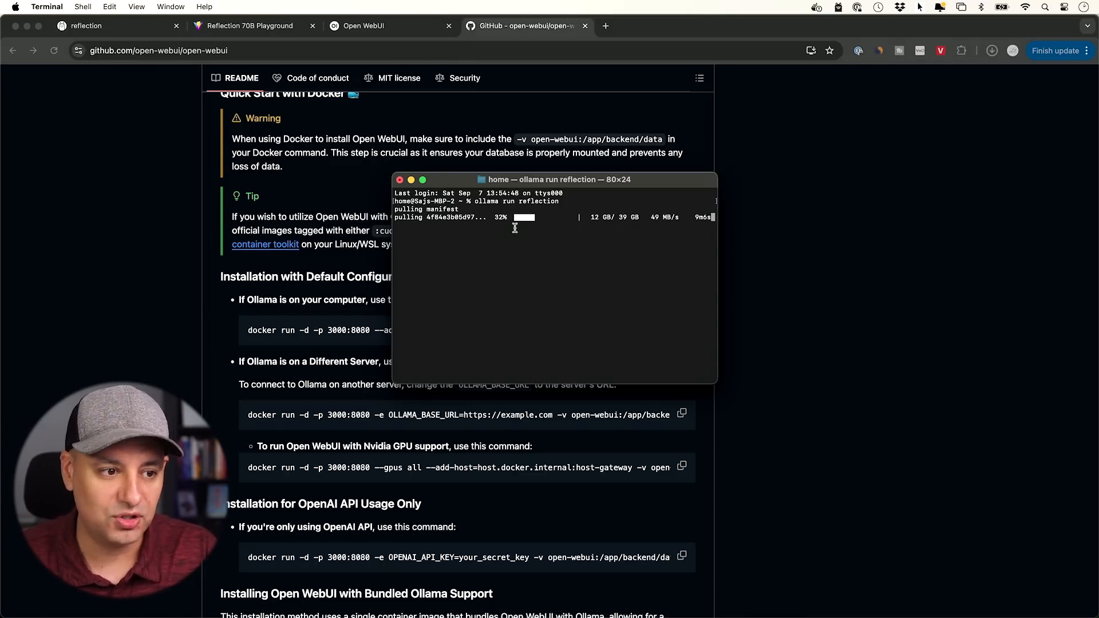
mouse_move(496, 237)
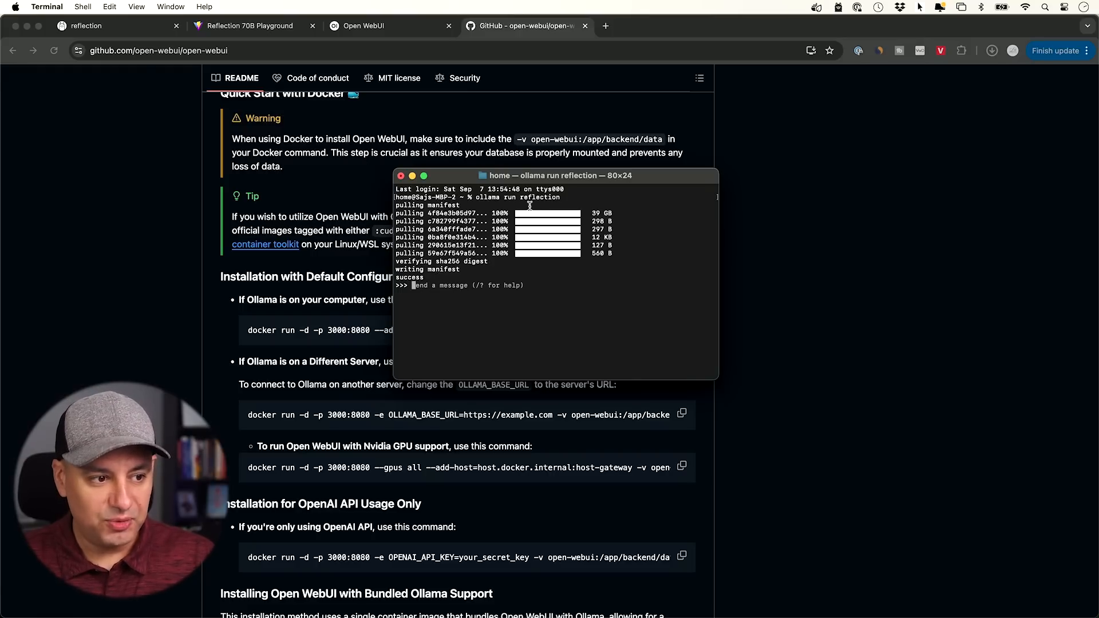
mouse_move(427, 289)
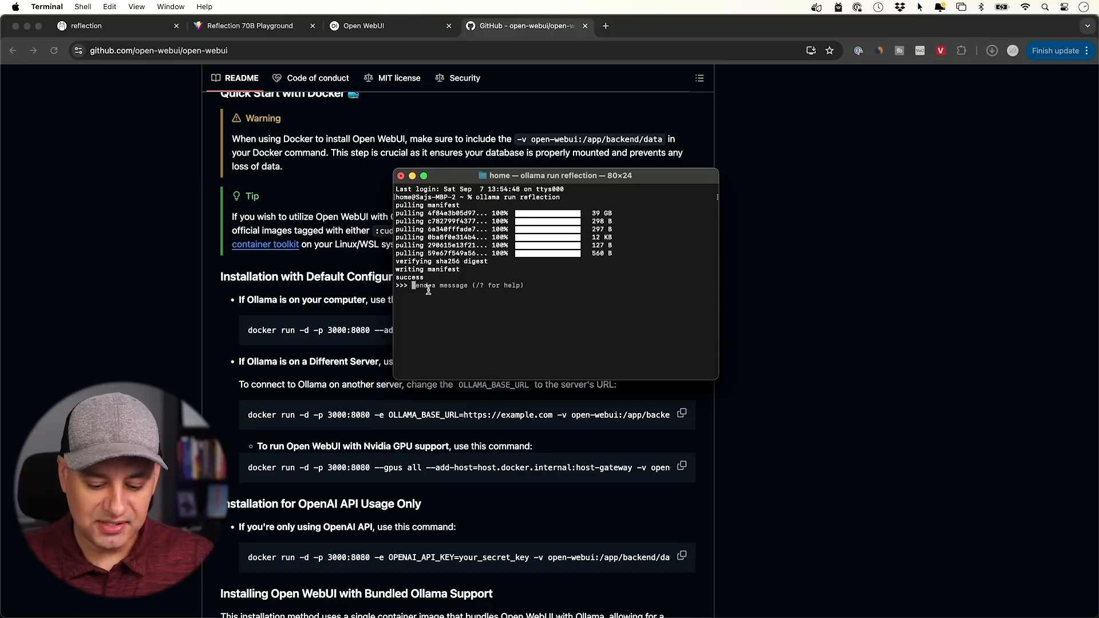
Greet the downloaded reflection model with 'hello' at the >>> prompt
text(hello)
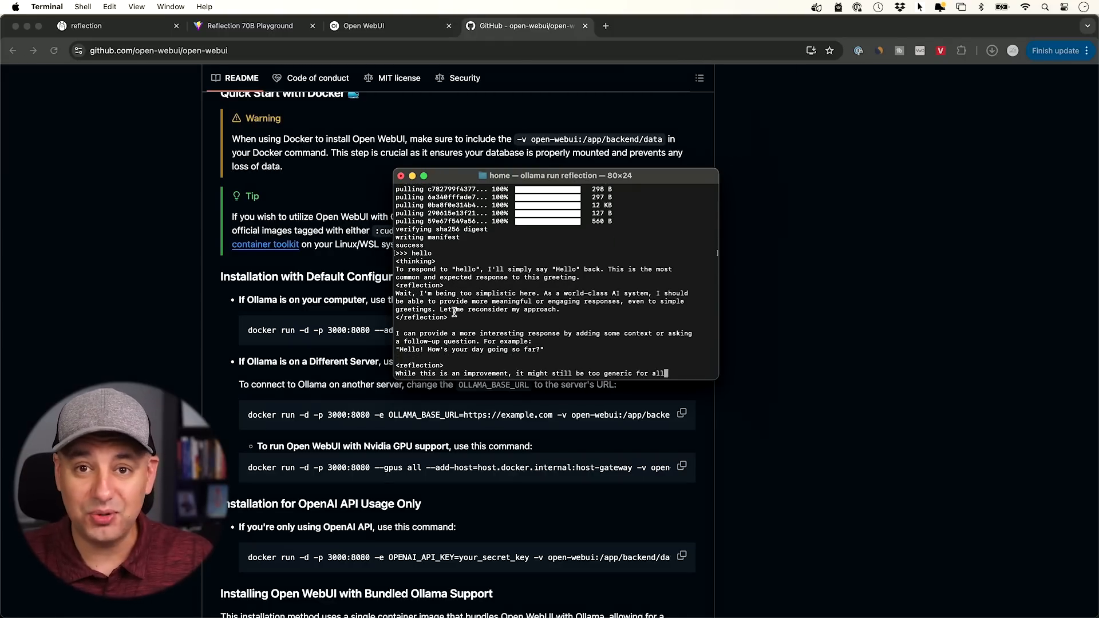
Close the Terminal window running the reflection chat and terminate its ollama process
scroll(up, 3)
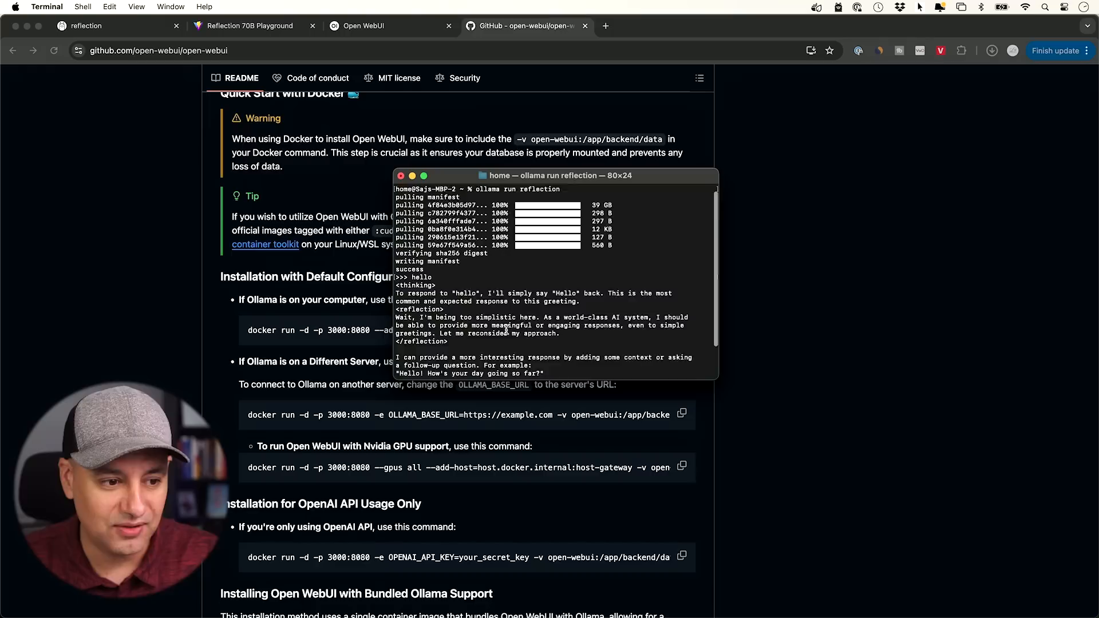
scroll(down, 3)
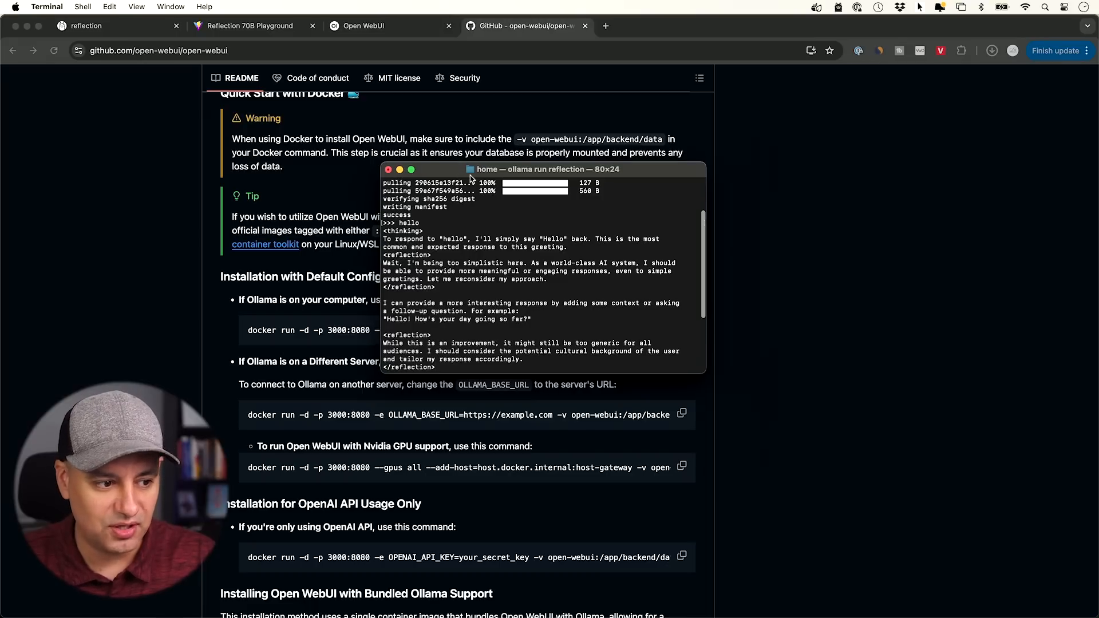
click(388, 169)
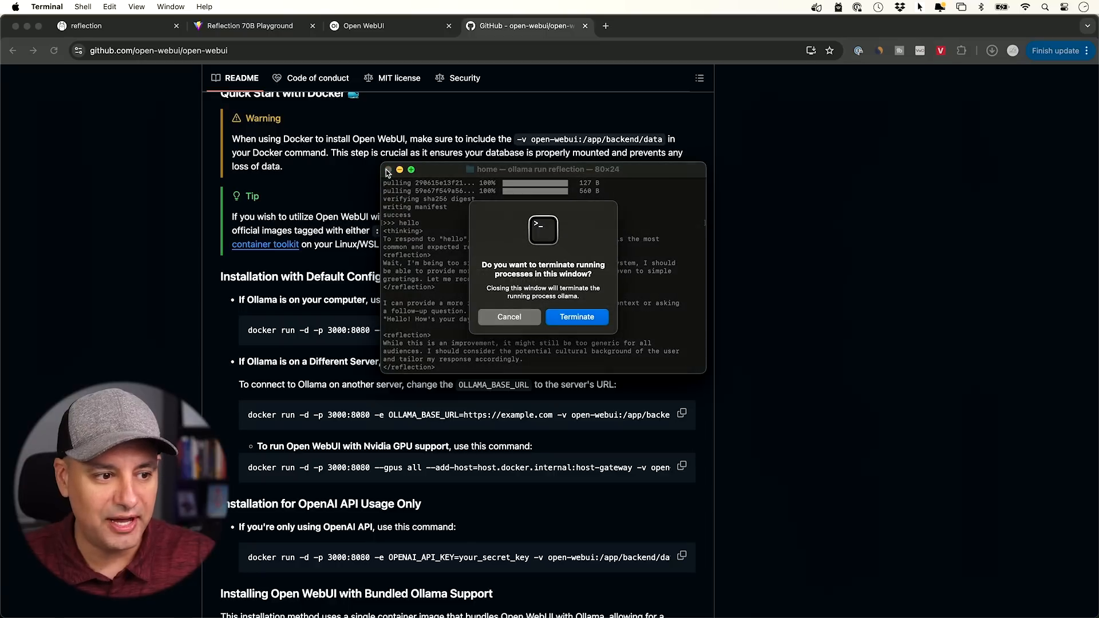
click(576, 316)
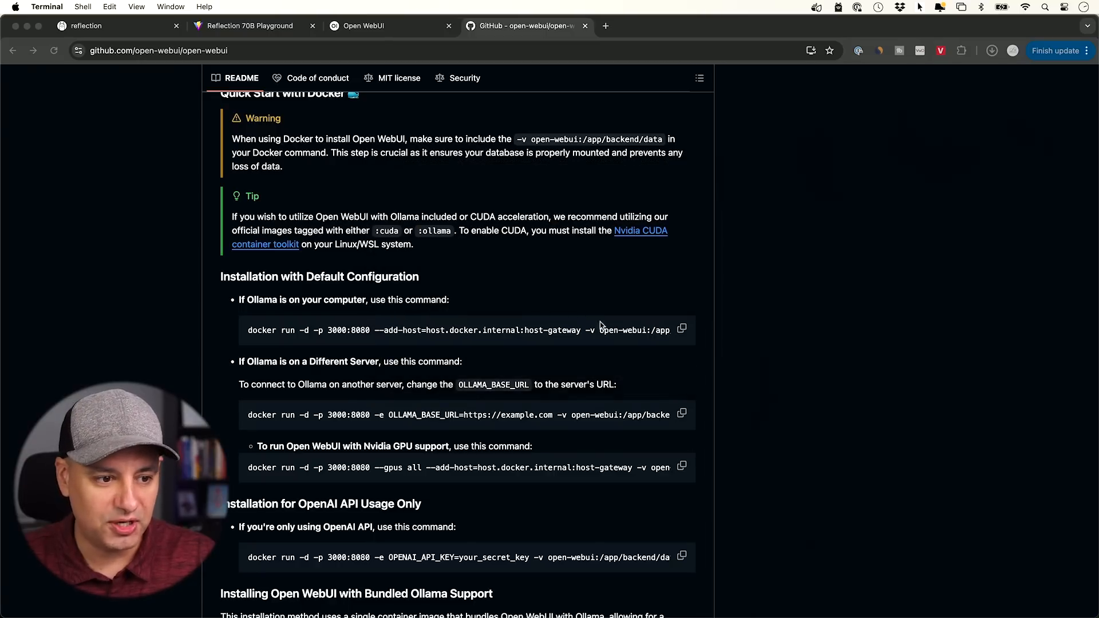
mouse_move(584, 337)
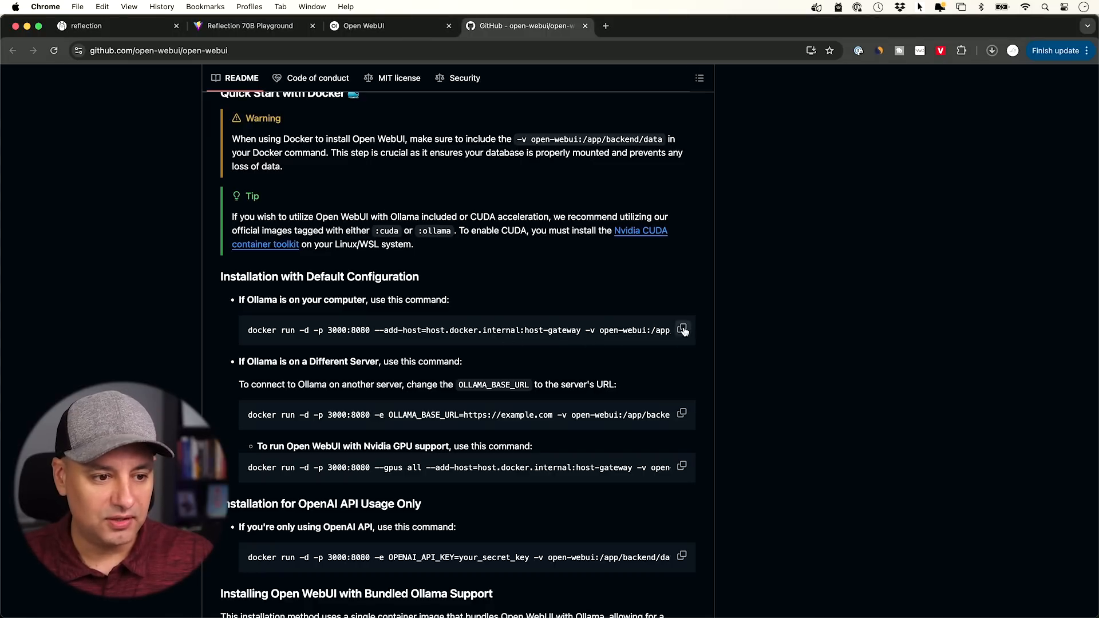
Run GitHub's Open WebUI docker run command for local Ollama in a new Terminal window
click(683, 331)
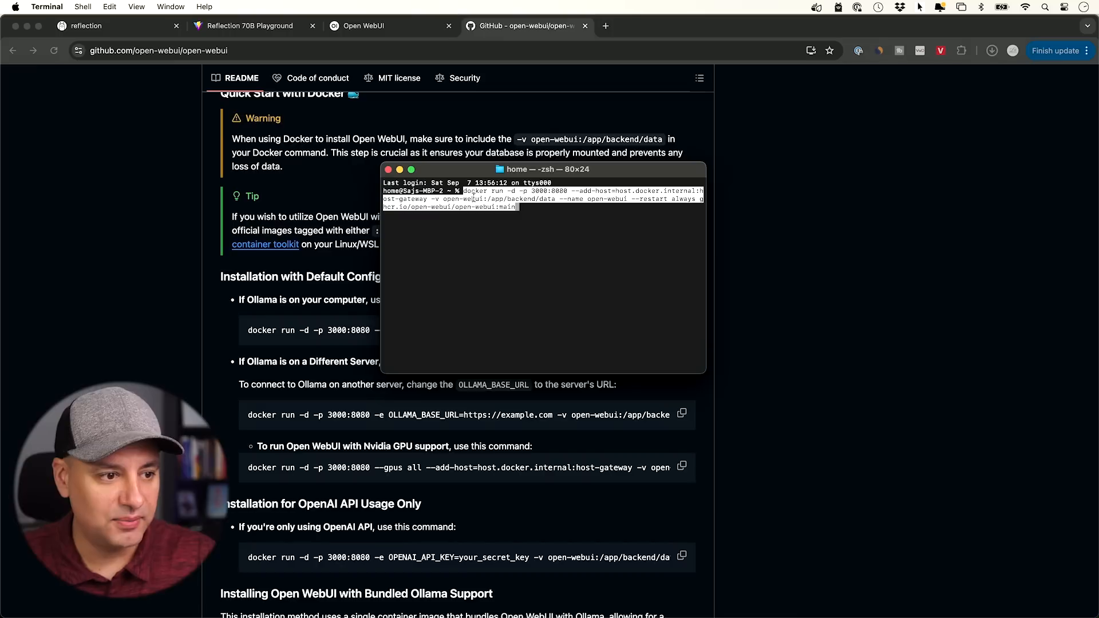
key(Return)
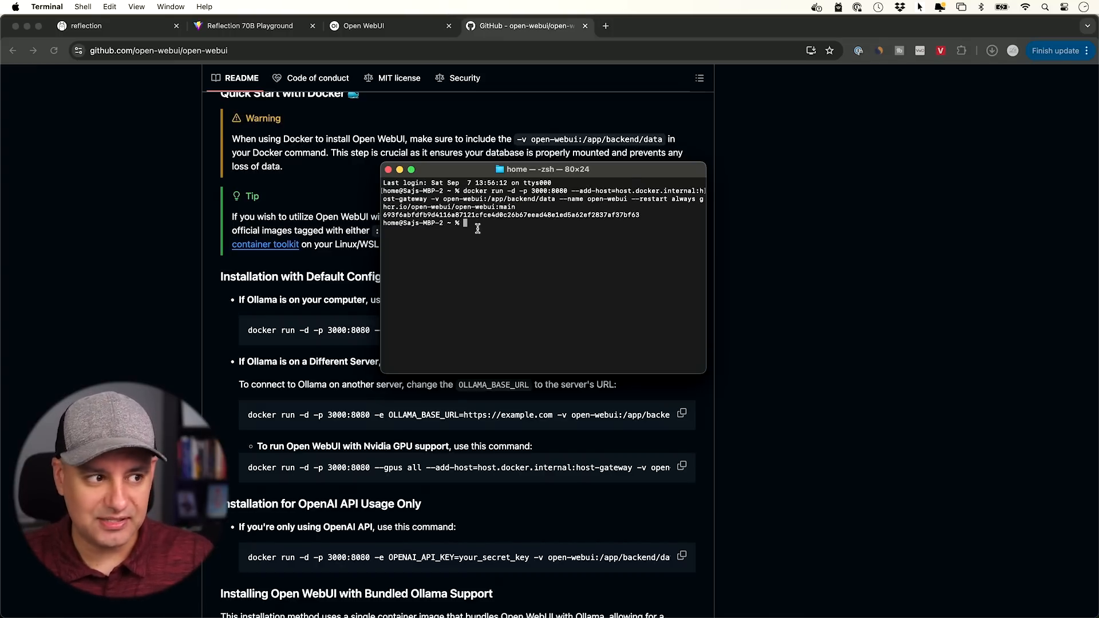
mouse_move(331, 184)
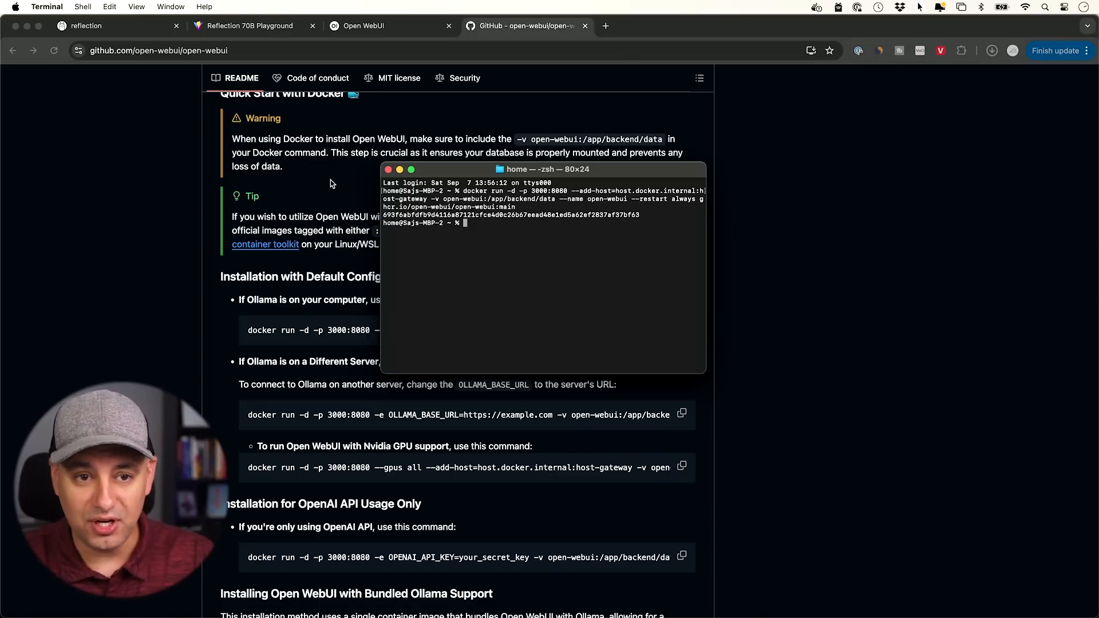
mouse_move(1030, 41)
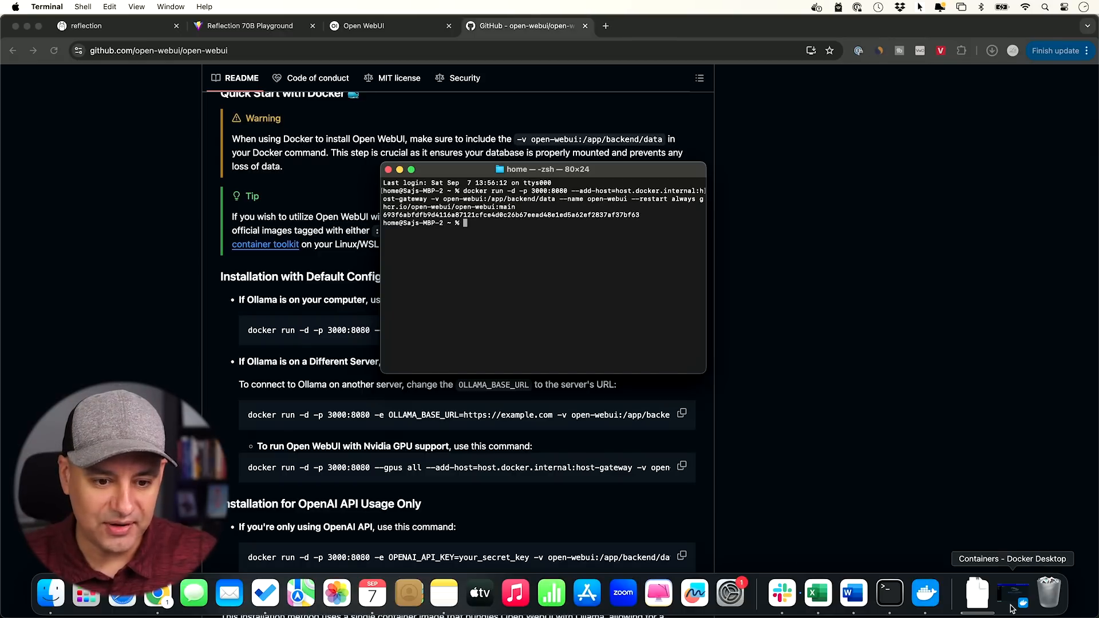
Open Docker Desktop to confirm the open-webui container is running on 3000:8080
click(924, 594)
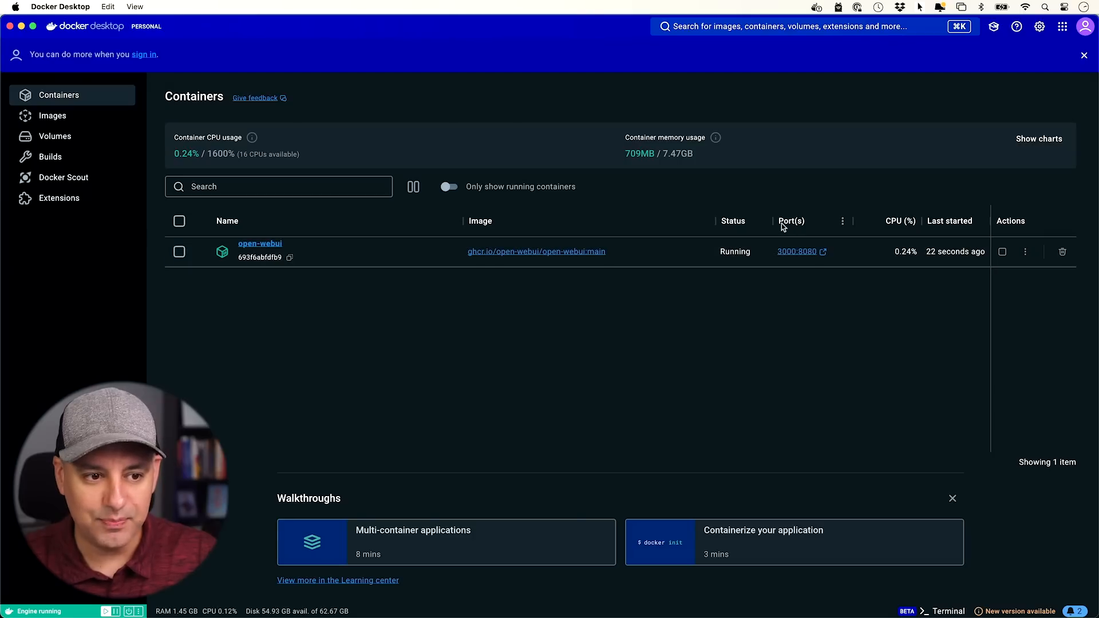
mouse_move(796, 252)
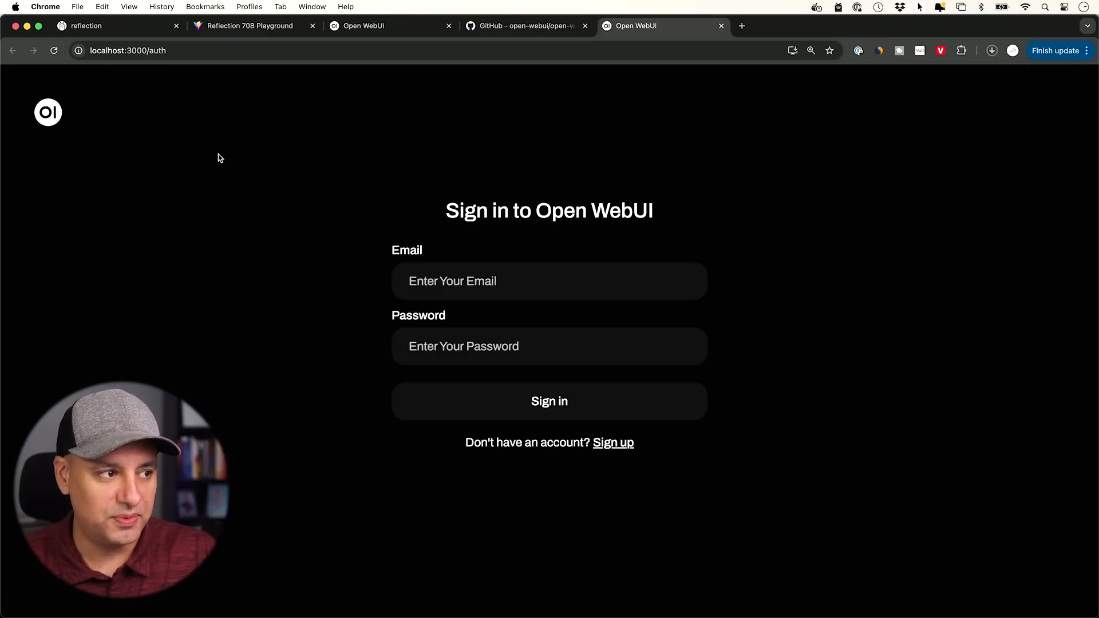
mouse_move(491, 322)
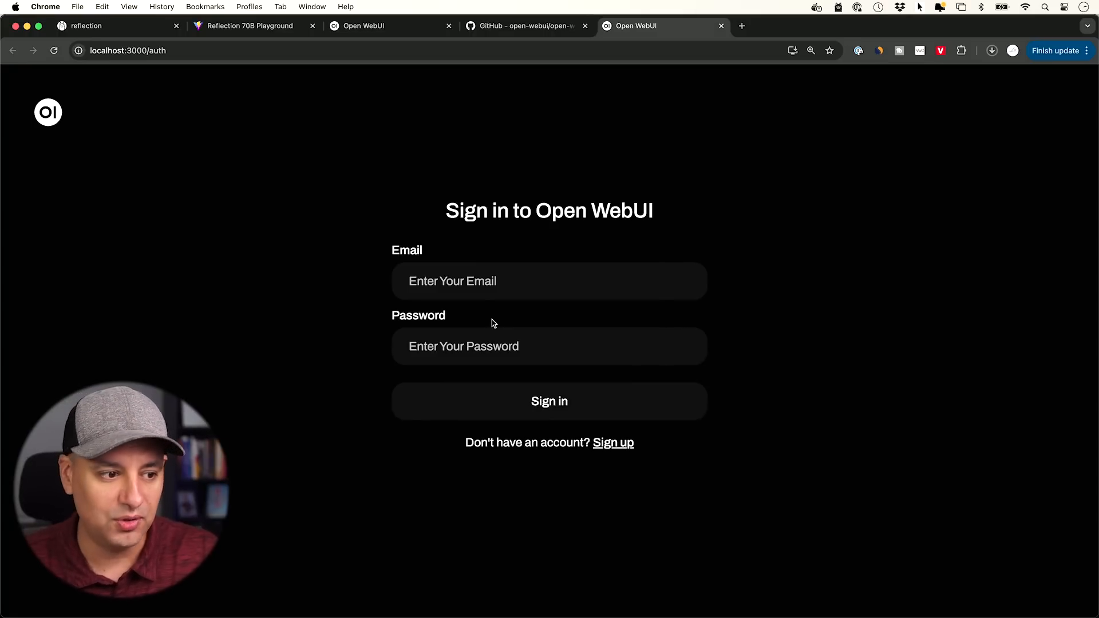
mouse_move(576, 436)
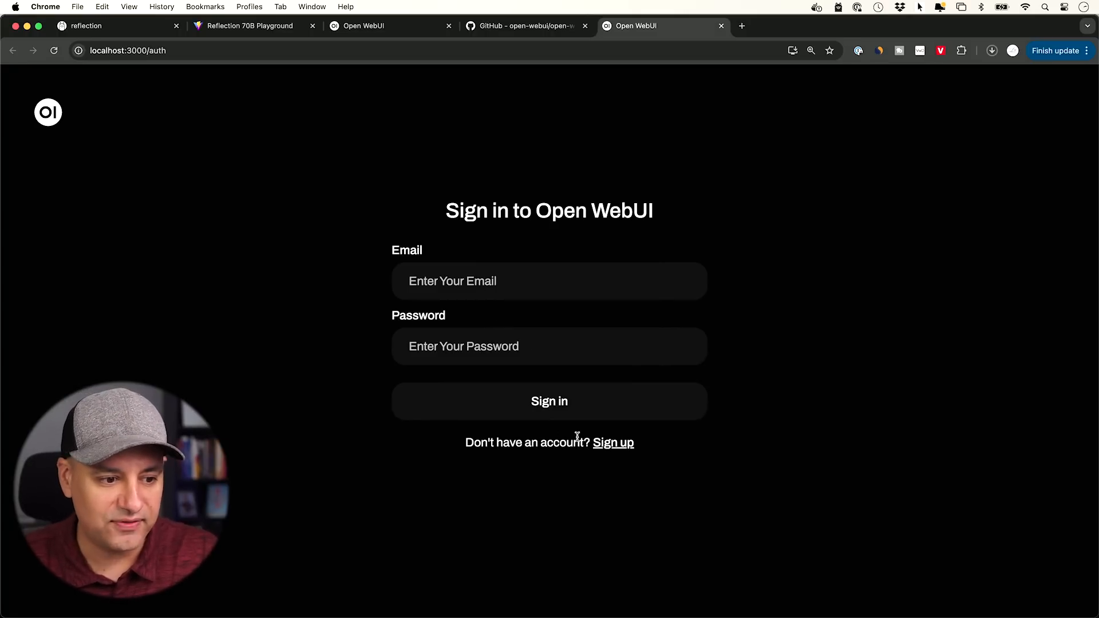
Sign in to Open WebUI at localhost:3000/auth
click(613, 443)
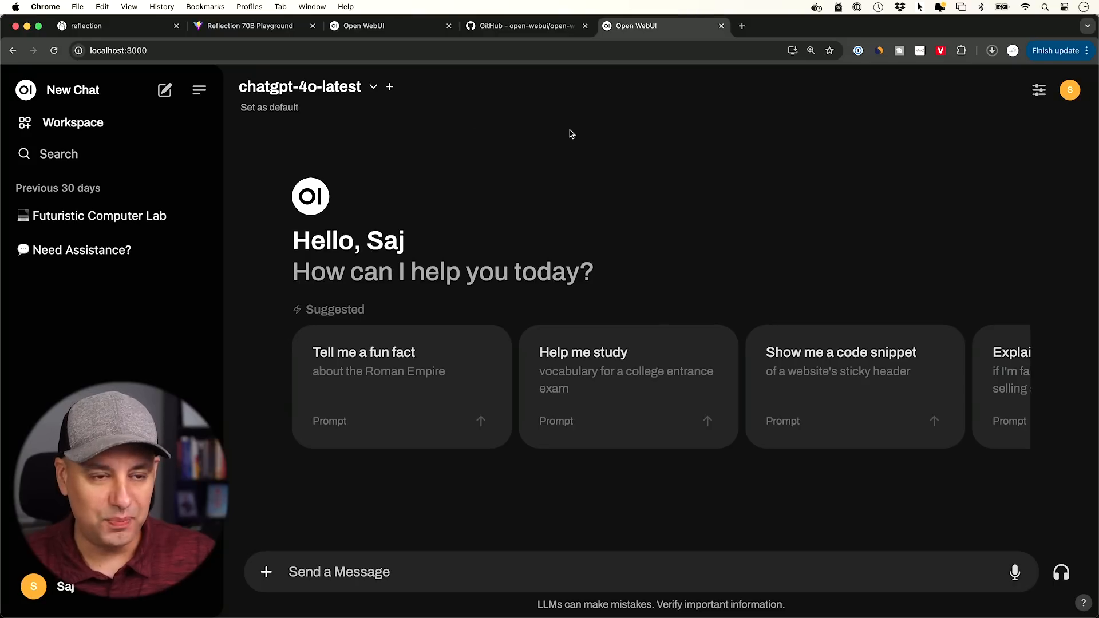
mouse_move(372, 103)
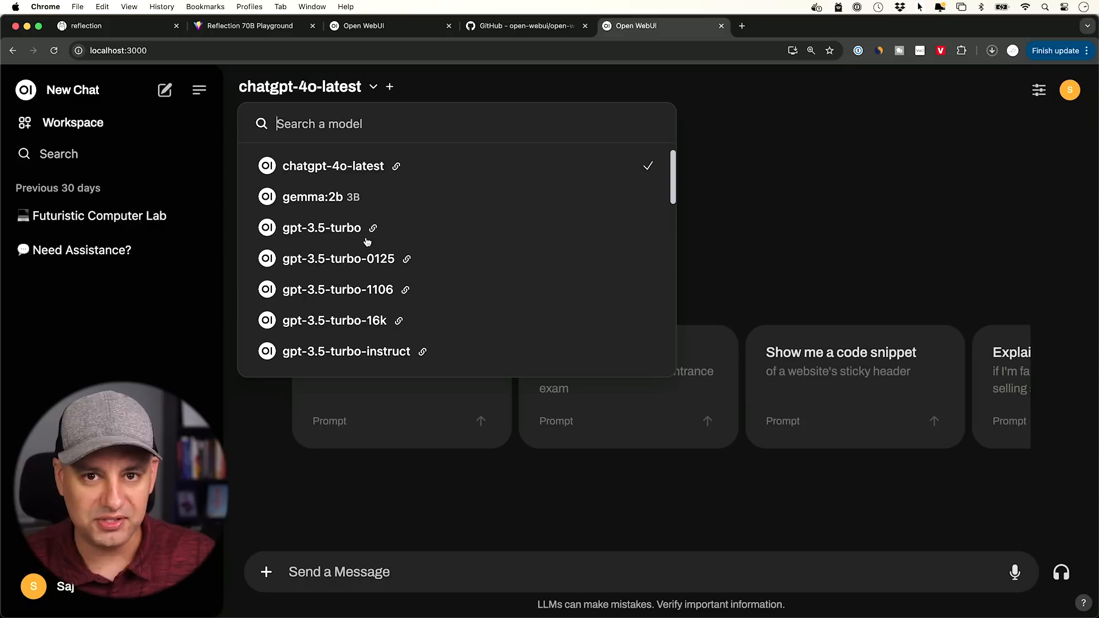
mouse_move(364, 241)
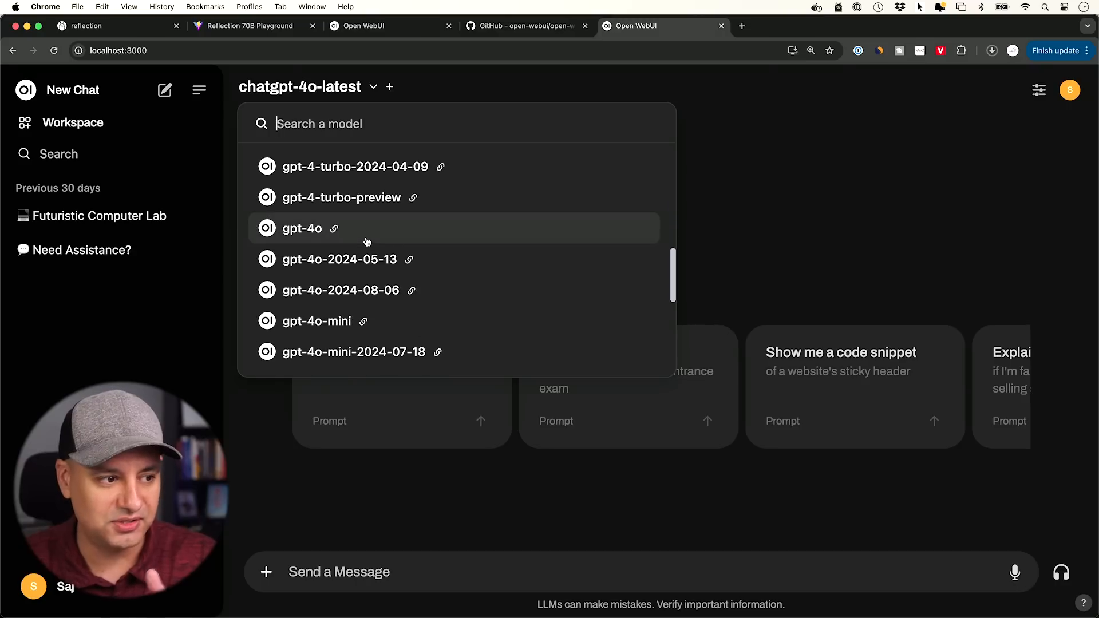
mouse_move(306, 232)
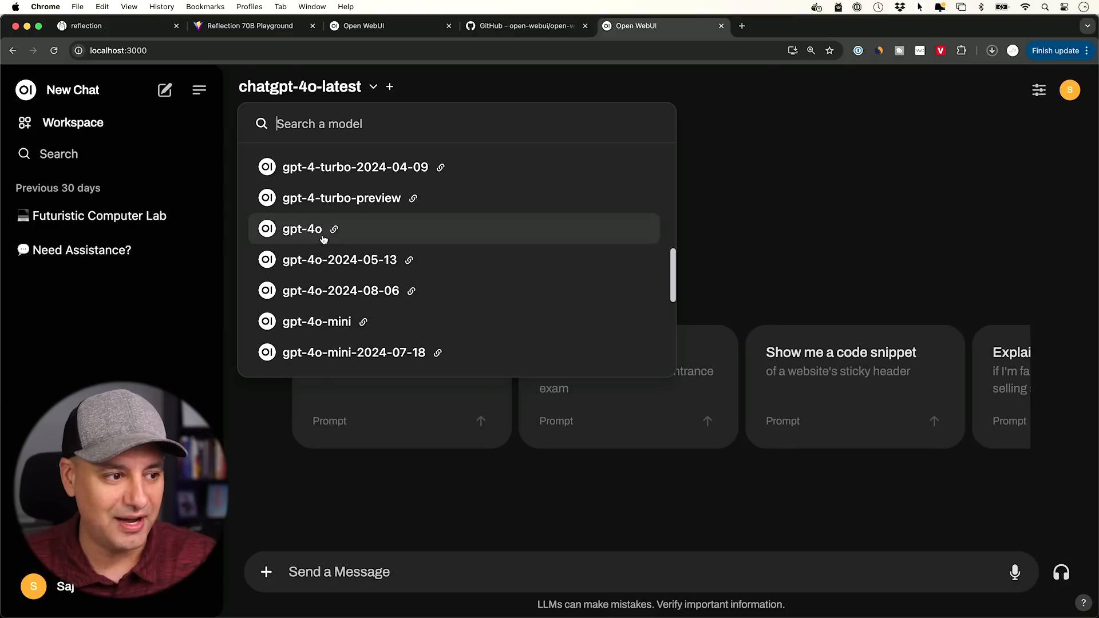
Search the model list for 'ref' and select reflection:latest
scroll(up, 3)
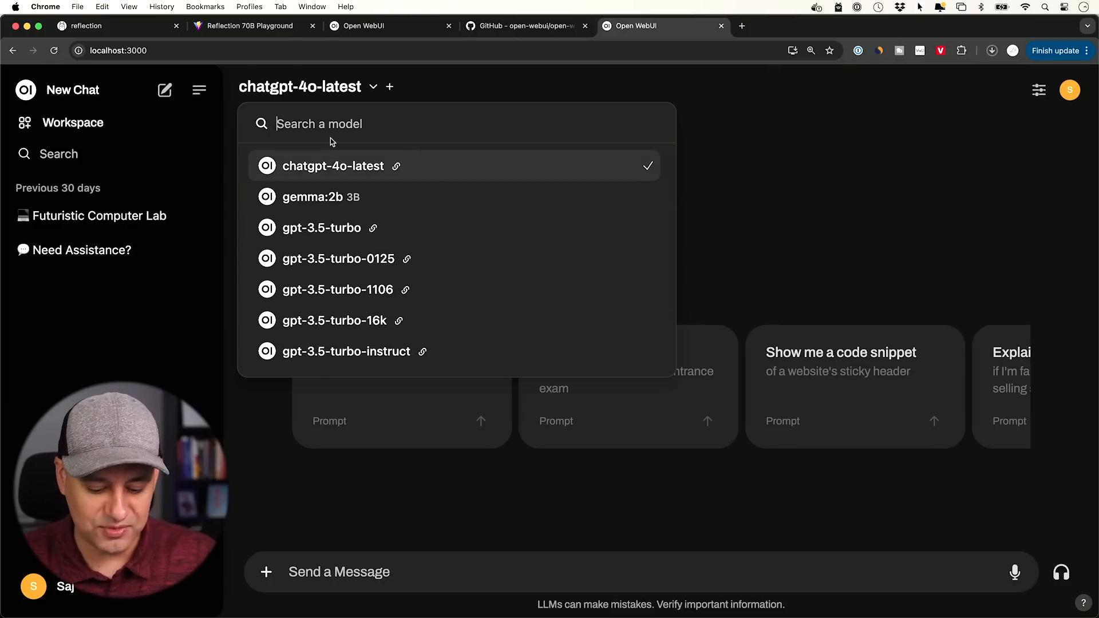
text(ref)
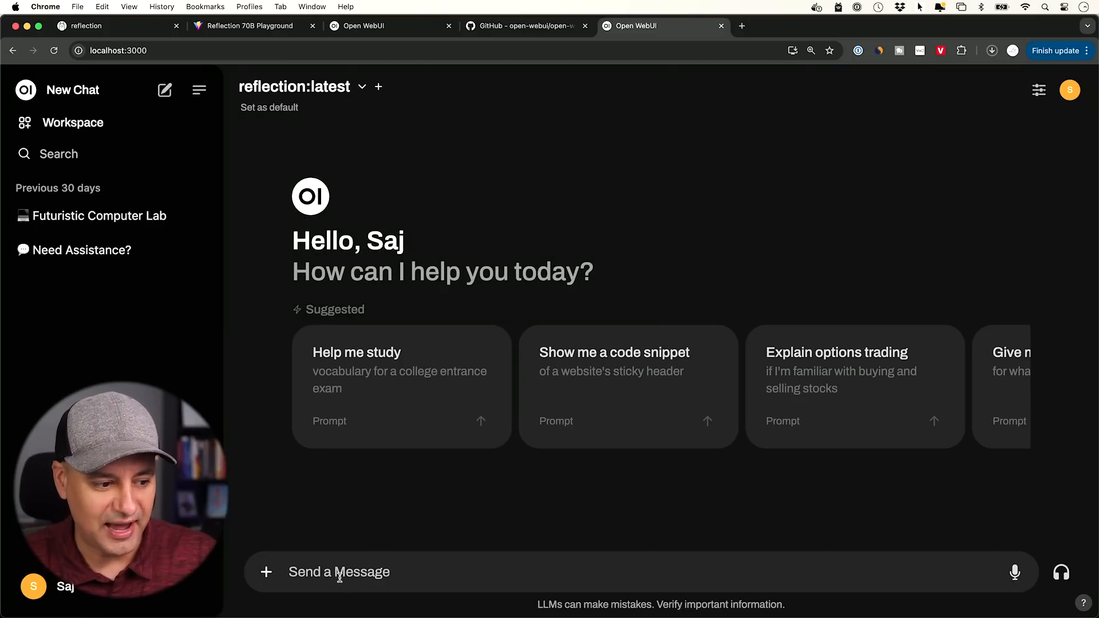
mouse_move(547, 494)
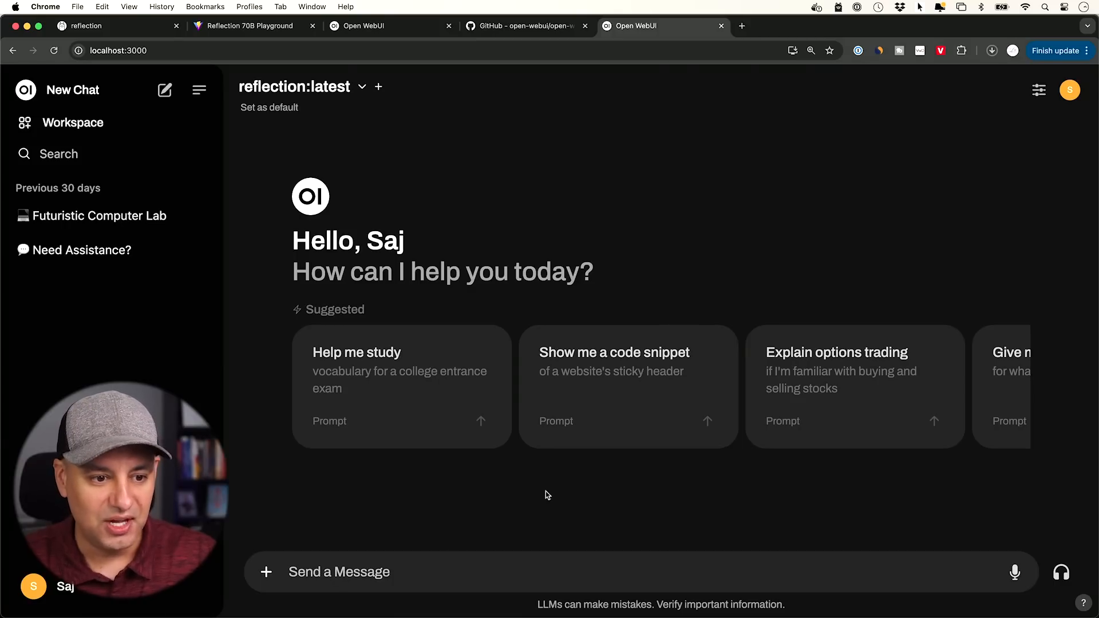
mouse_move(846, 389)
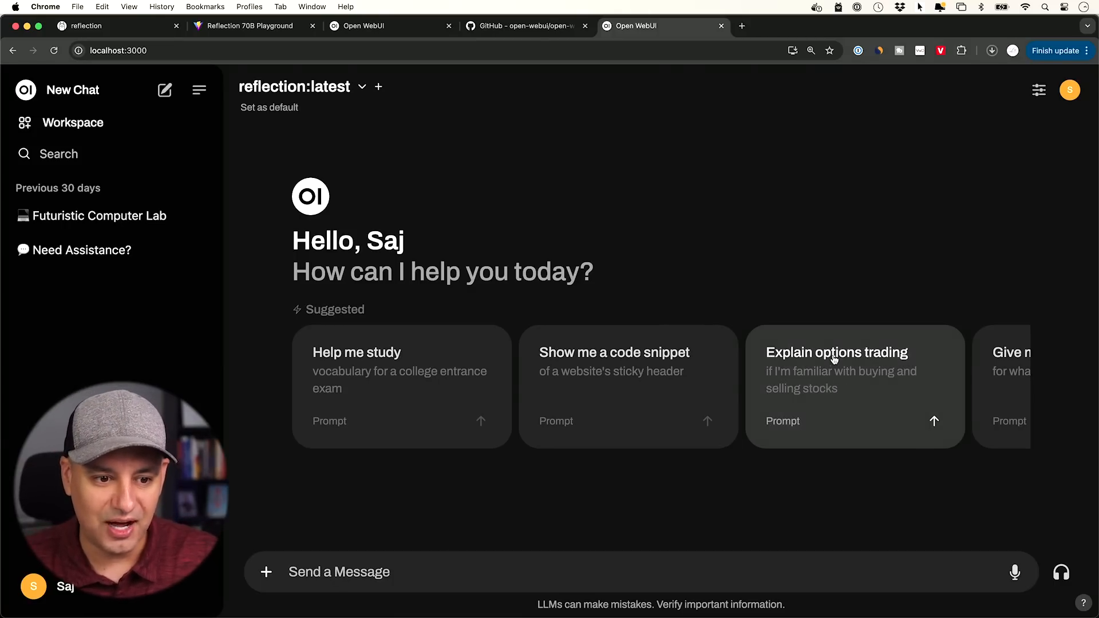
mouse_move(793, 399)
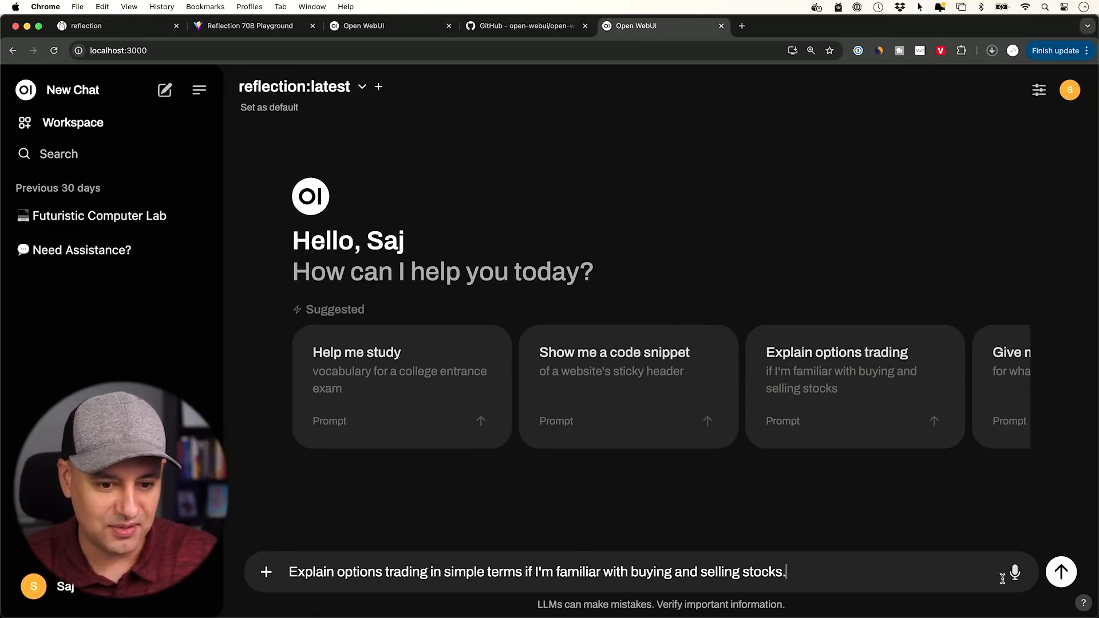
Send the 'Explain options trading' suggestion prompt to reflection:latest
click(1061, 572)
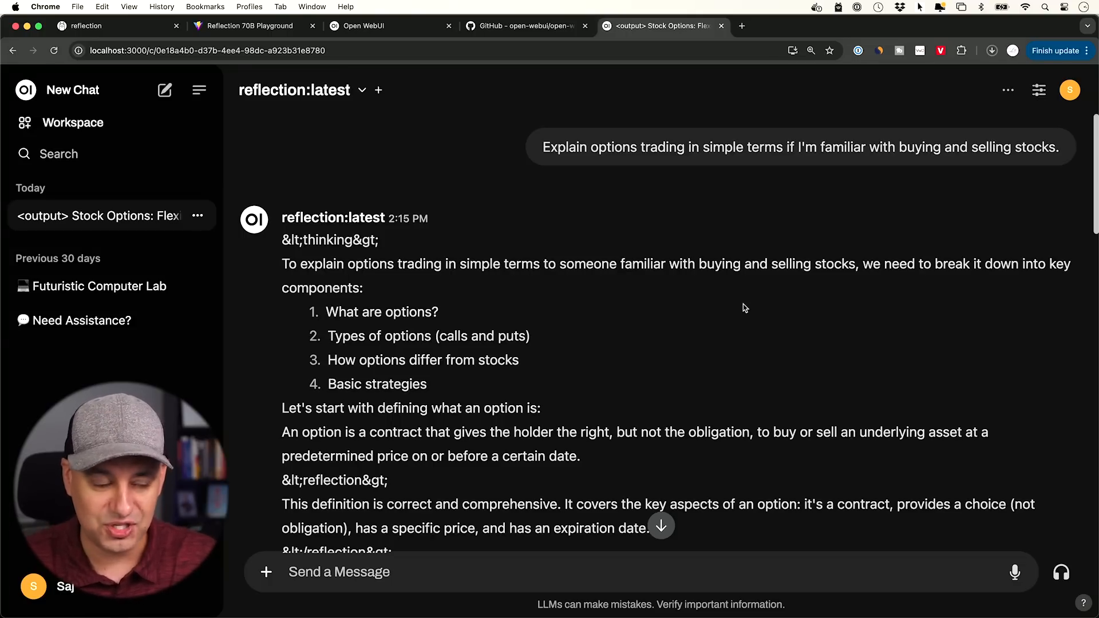
mouse_move(291, 235)
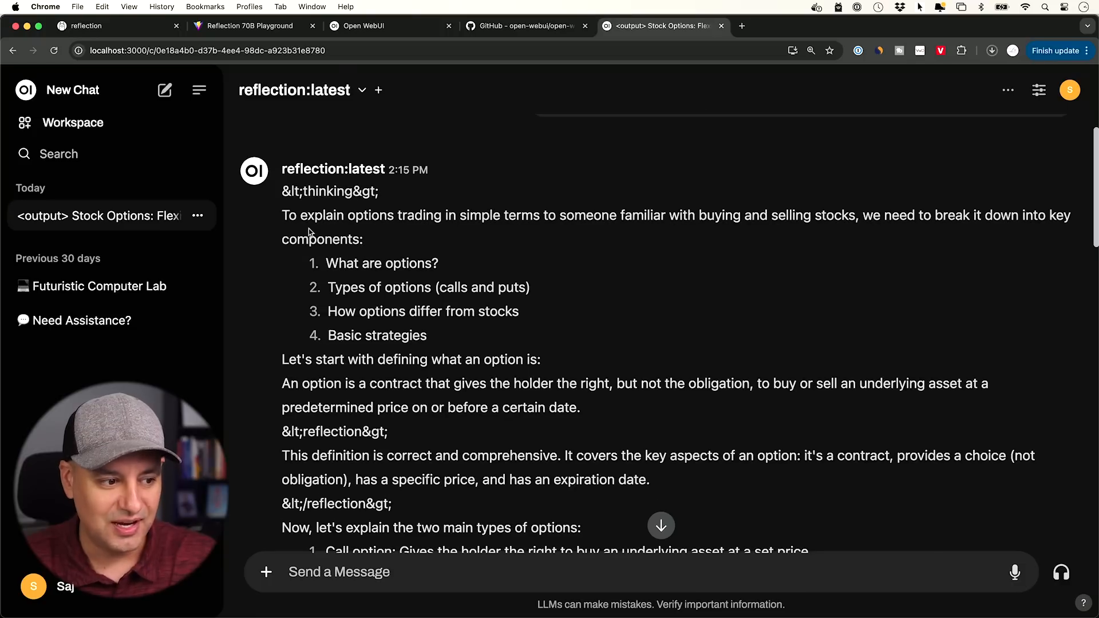
scroll(down, 3)
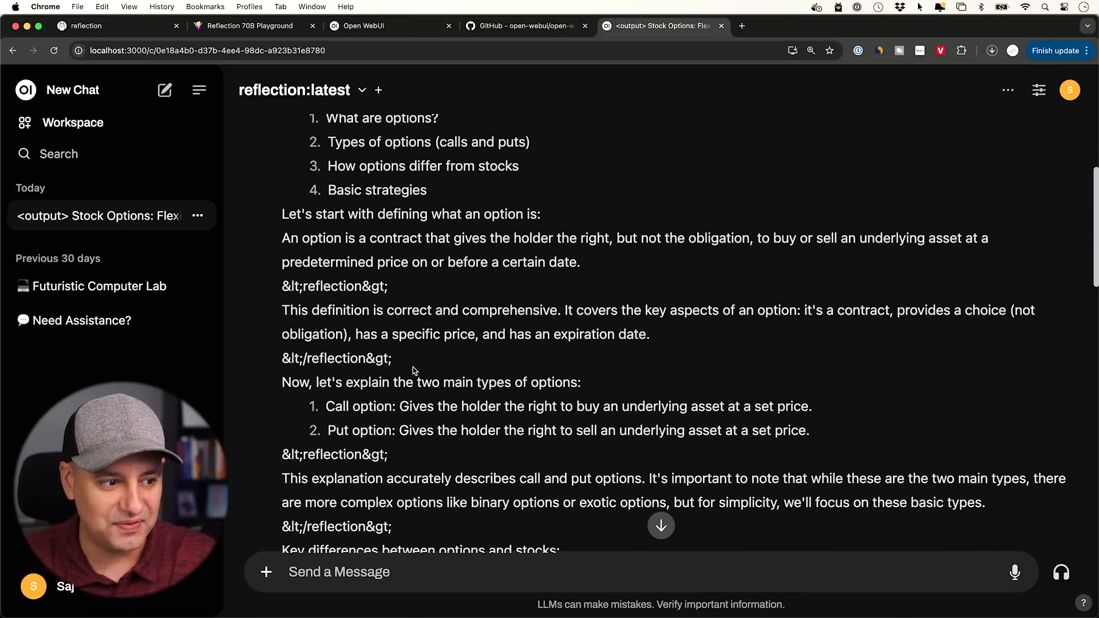
scroll(down, 3)
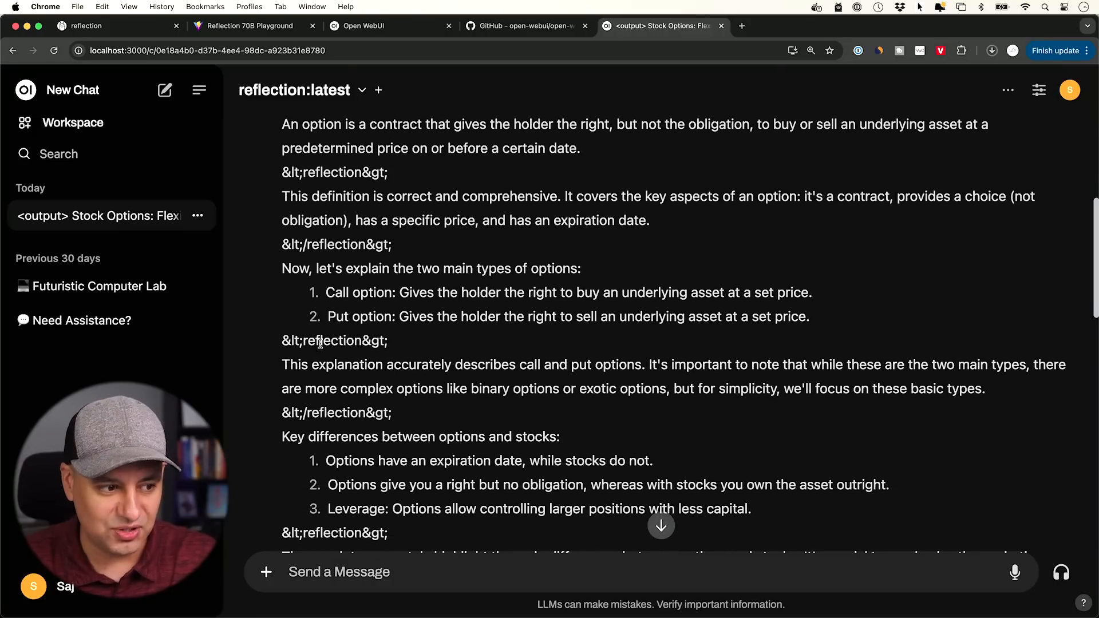
scroll(down, 3)
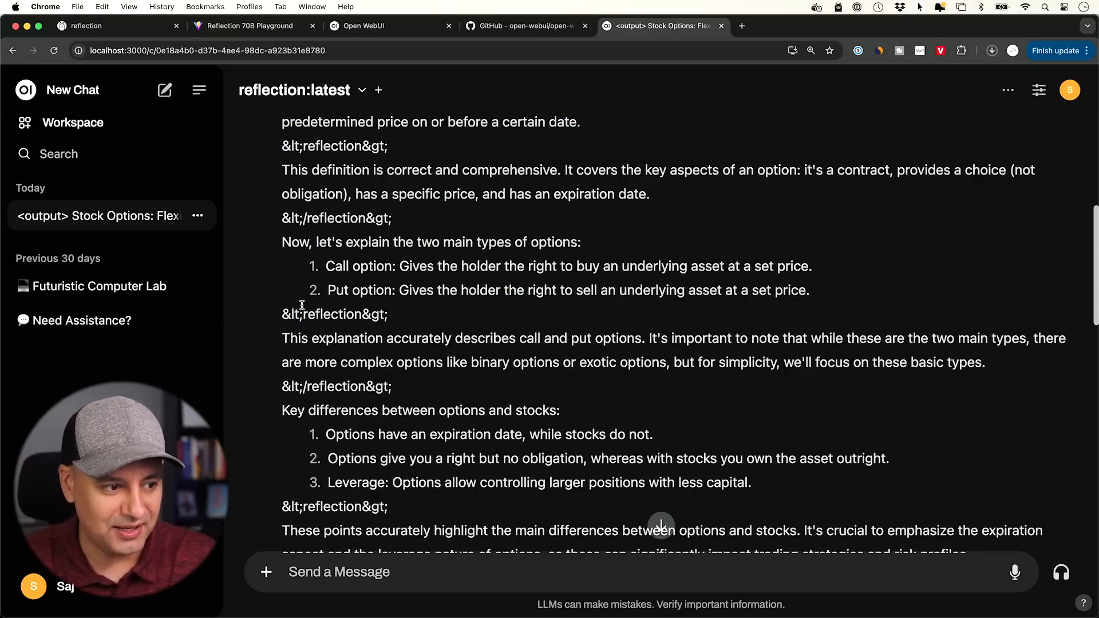
mouse_move(422, 330)
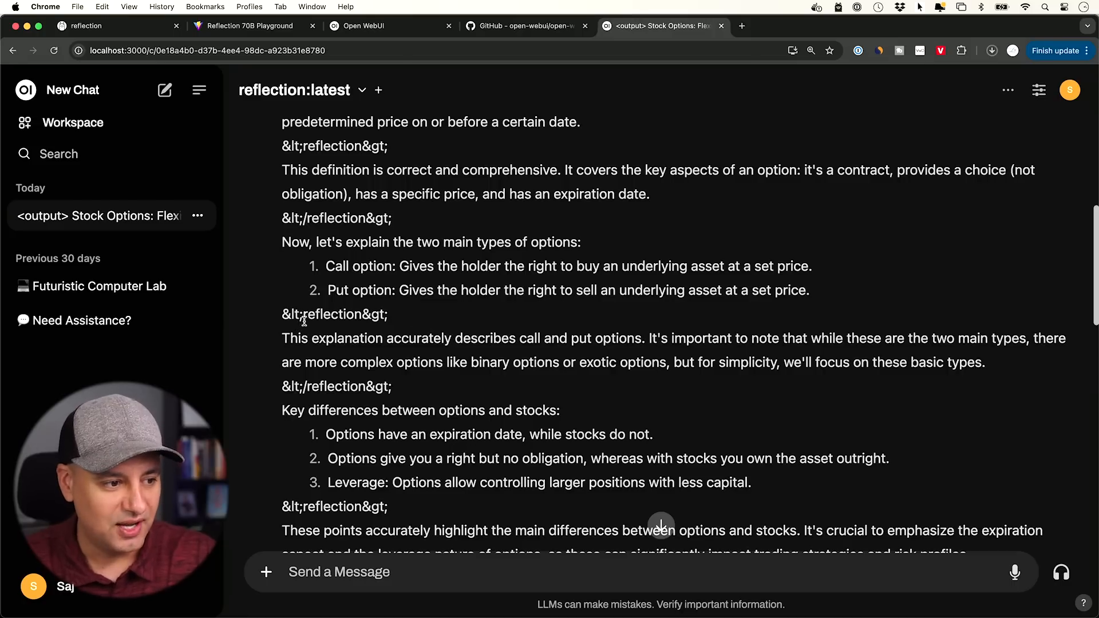
mouse_move(399, 229)
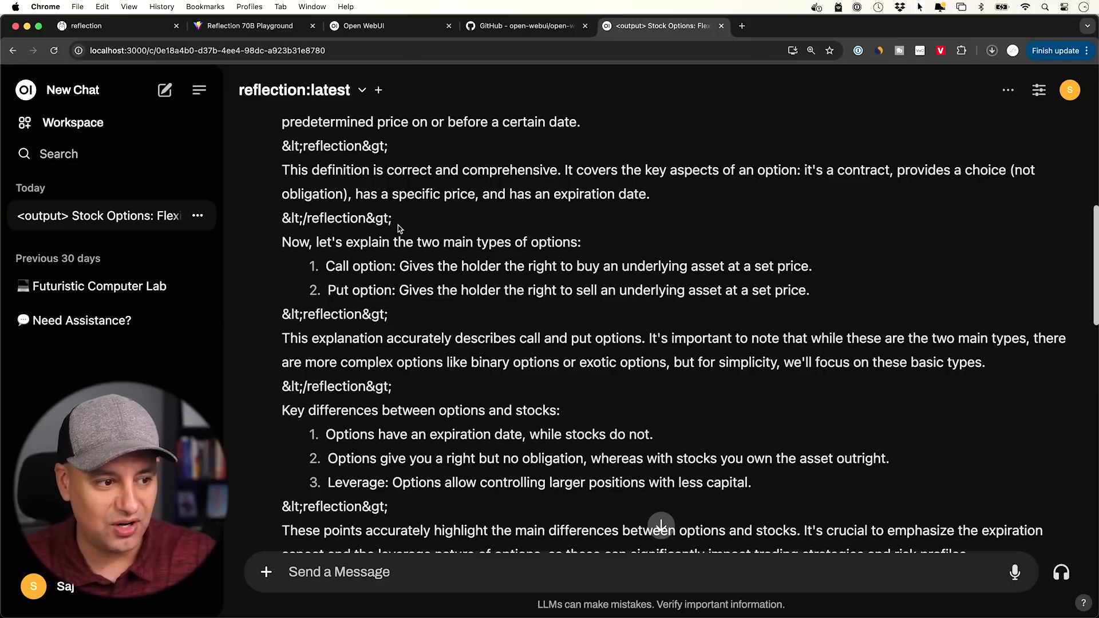
scroll(down, 3)
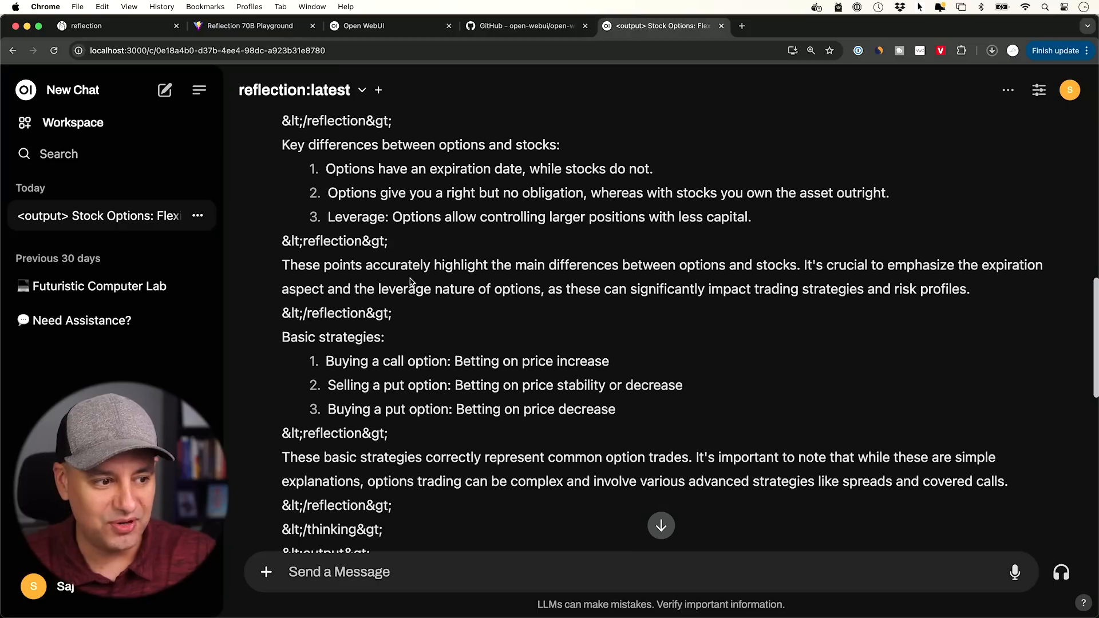
scroll(down, 3)
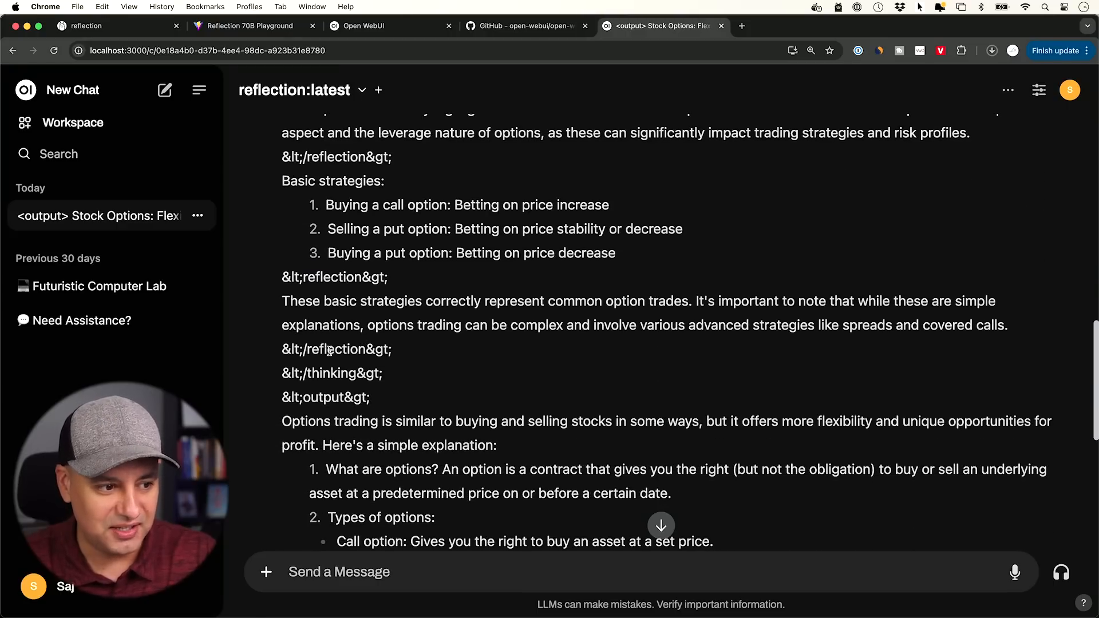
scroll(down, 3)
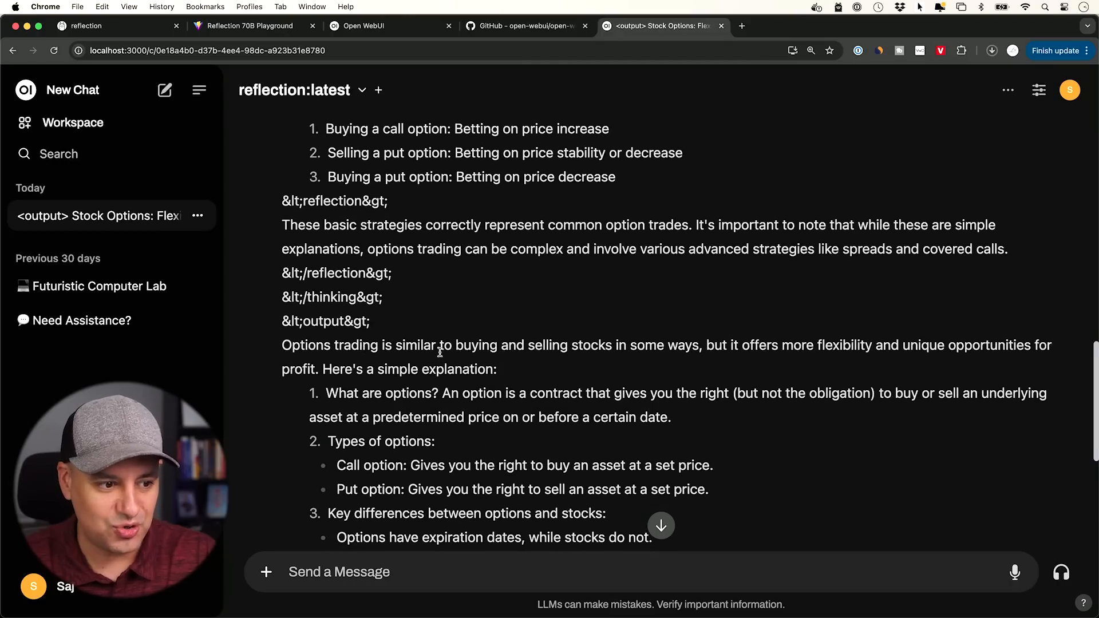
mouse_move(636, 357)
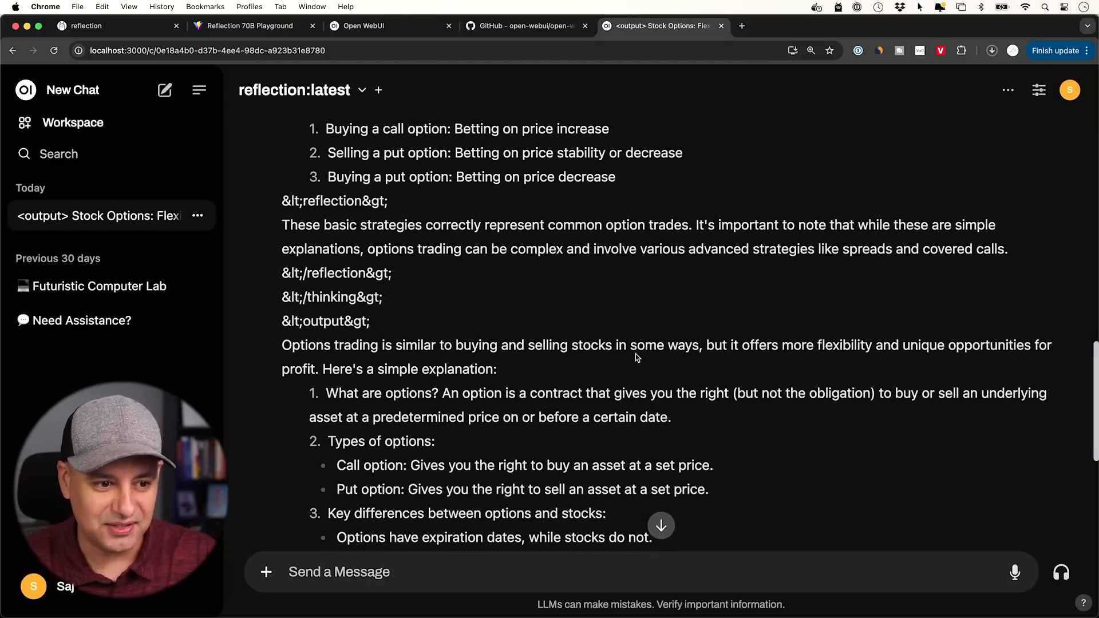
scroll(down, 3)
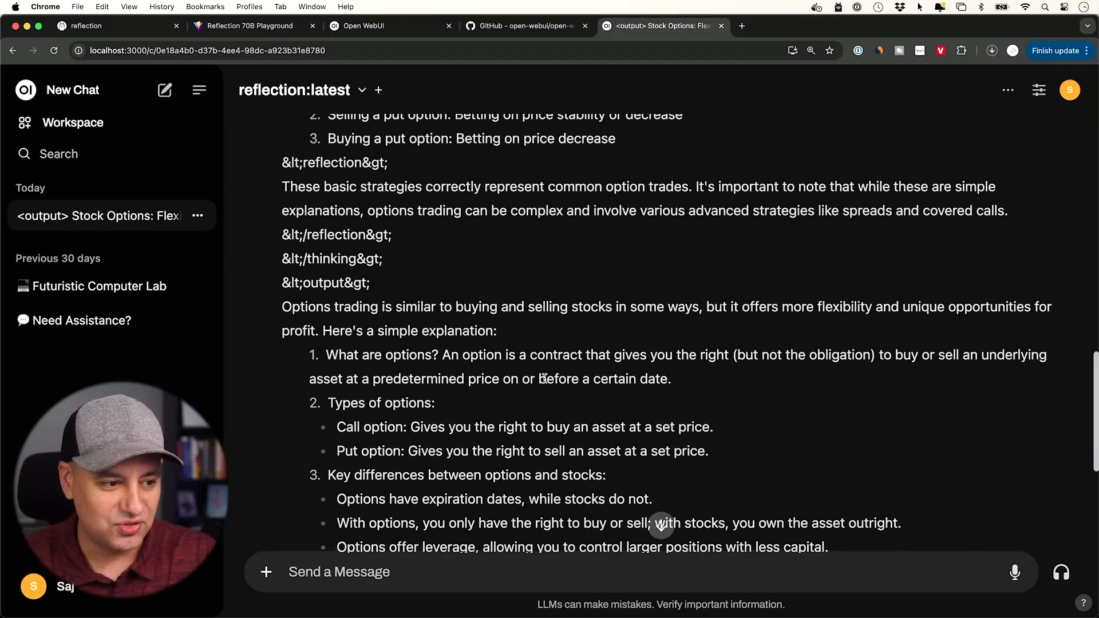
scroll(down, 3)
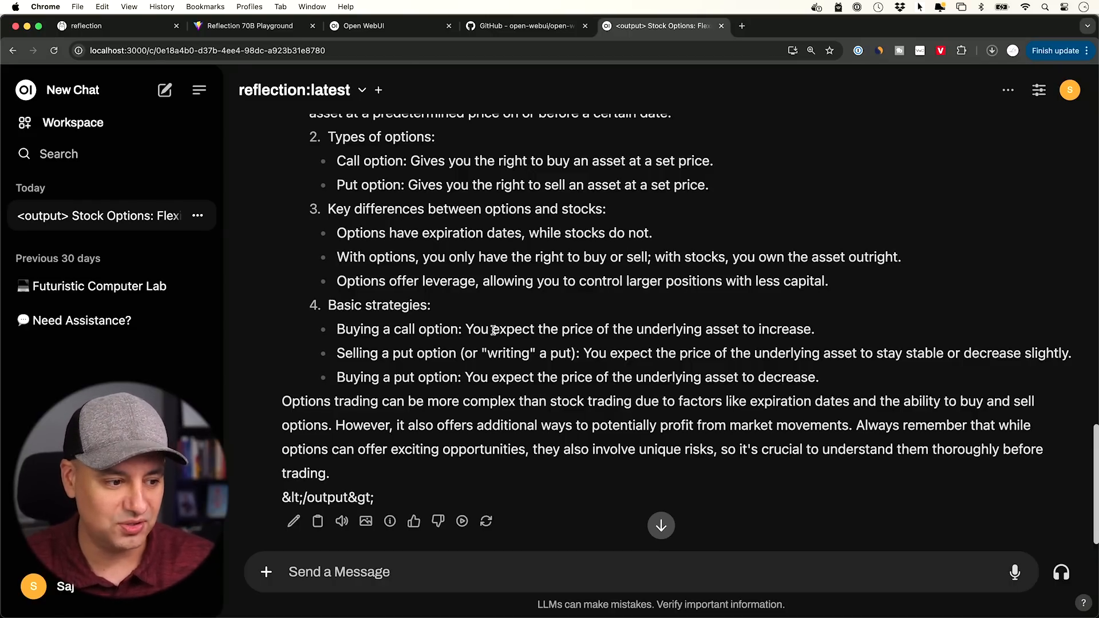
scroll(down, 3)
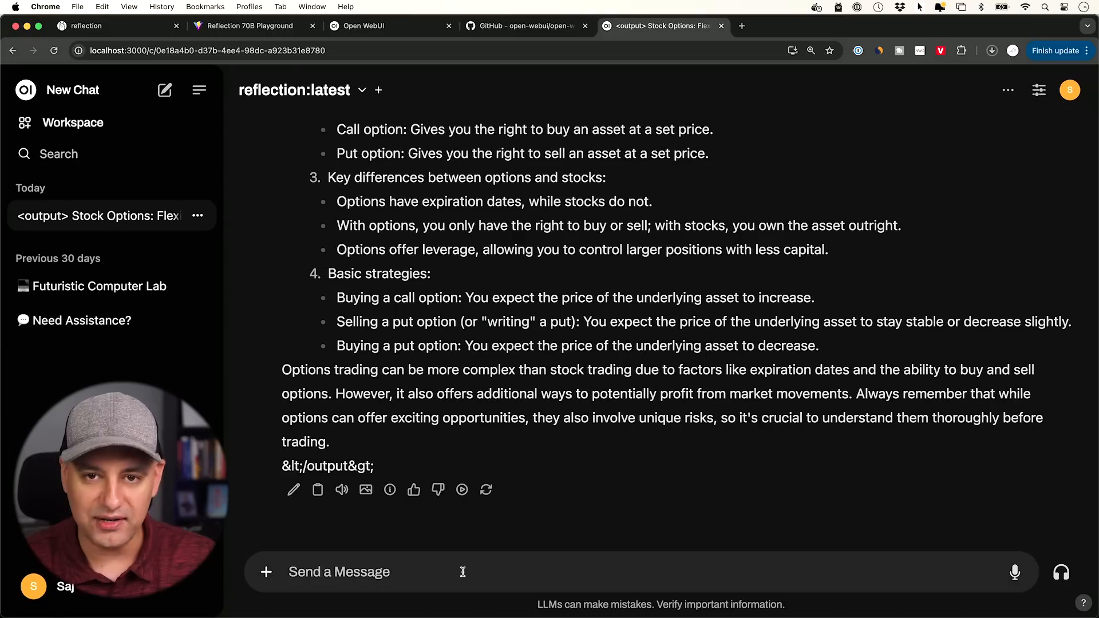
Ask reflection:latest for 'give me a short answer' on options trading
text(give m)
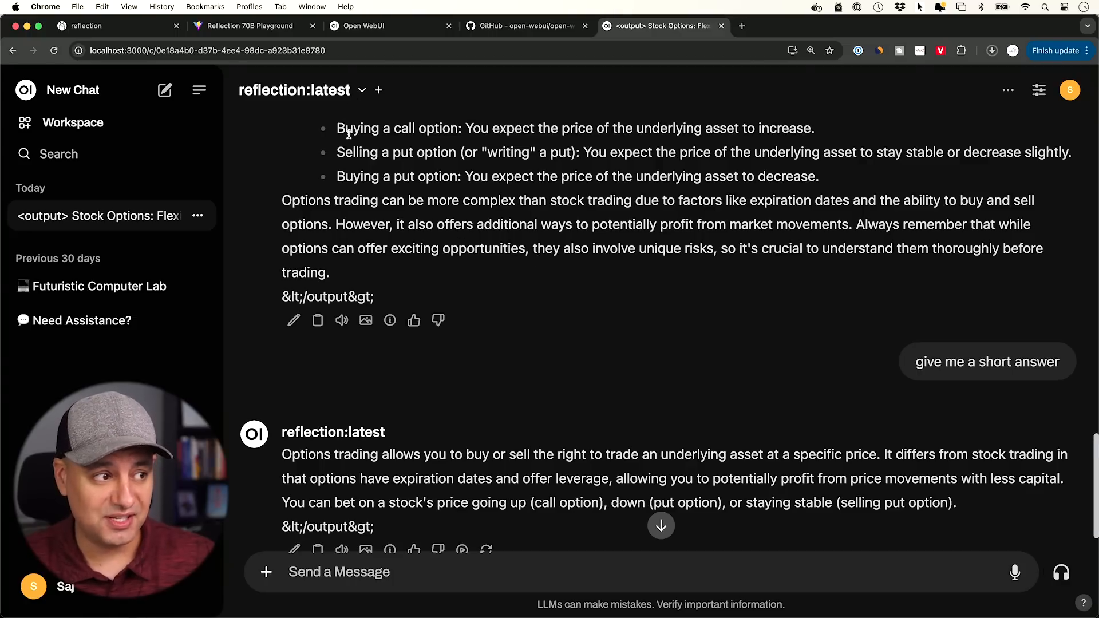
mouse_move(356, 140)
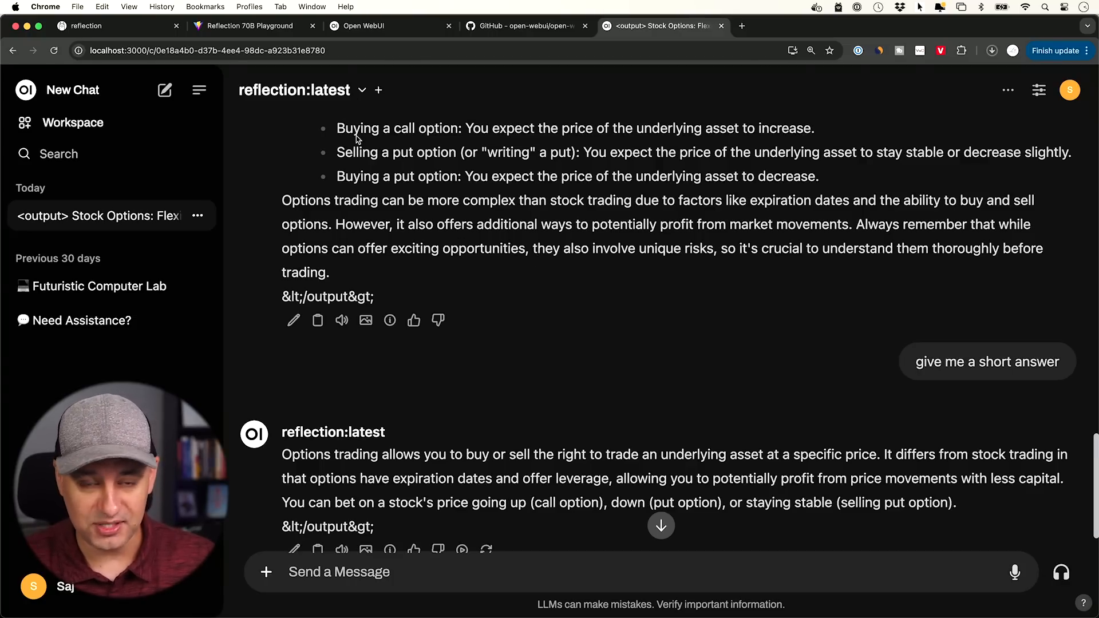
click(378, 90)
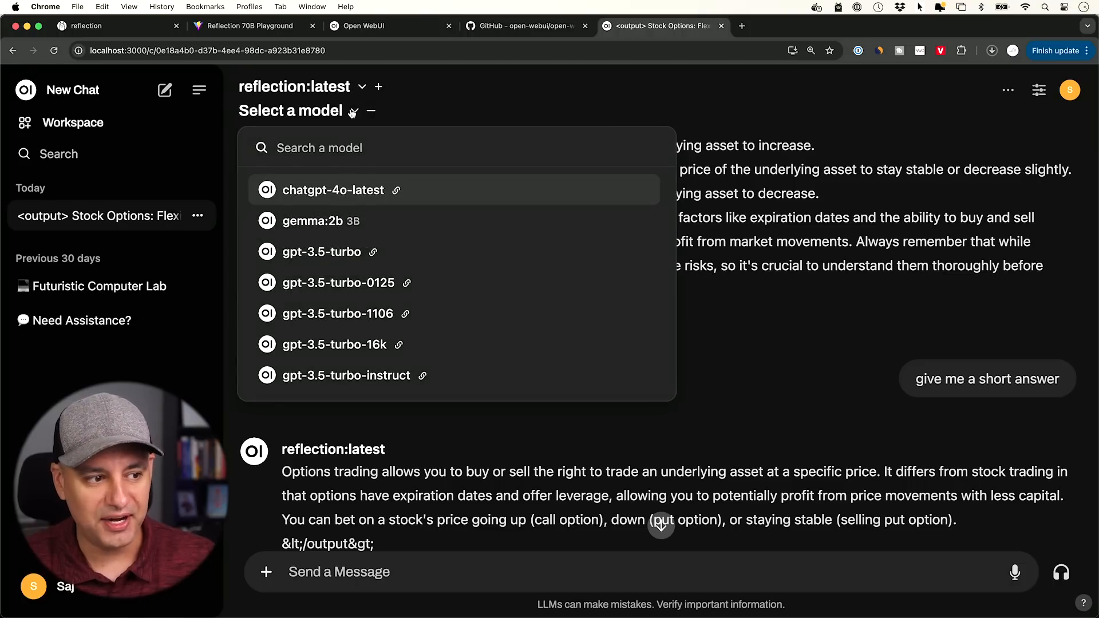
mouse_move(321, 221)
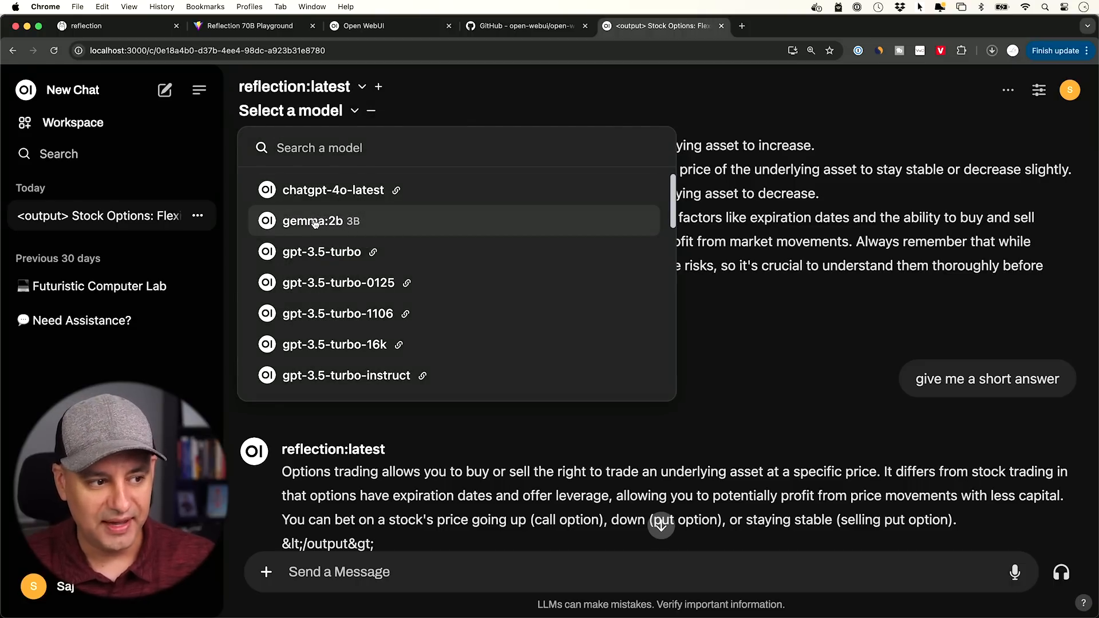
click(311, 221)
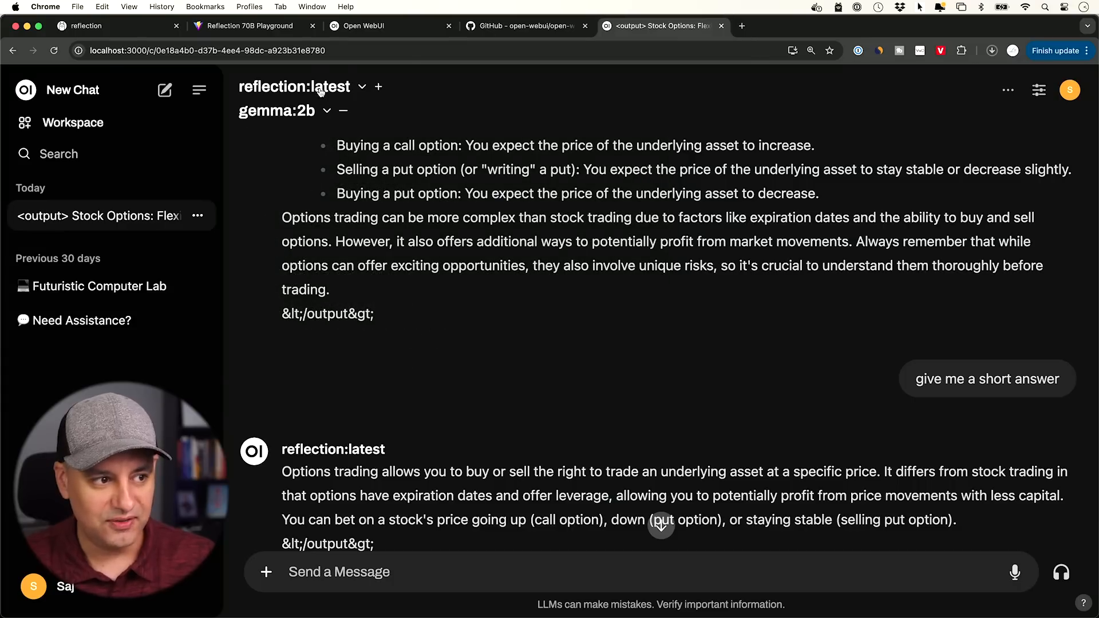
scroll(down, 3)
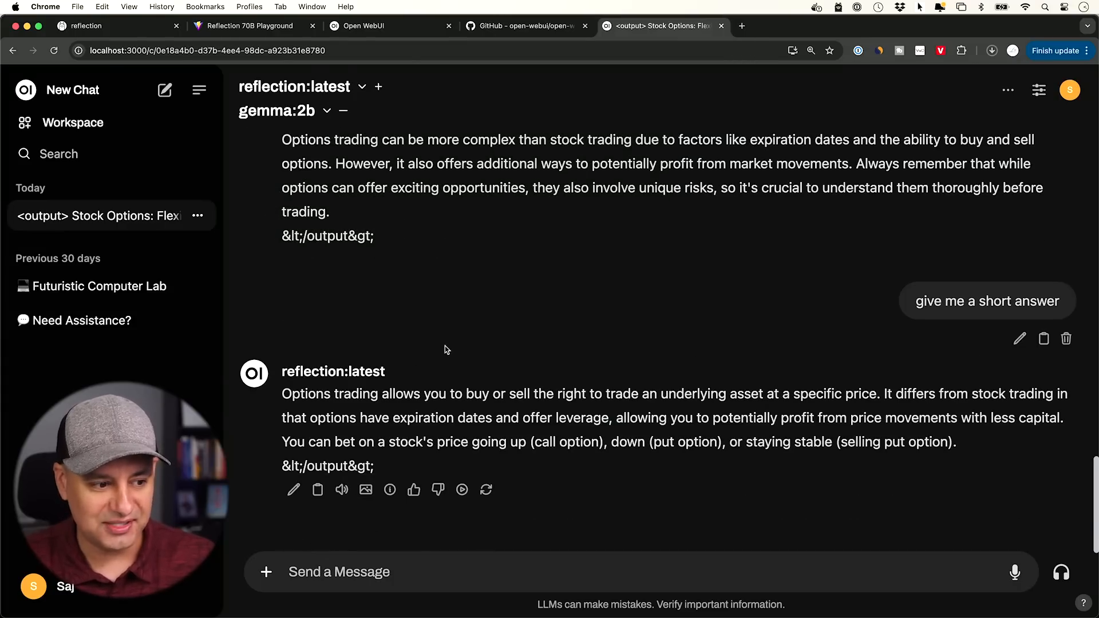
text(one sentence ans)
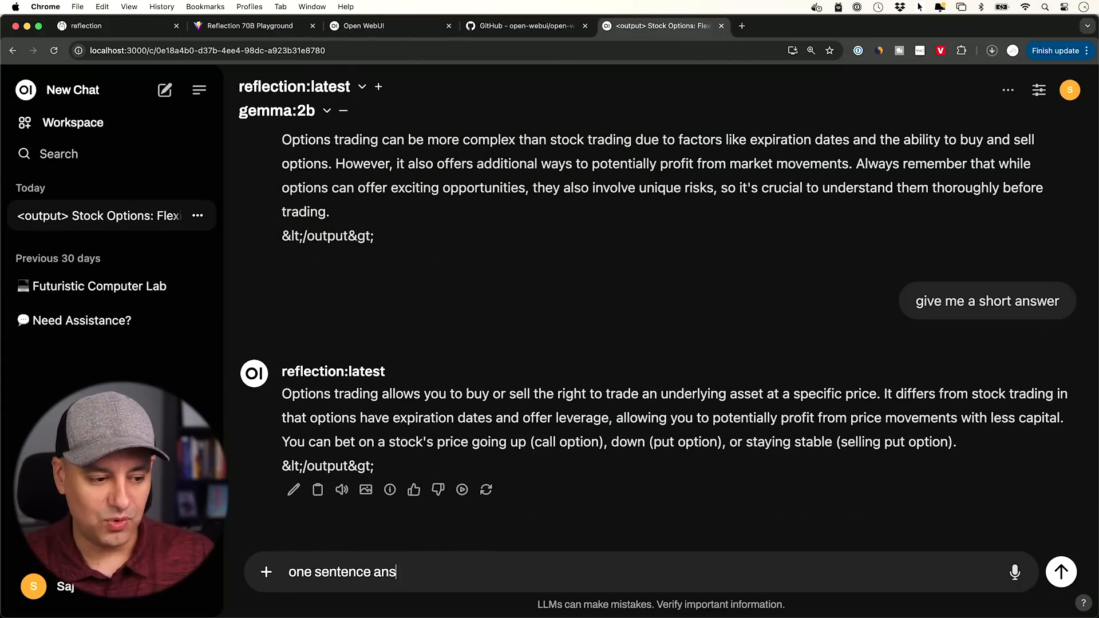
click(1060, 572)
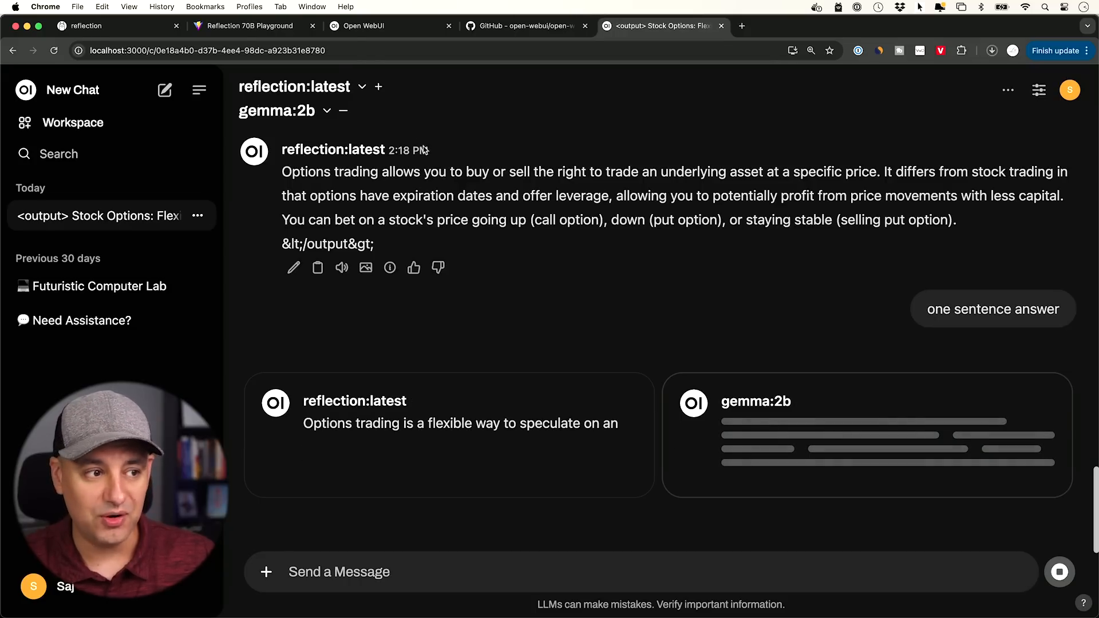
mouse_move(378, 86)
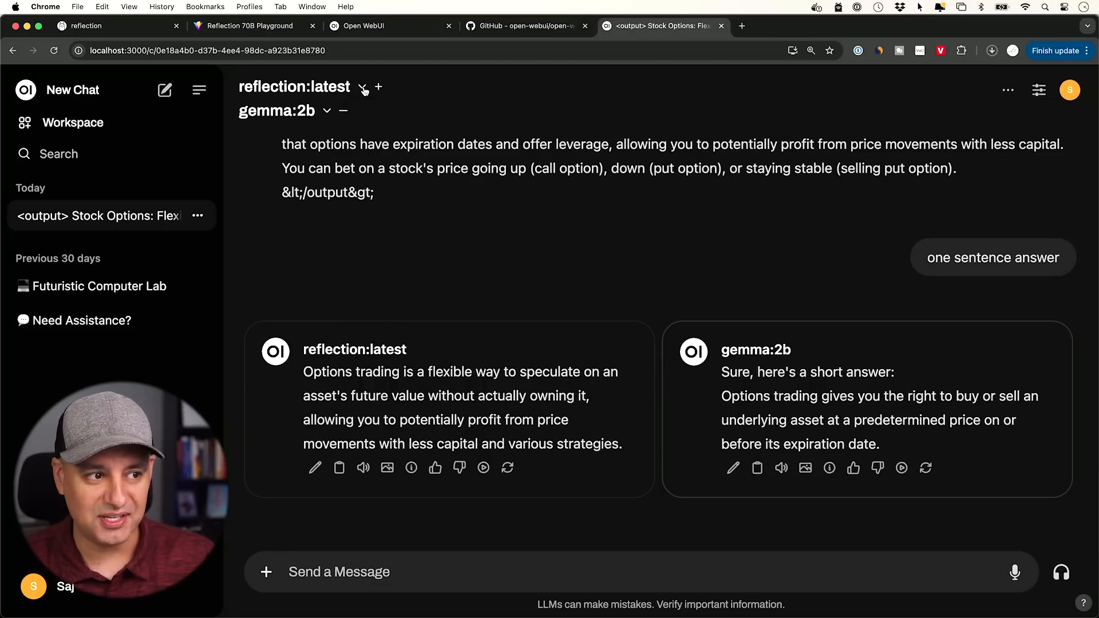
click(363, 86)
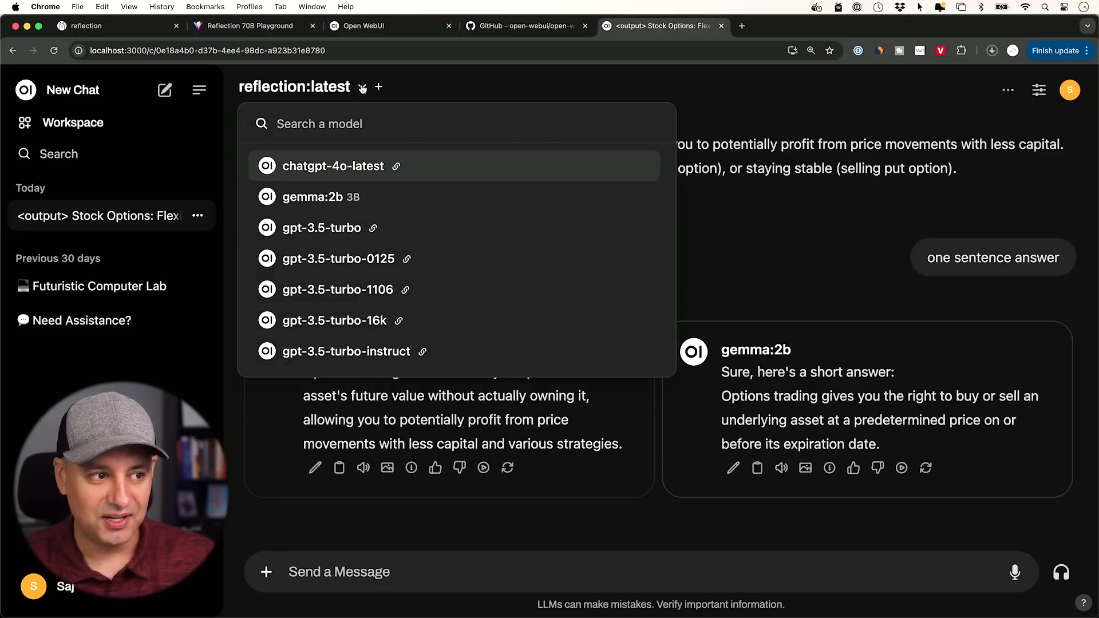
click(321, 196)
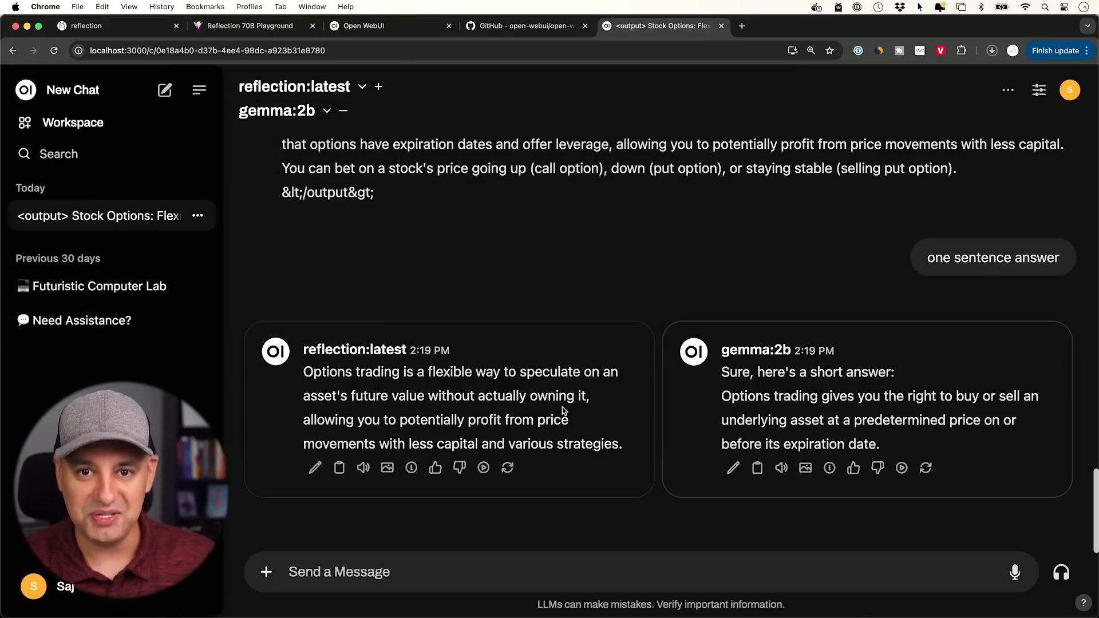
mouse_move(736, 433)
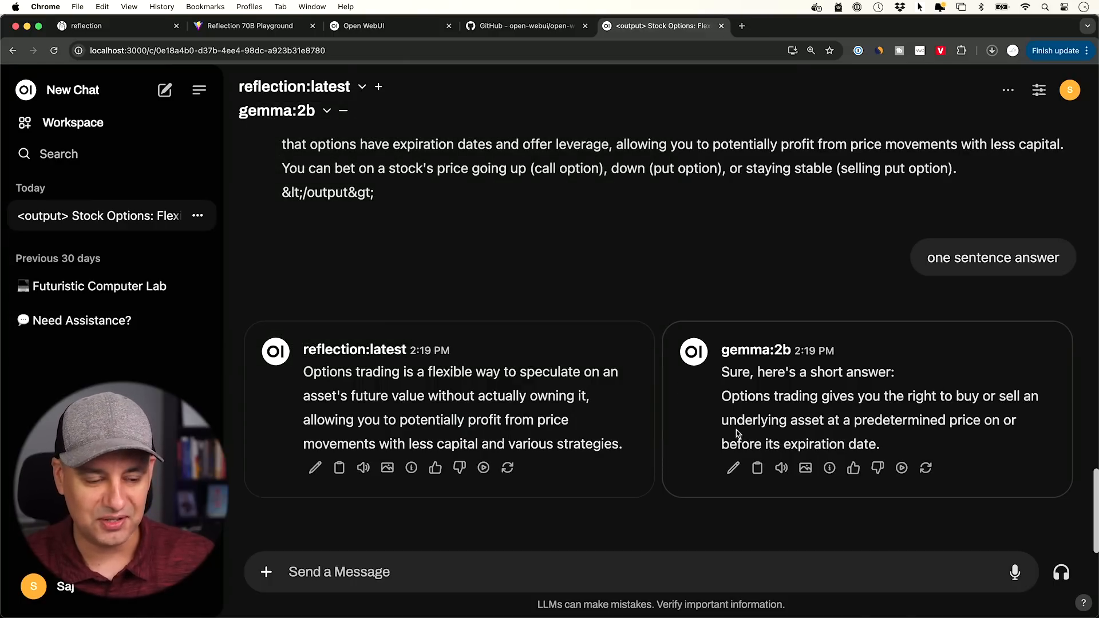
mouse_move(750, 437)
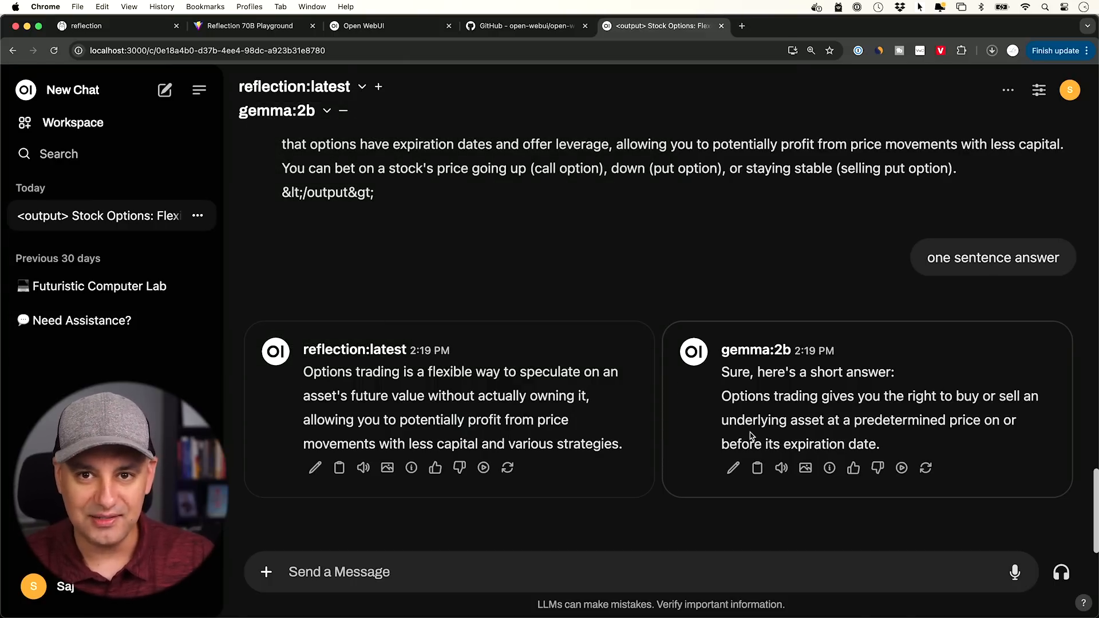
click(266, 572)
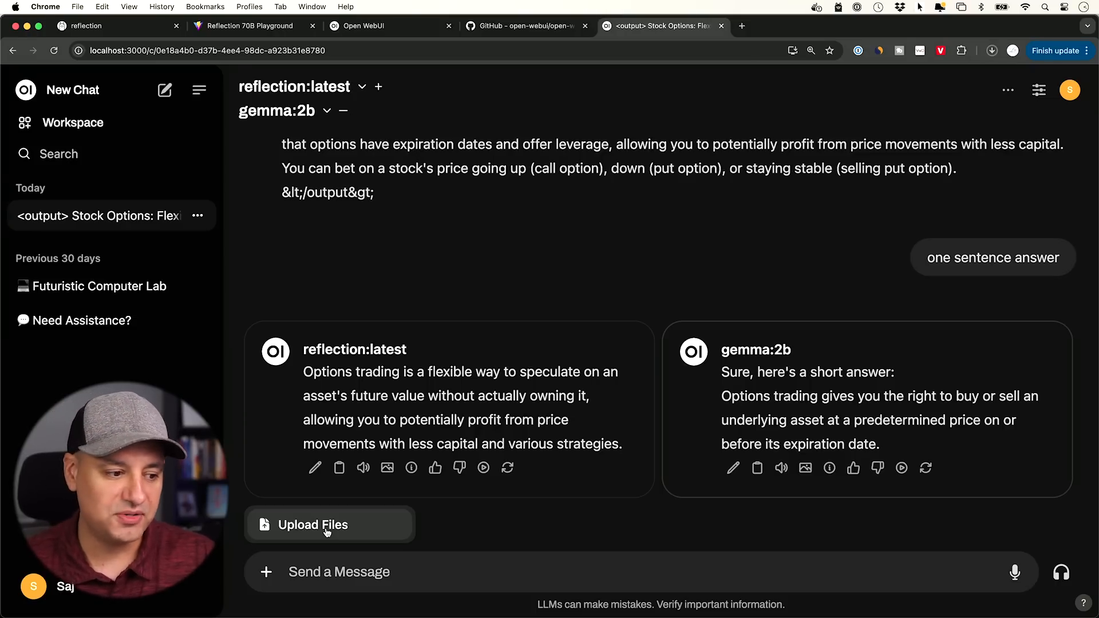
mouse_move(579, 526)
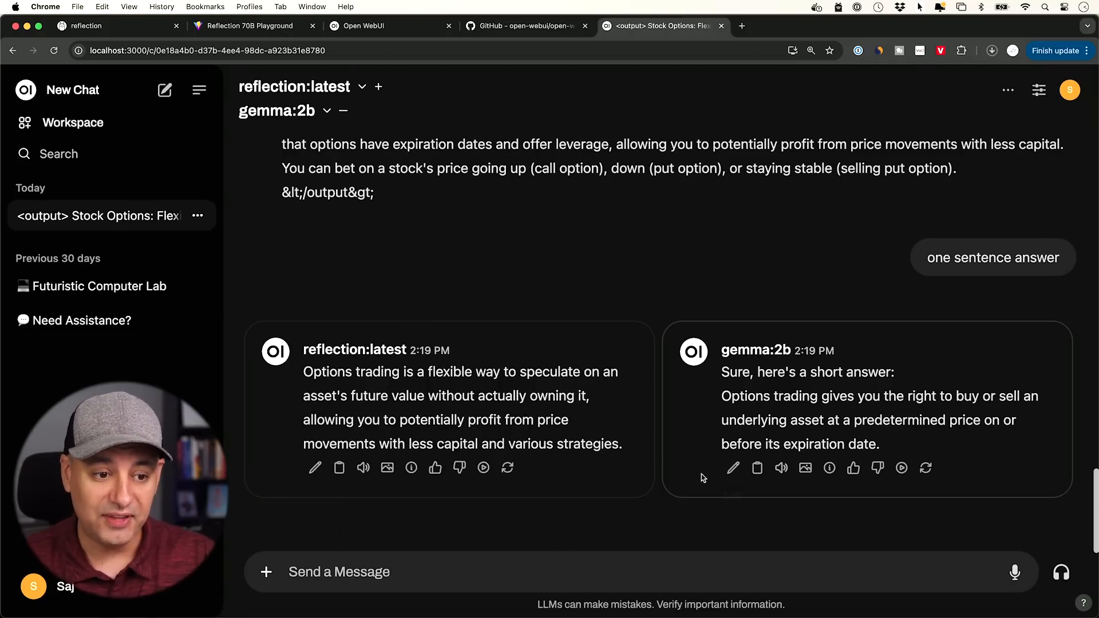
mouse_move(694, 478)
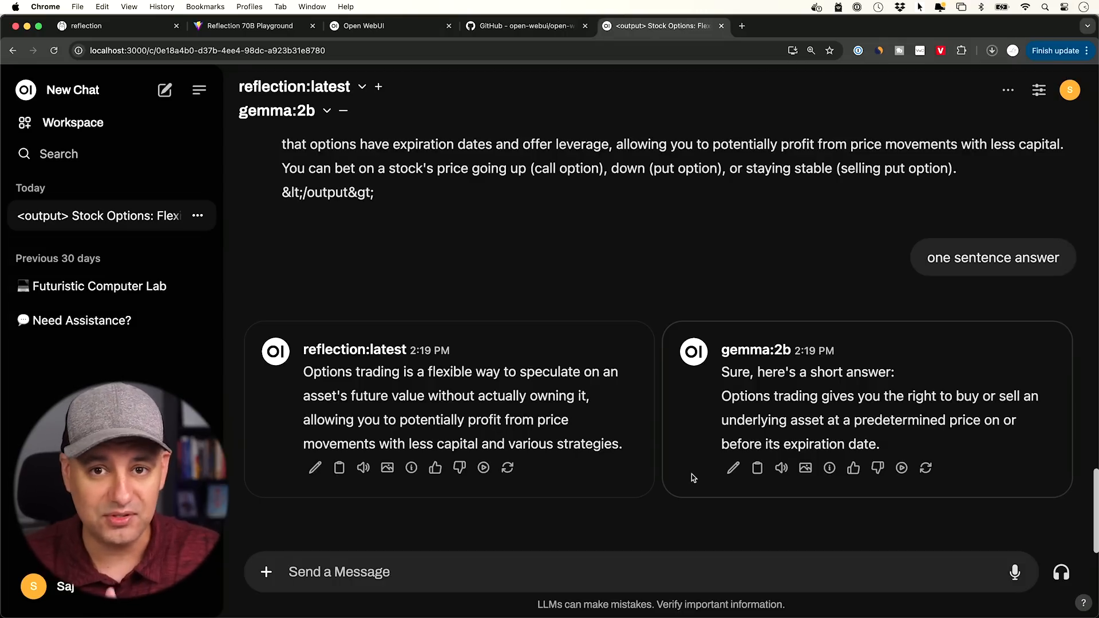
mouse_move(473, 343)
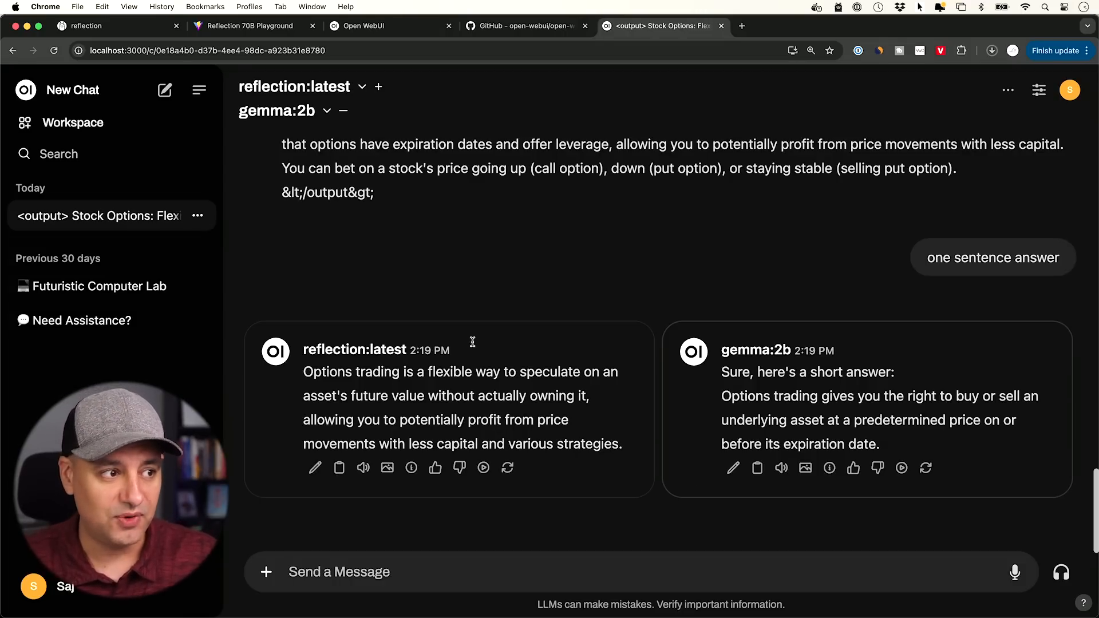
In the Reflection 70B Playground, send the 'Count r's in strawberry' sample question
click(250, 25)
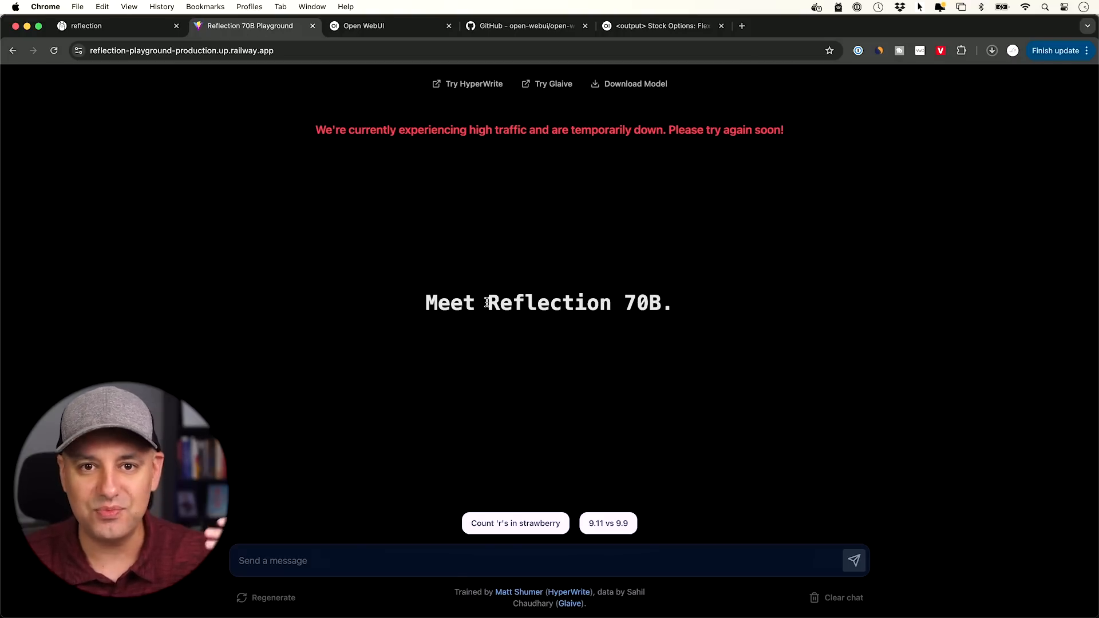
mouse_move(499, 380)
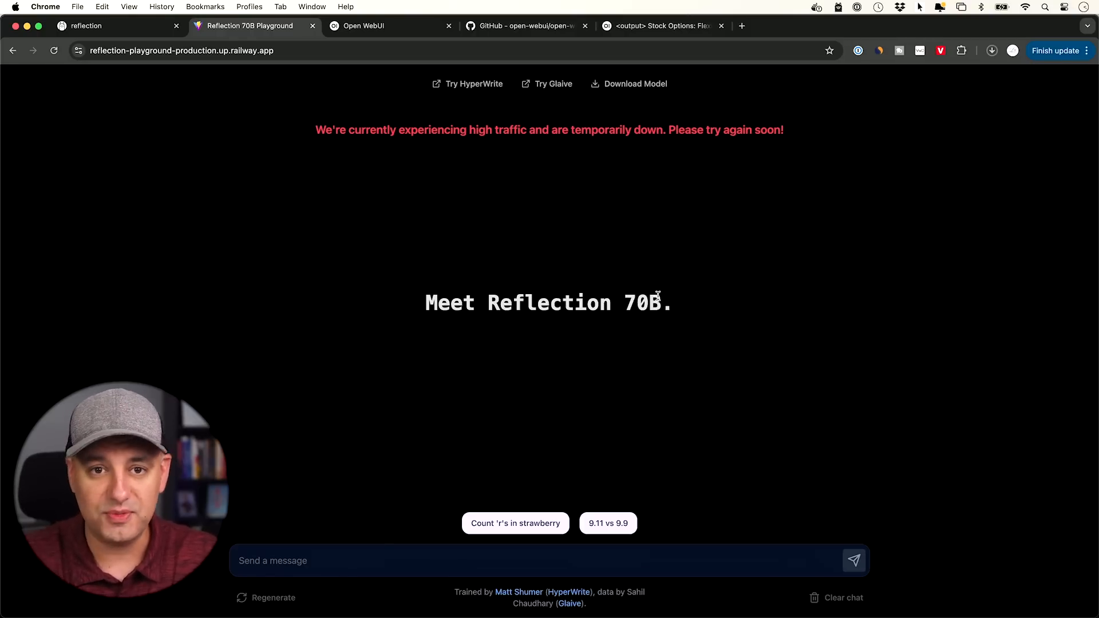
mouse_move(635, 290)
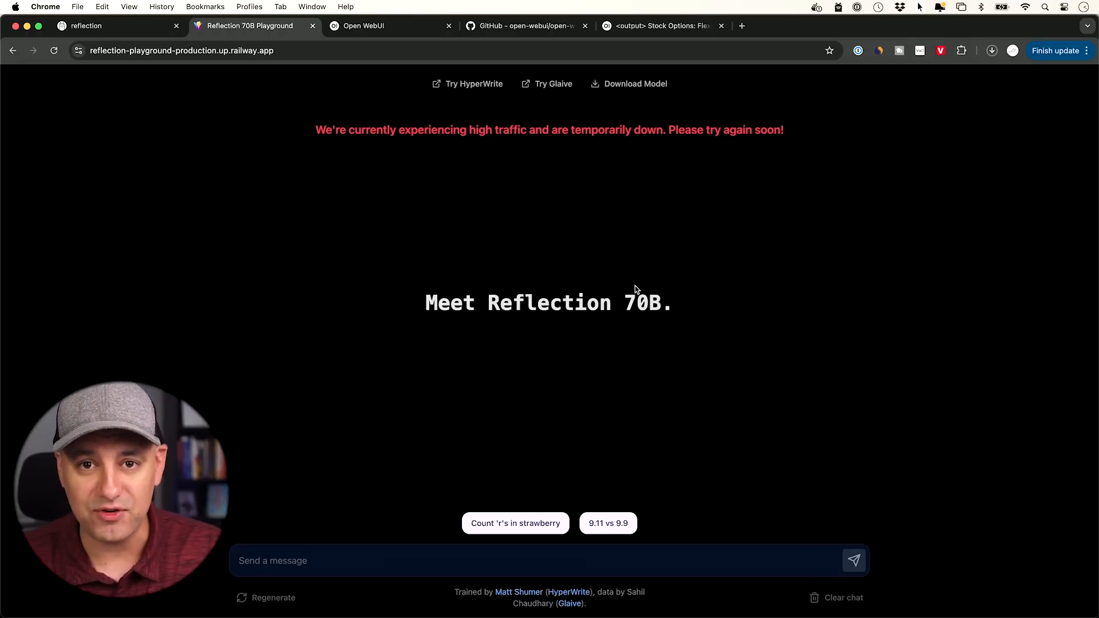
mouse_move(617, 310)
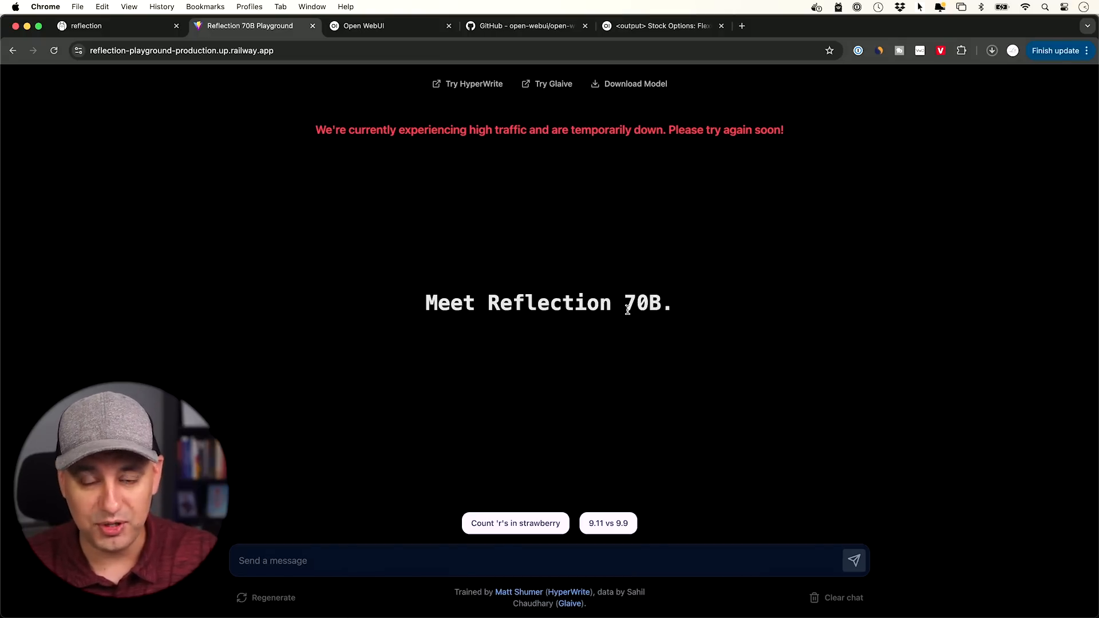
mouse_move(568, 328)
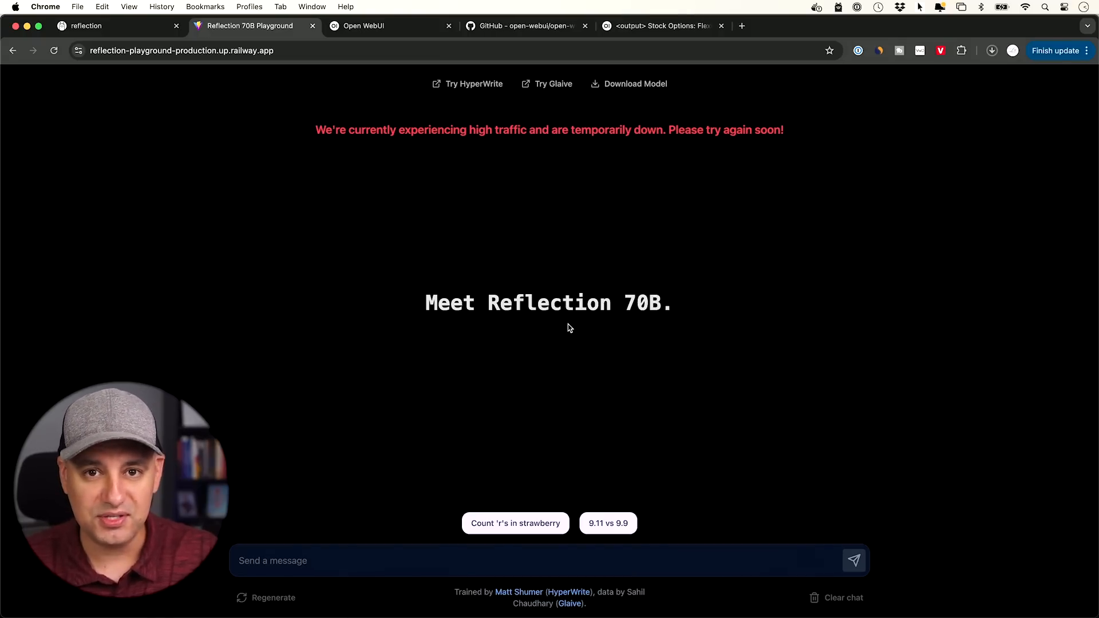
mouse_move(561, 336)
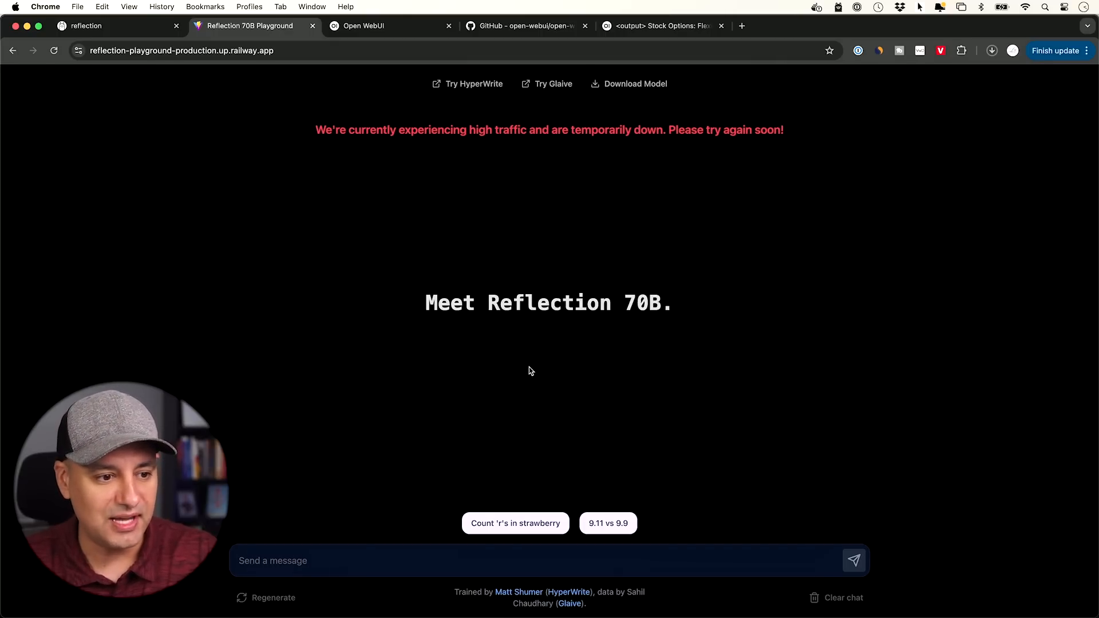
mouse_move(570, 325)
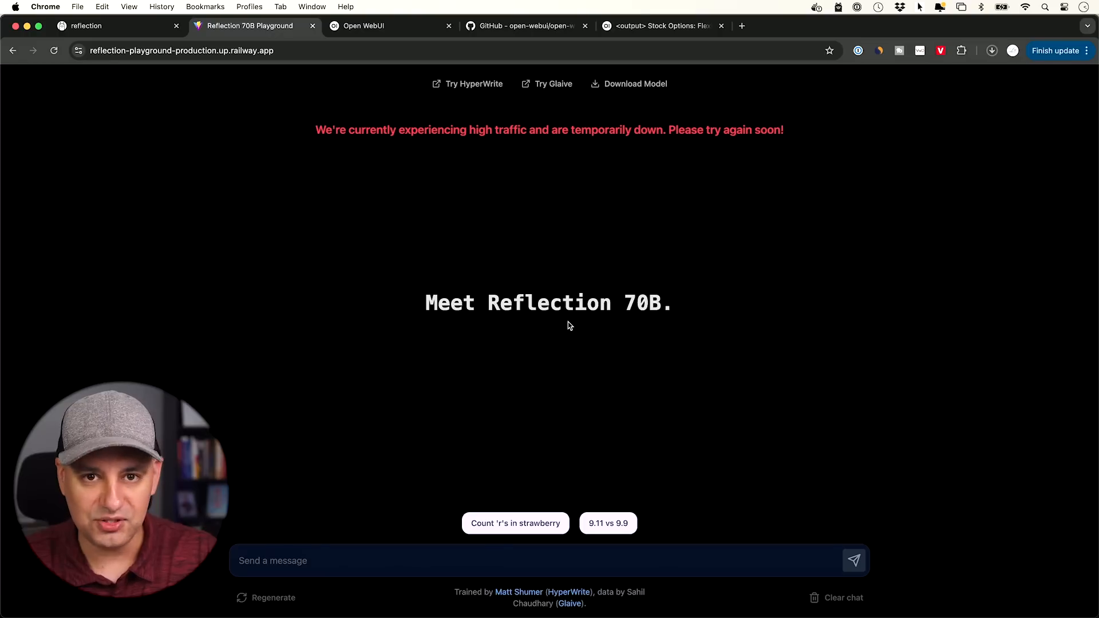
mouse_move(285, 588)
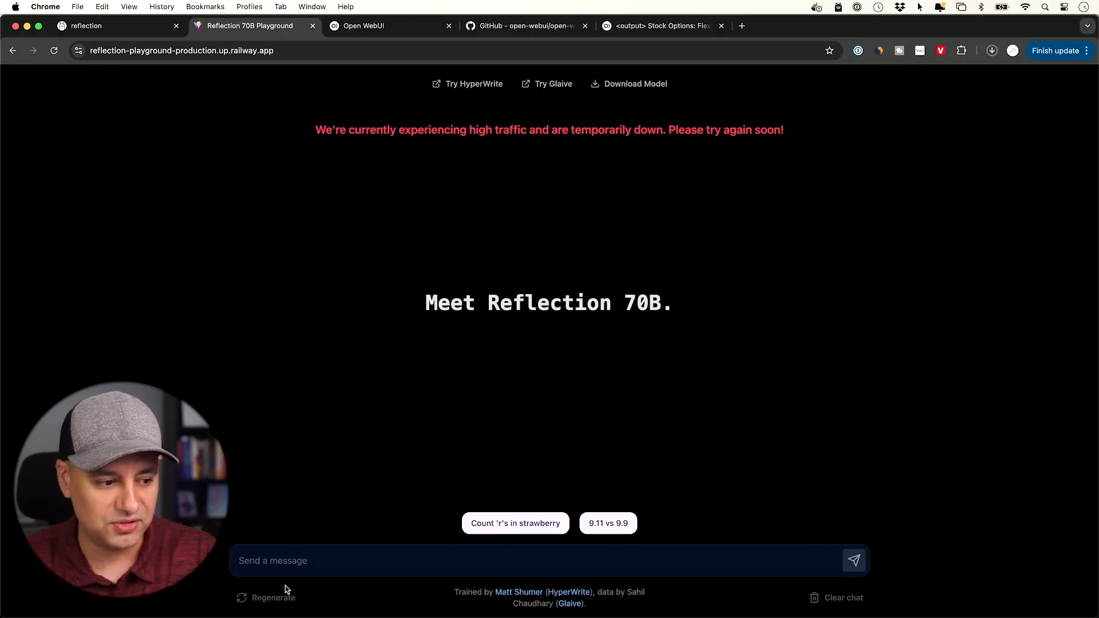
click(515, 523)
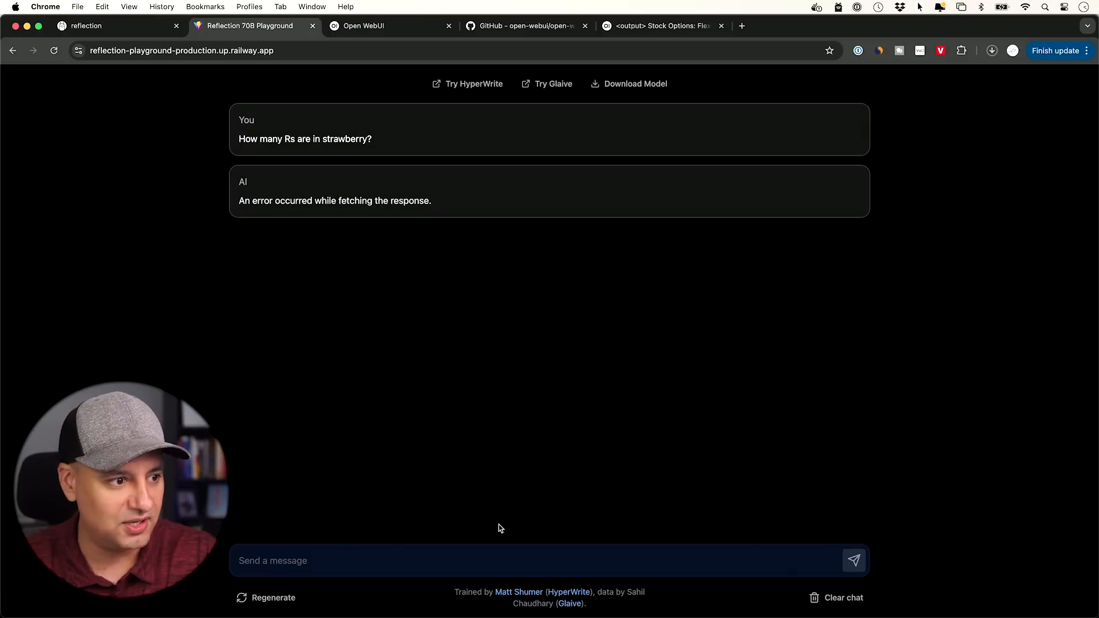
mouse_move(578, 220)
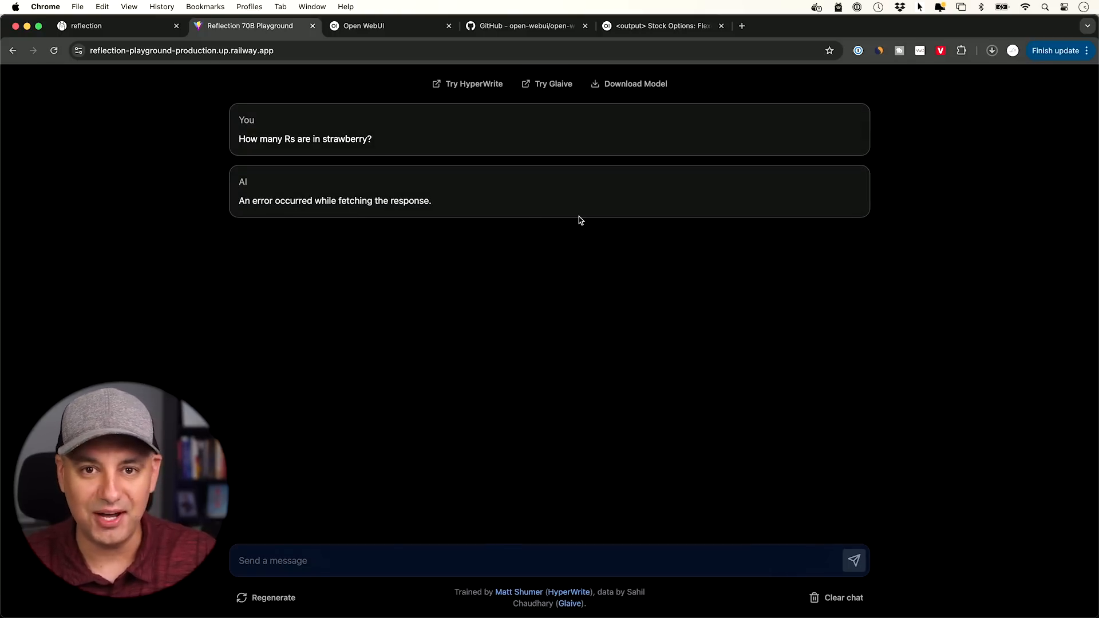
Browse the Skill Leap Complete AI Courses catalogue grid and return to the top
click(659, 26)
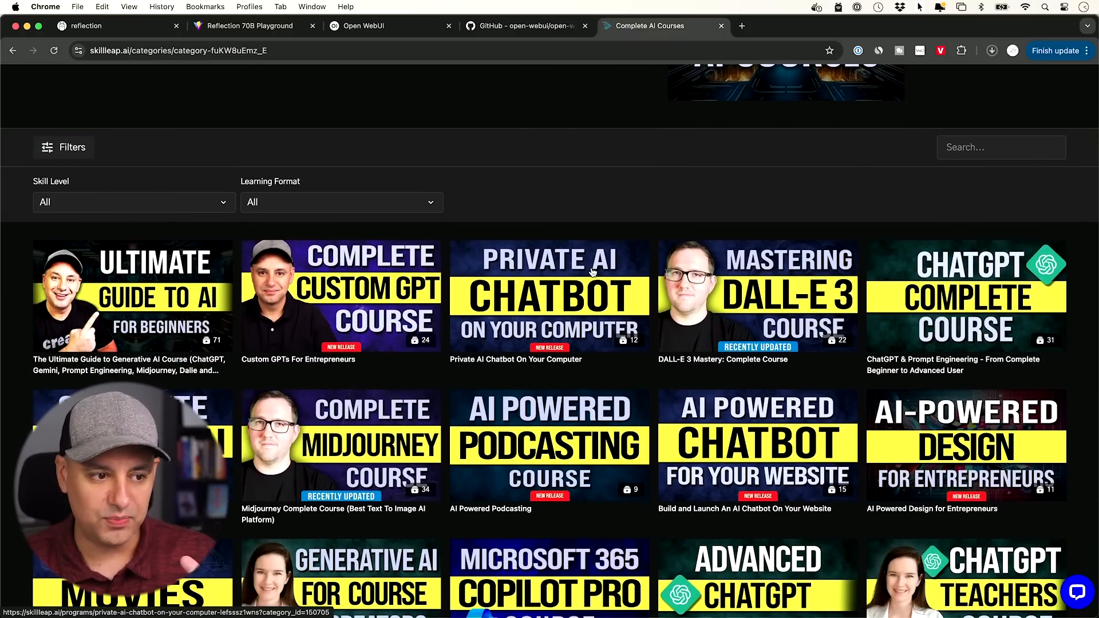
mouse_move(621, 344)
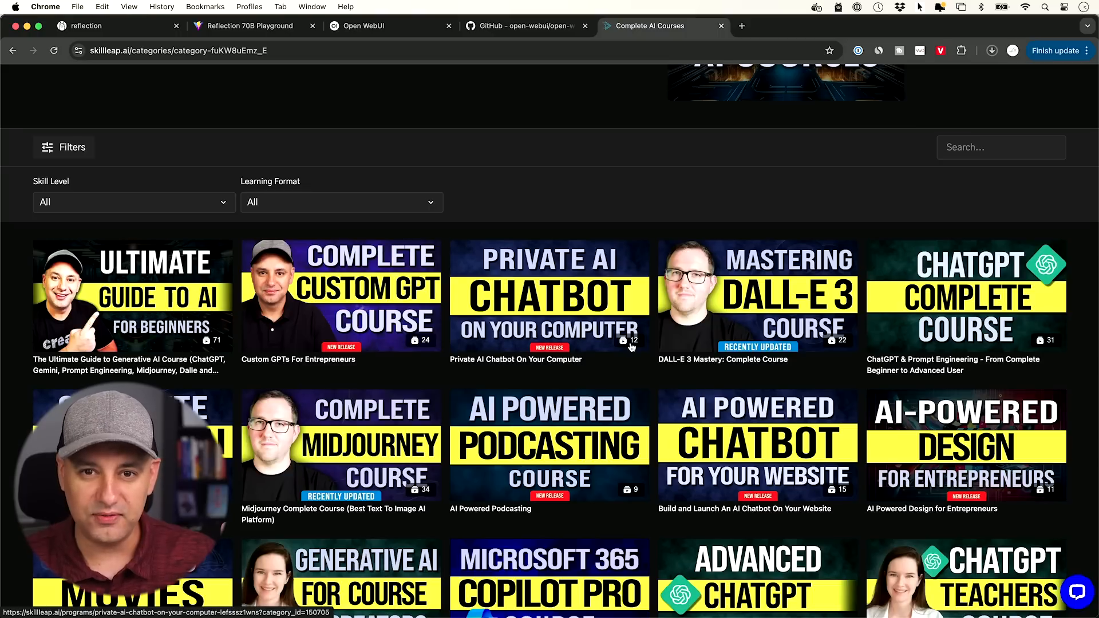
mouse_move(607, 372)
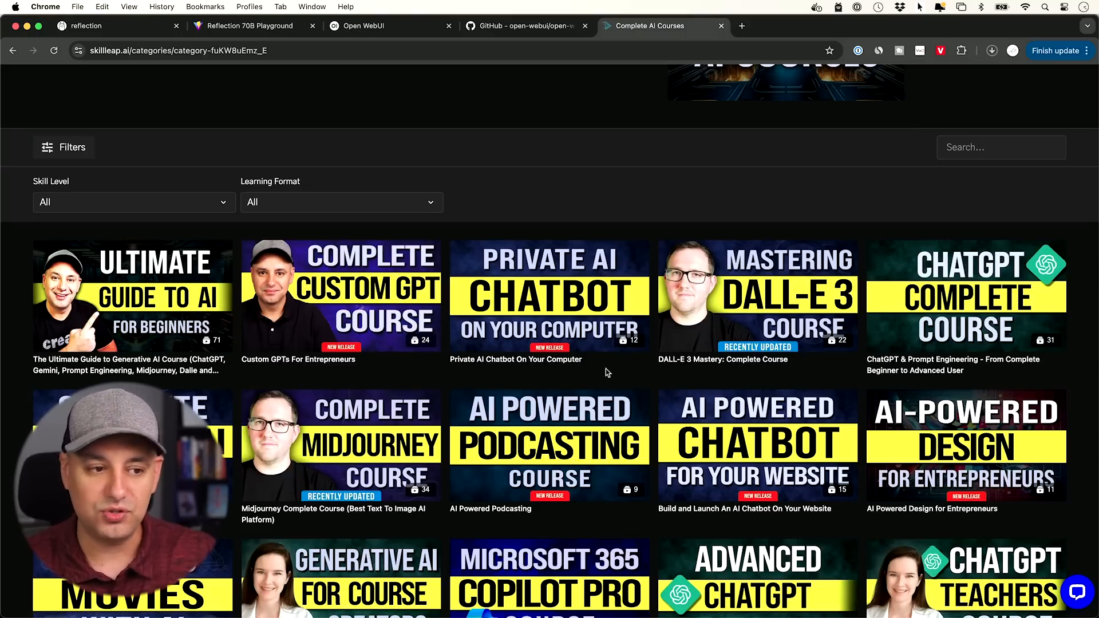
mouse_move(546, 330)
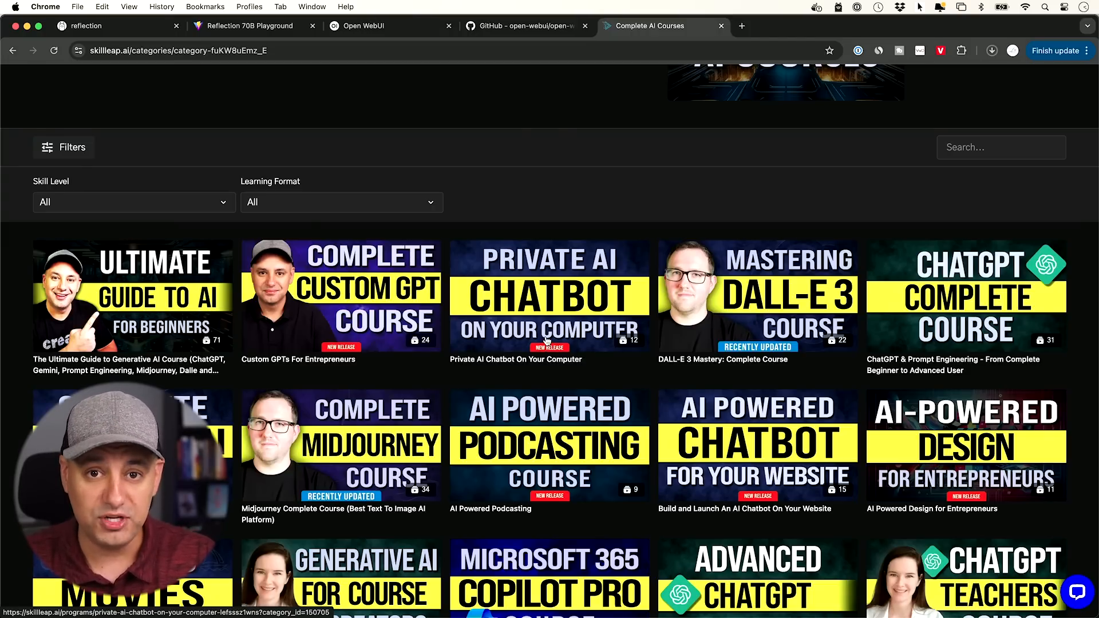
scroll(down, 3)
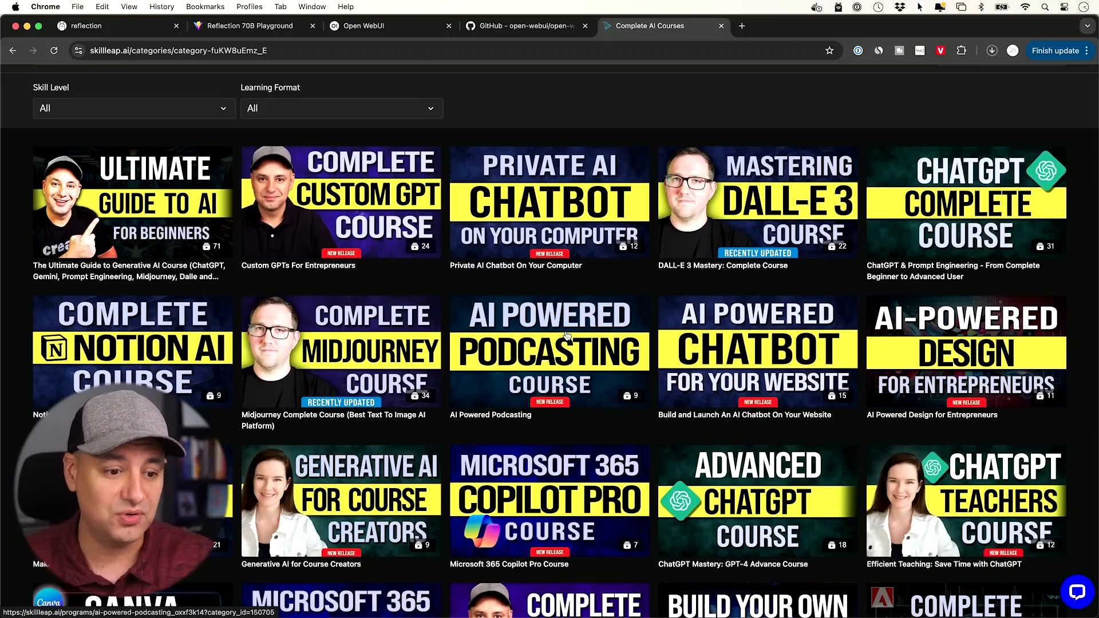
mouse_move(510, 363)
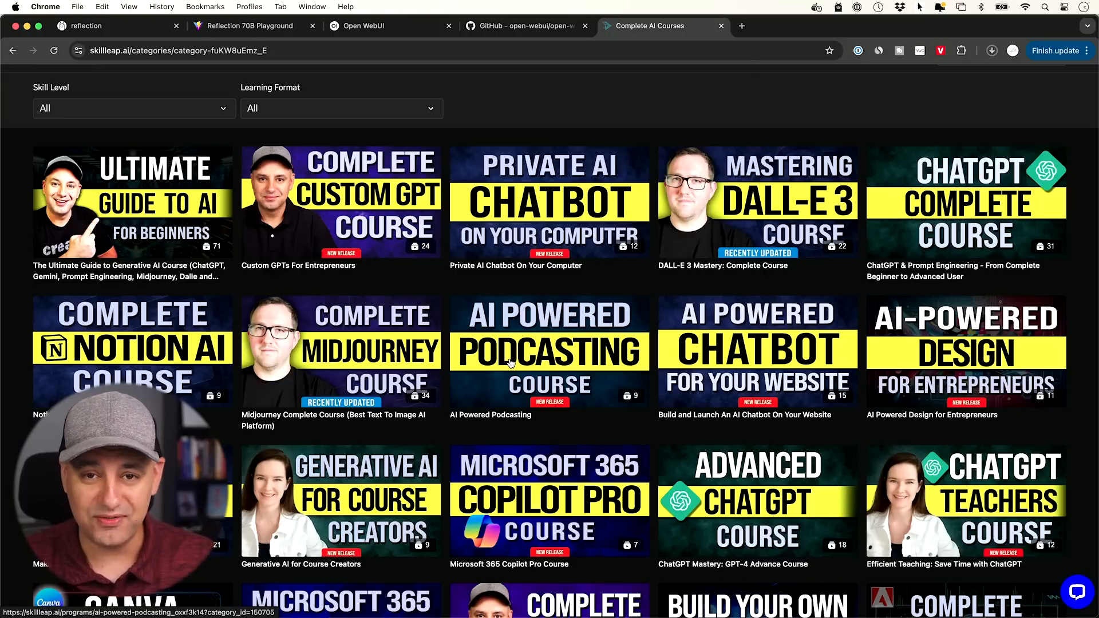
scroll(down, 3)
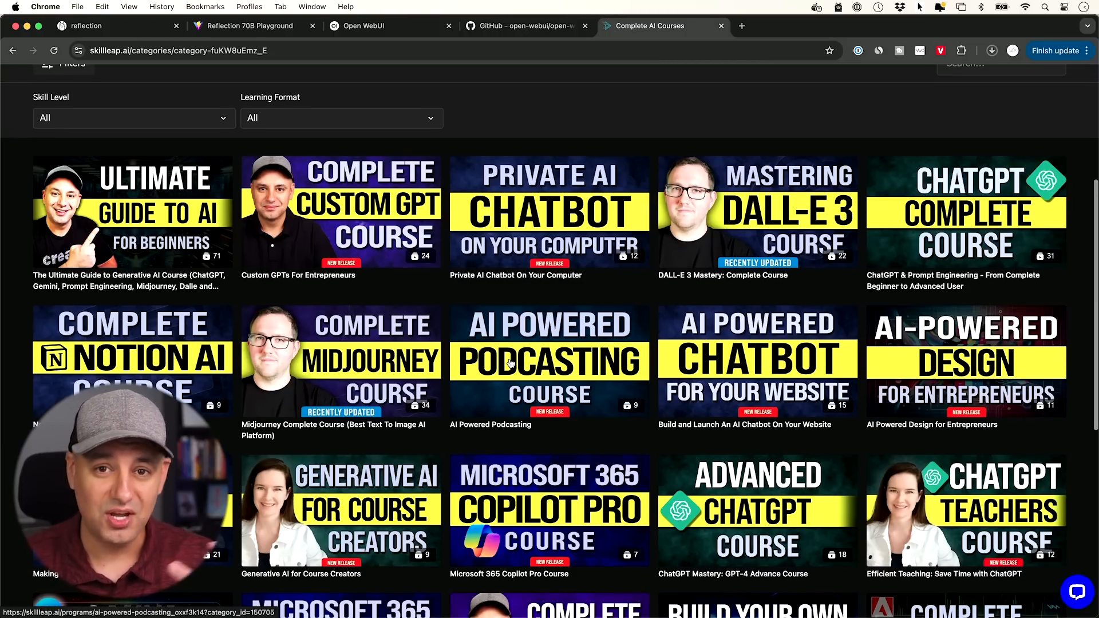
scroll(up, 3)
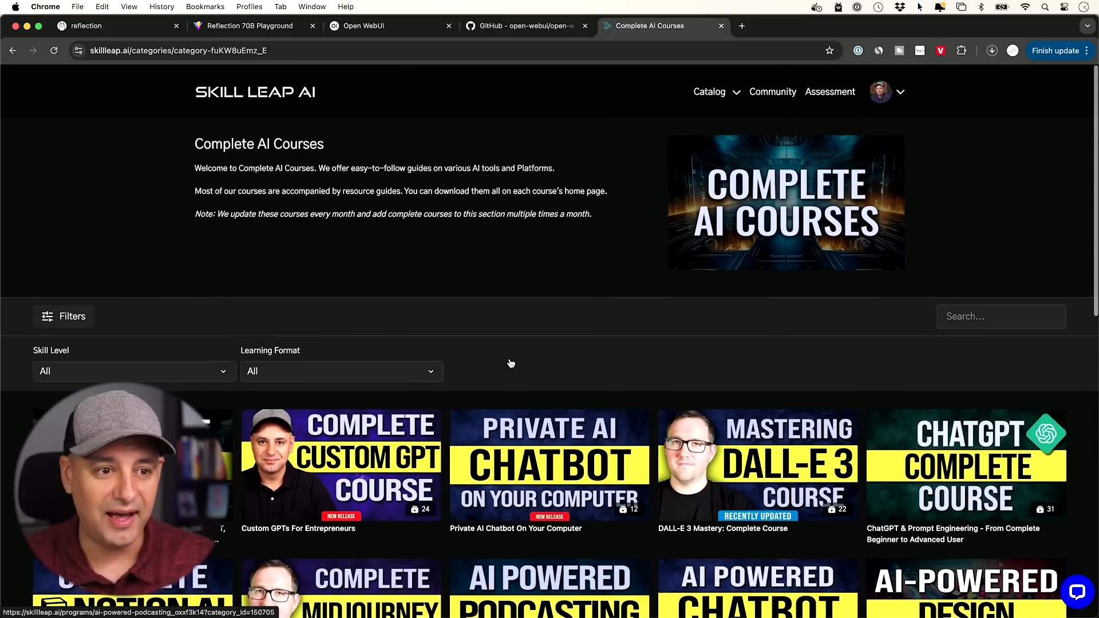
click(772, 92)
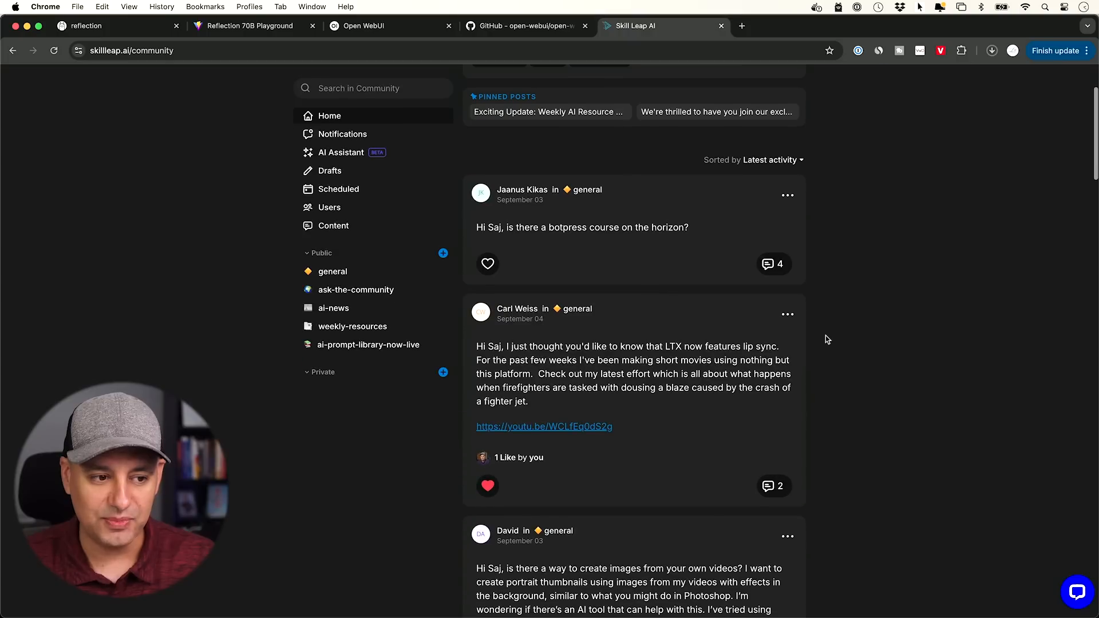
Scroll through the Skill Leap community member posts and back to the top
scroll(down, 3)
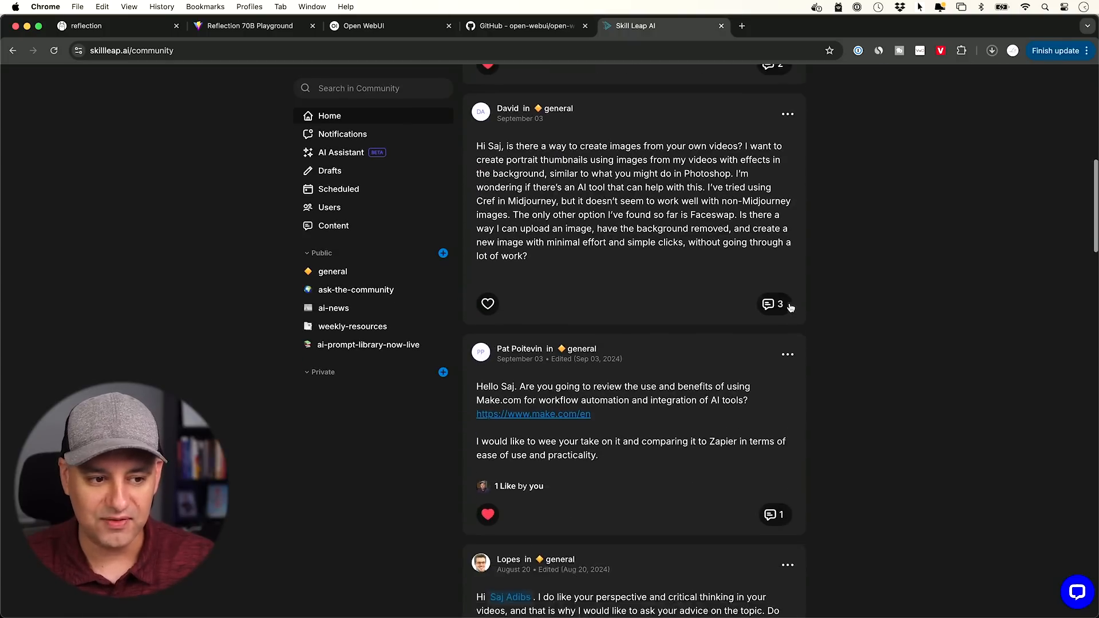
scroll(down, 3)
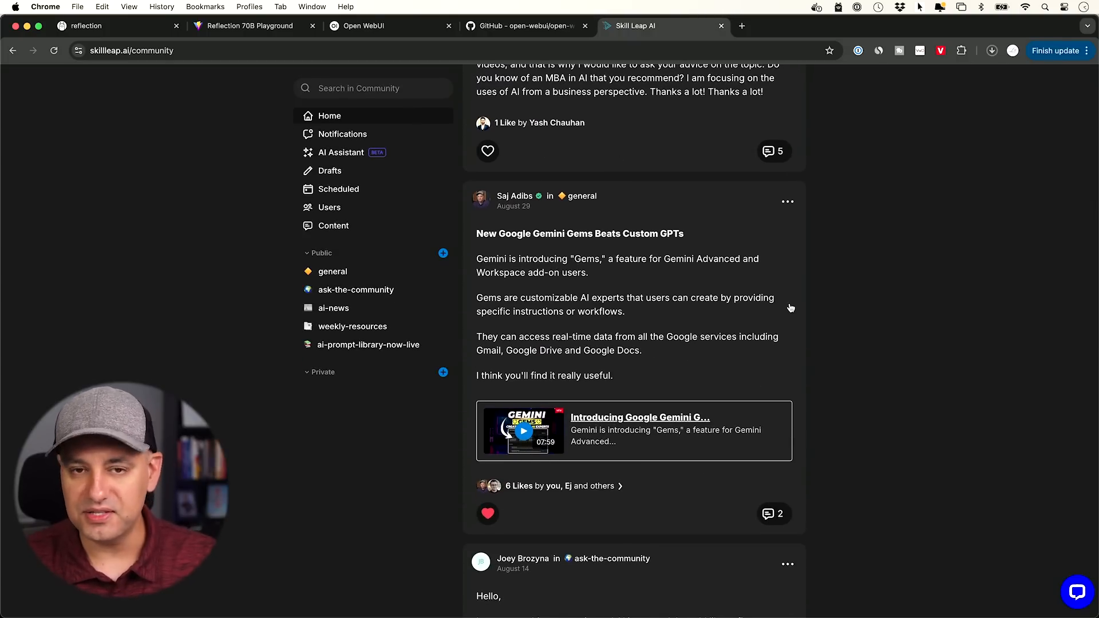
scroll(up, 3)
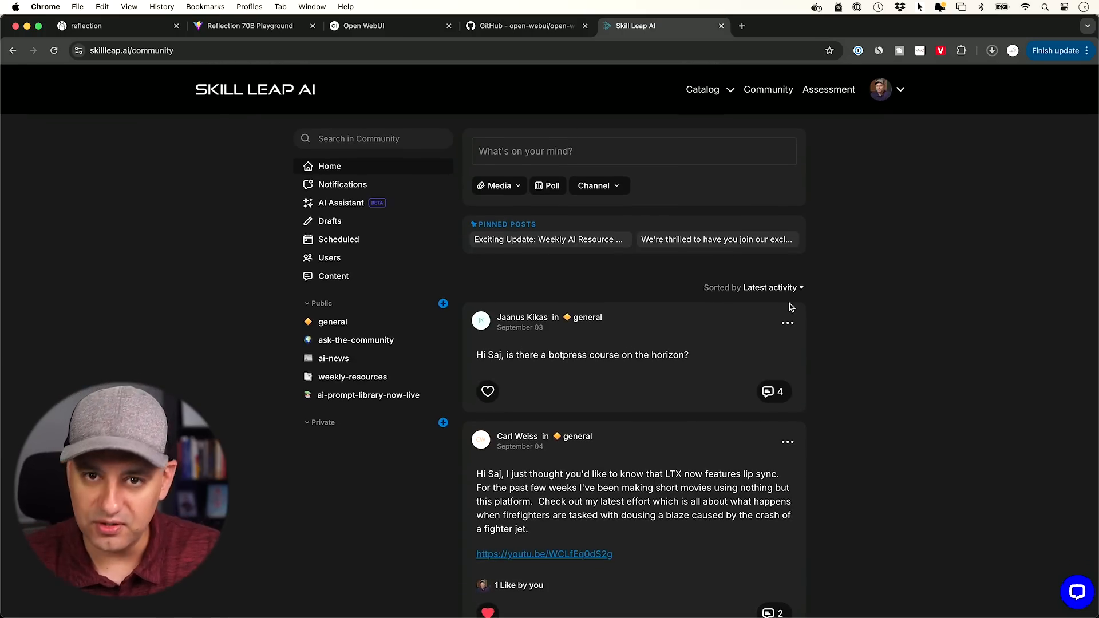